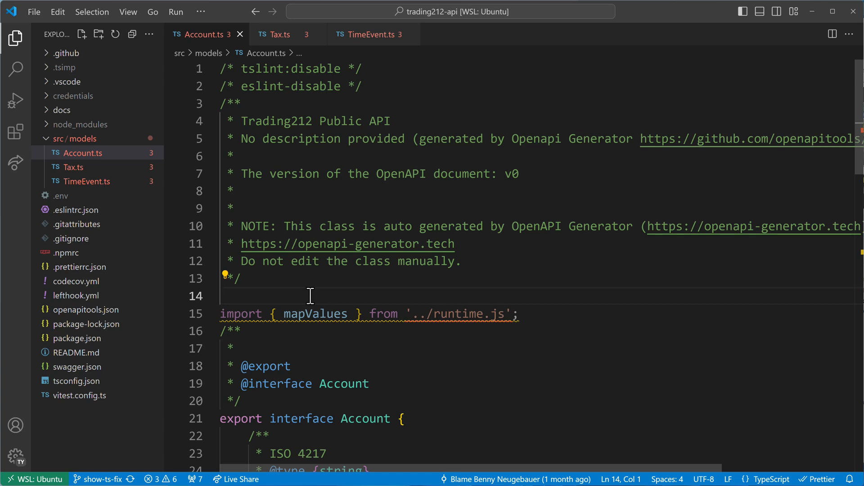
mouse_move(373, 266)
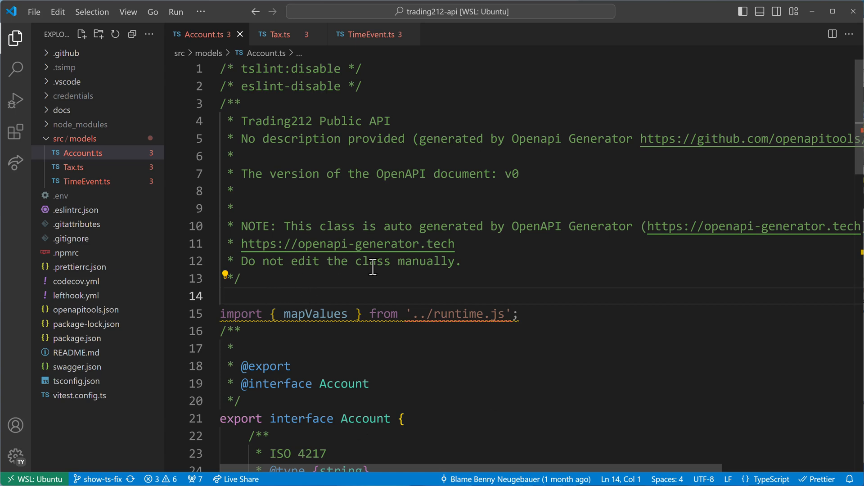
mouse_move(374, 293)
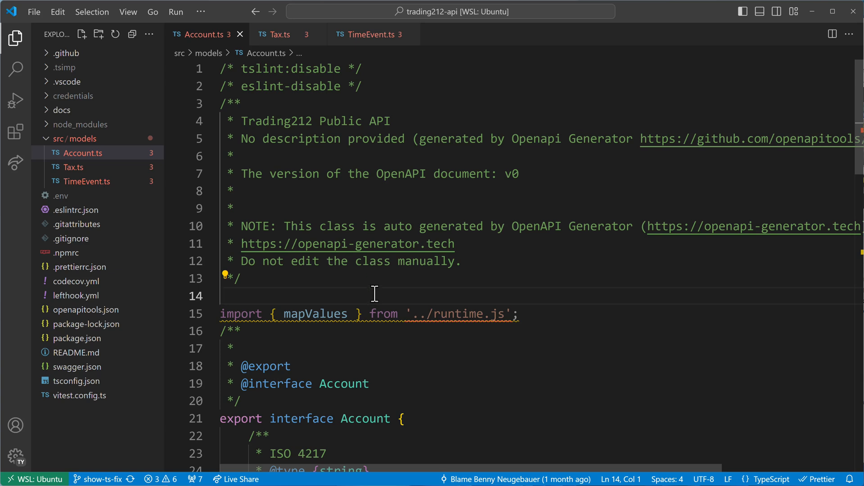
- Open Tax.ts and TimeEvent.ts and select the flagged mapValues import line
left_click(377, 173)
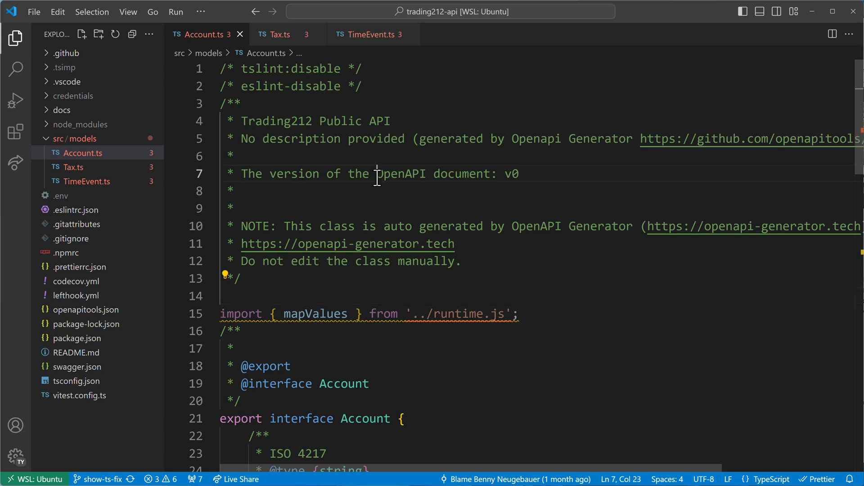
double_click(400, 174)
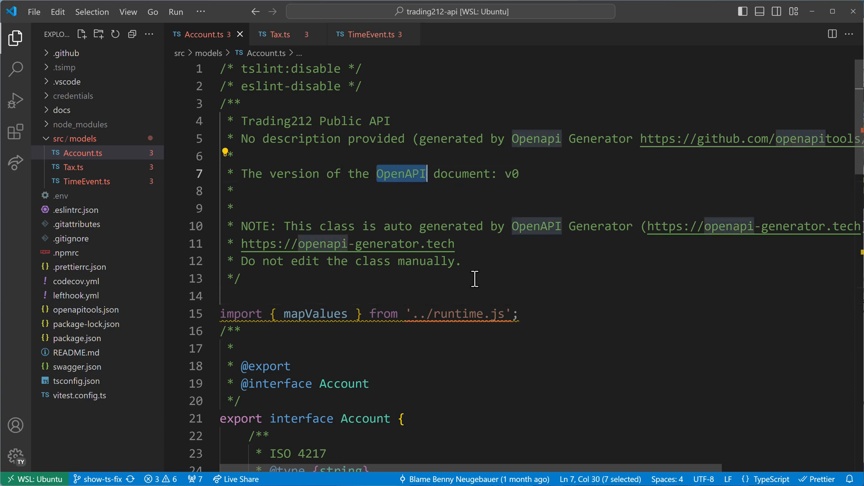
mouse_move(476, 275)
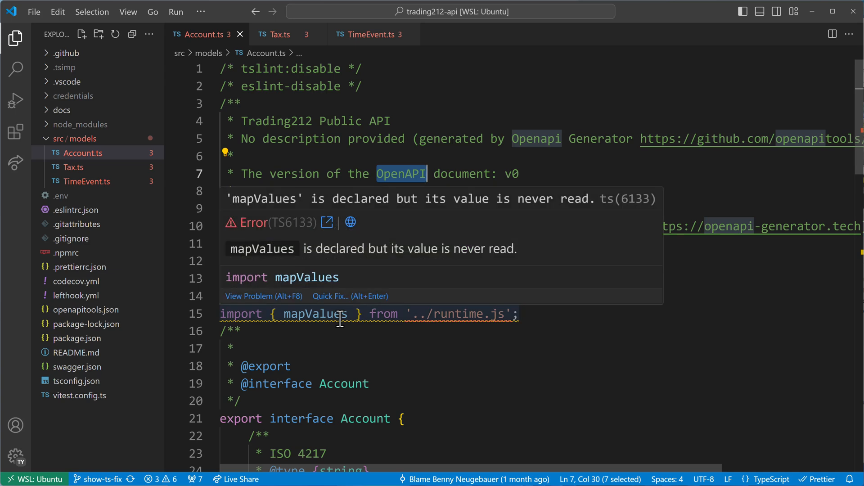
mouse_move(383, 228)
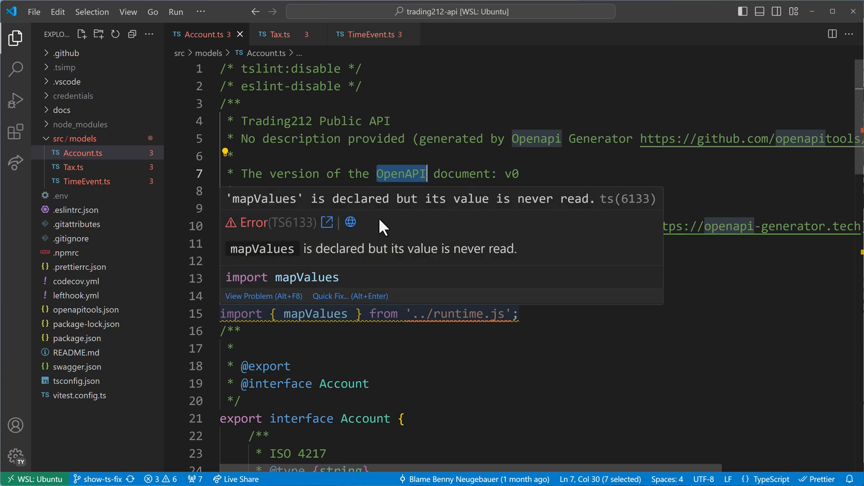
mouse_move(446, 230)
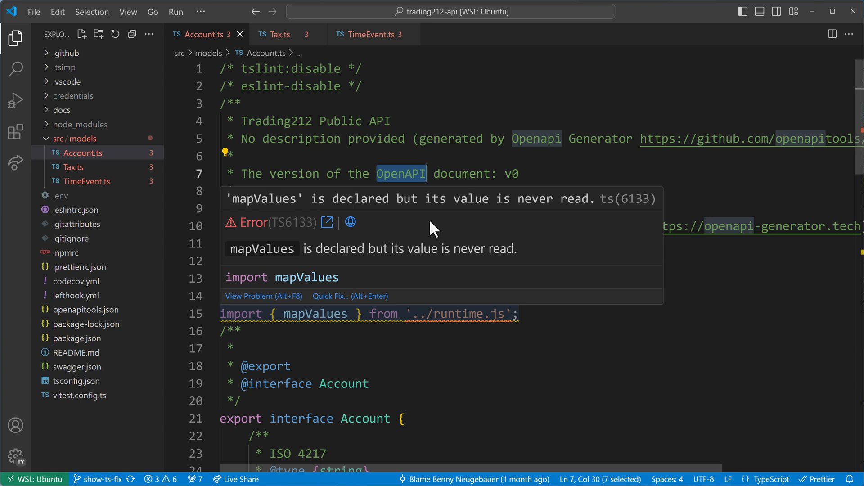
mouse_move(545, 260)
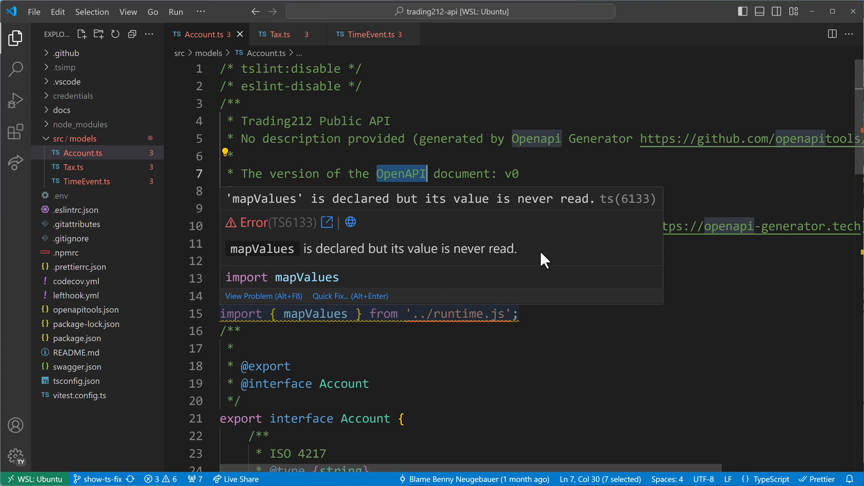
mouse_move(542, 259)
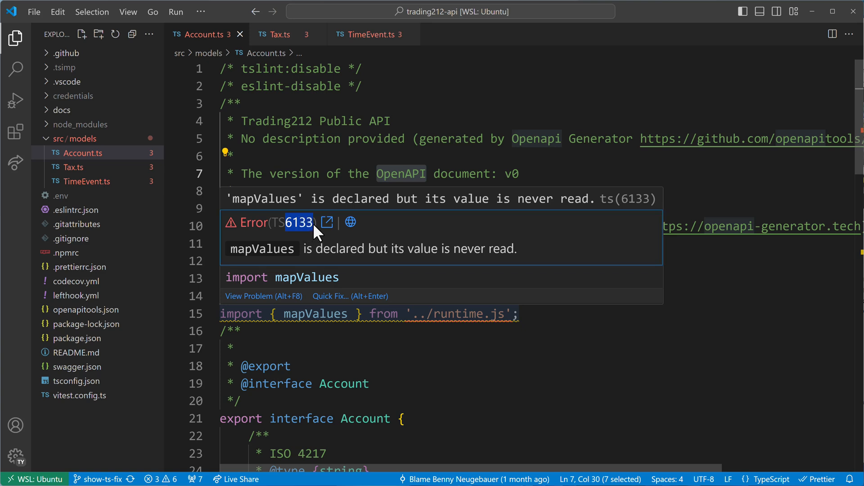
mouse_move(320, 231)
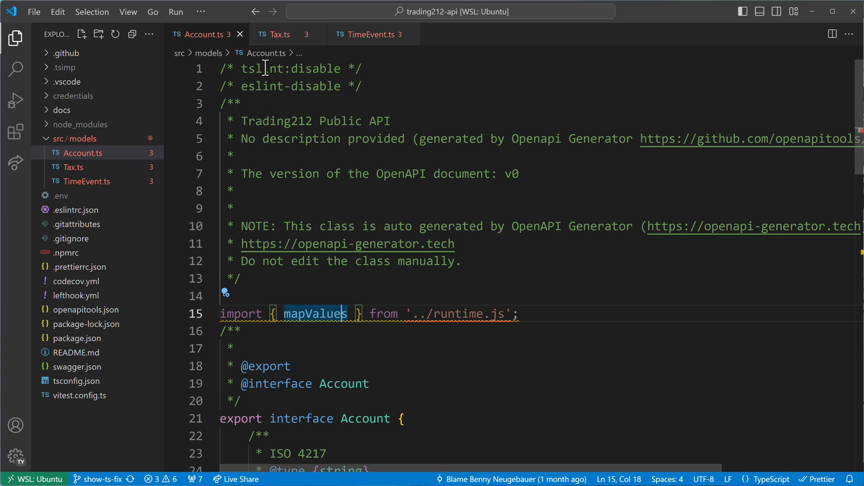
left_click(280, 35)
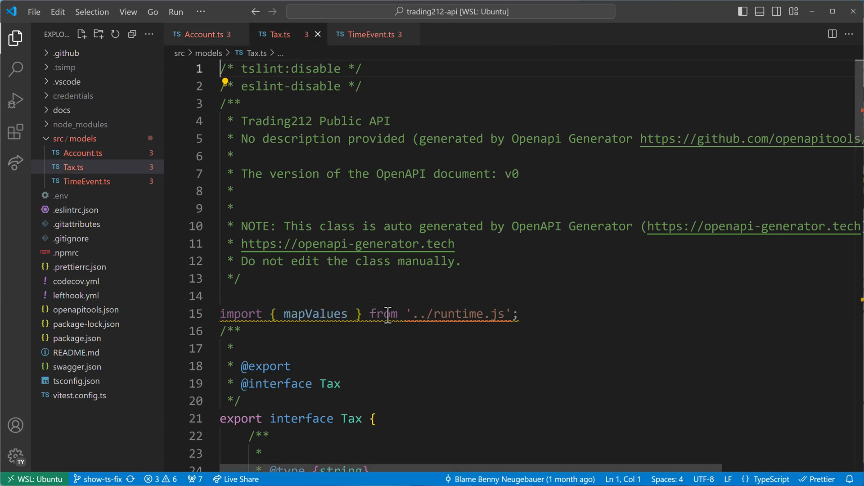
left_click(371, 34)
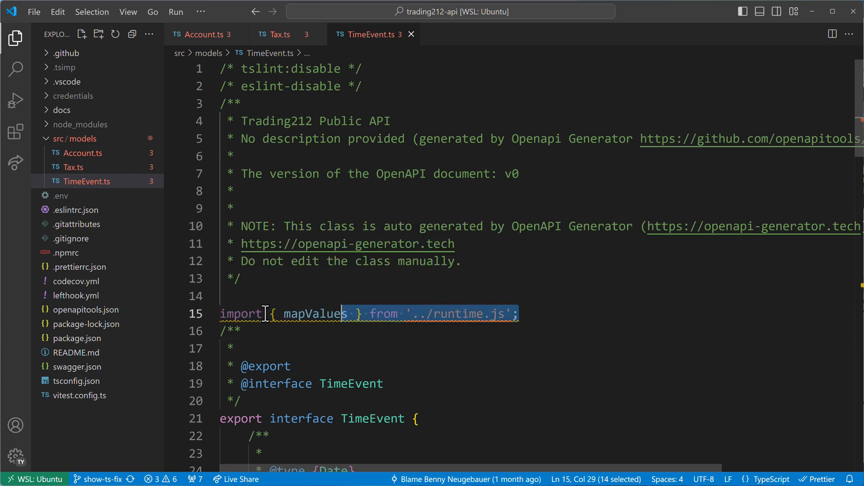
key("Delete")
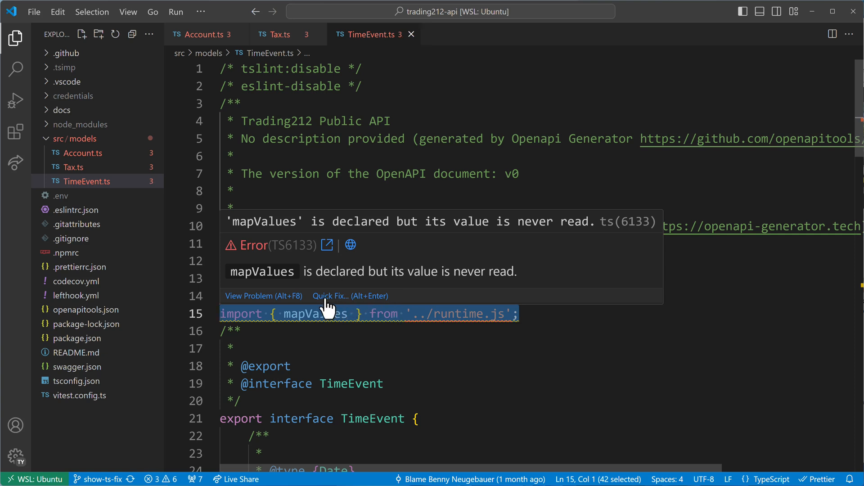
mouse_move(336, 305)
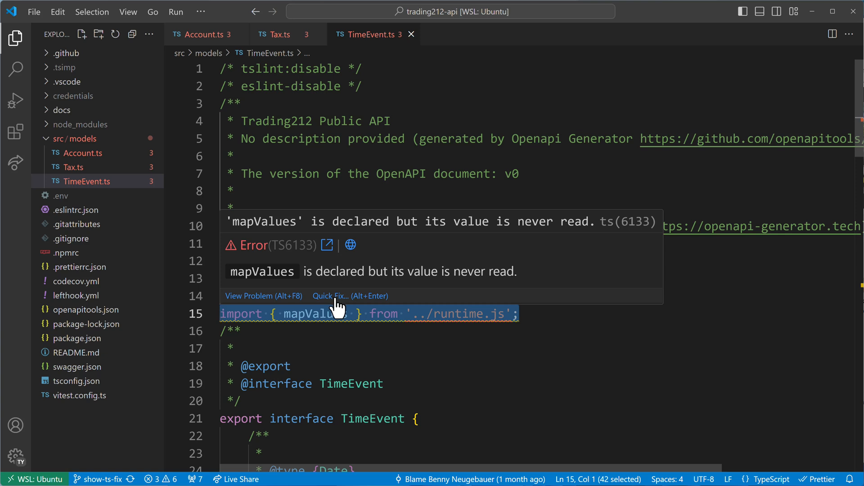
- Apply 'Remove import from ../runtime.js' in TimeEvent.ts and 'Delete all unused imports' in Tax.ts
left_click(330, 296)
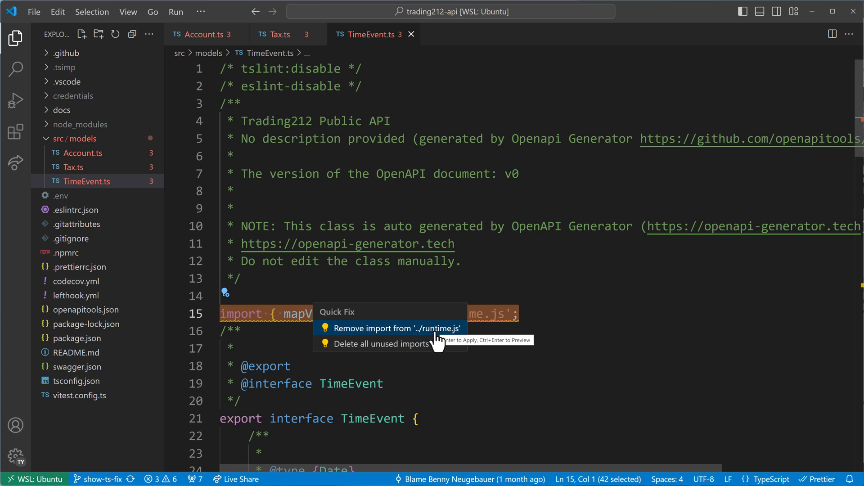
left_click(394, 328)
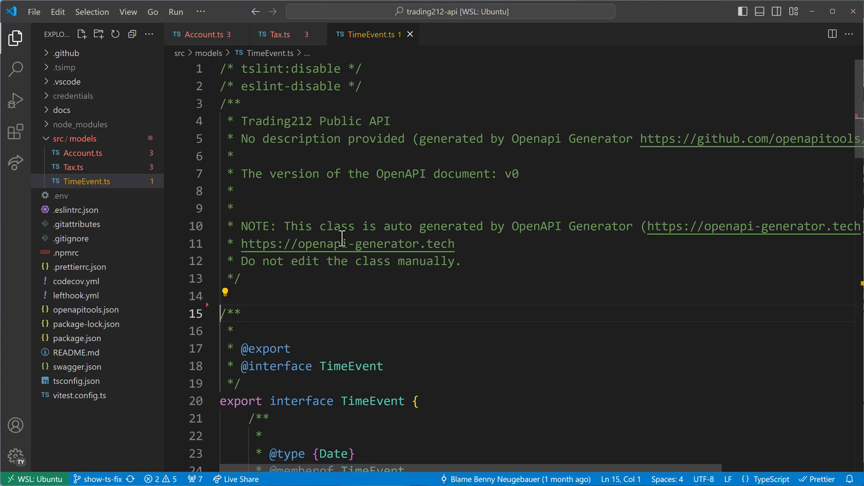
left_click(278, 35)
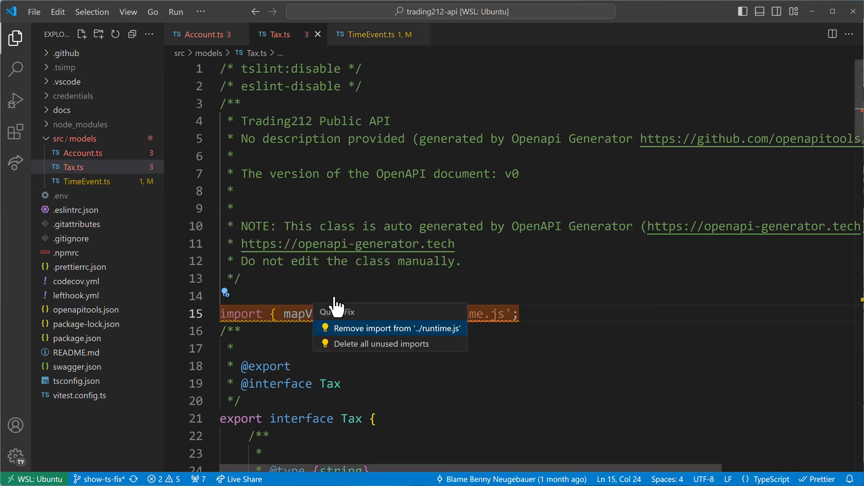
mouse_move(367, 344)
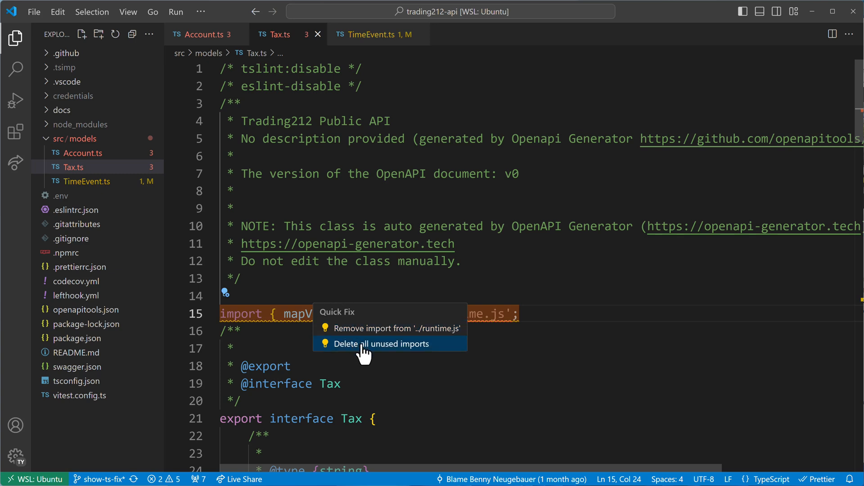
mouse_move(368, 356)
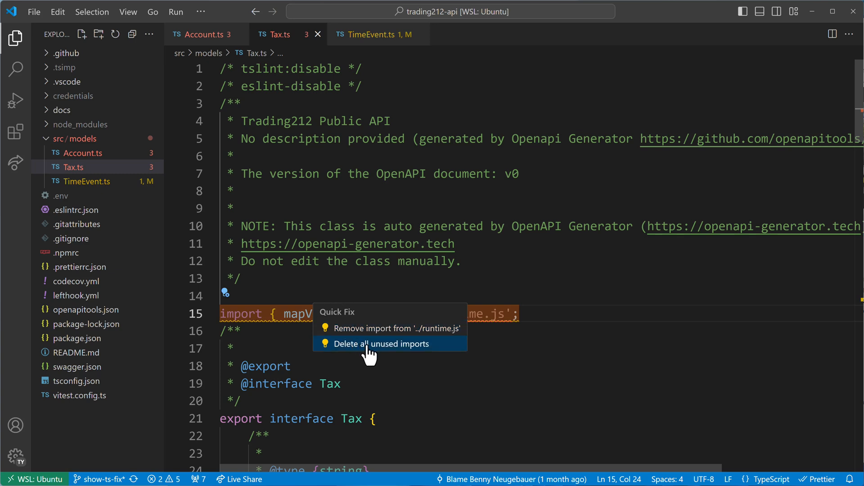
left_click(381, 344)
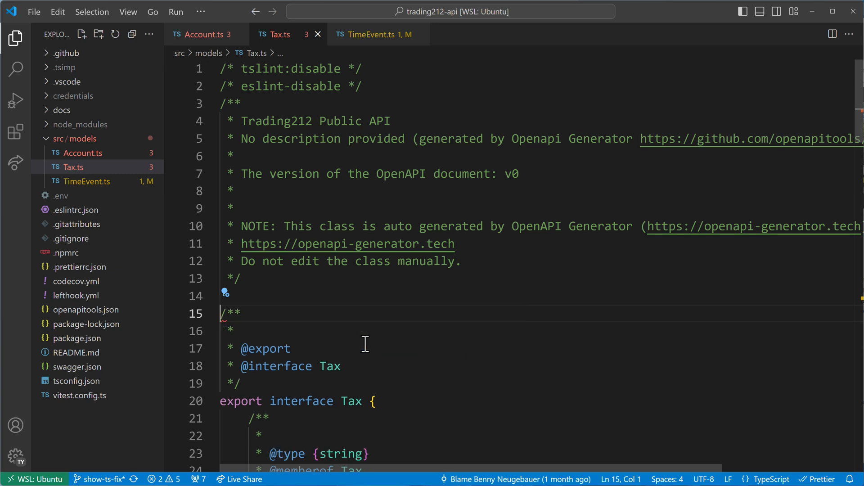
left_click(204, 34)
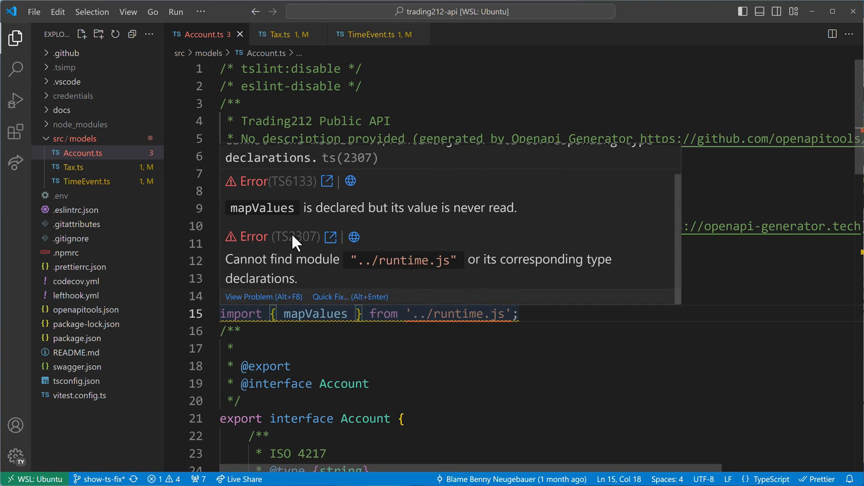
double_click(303, 236)
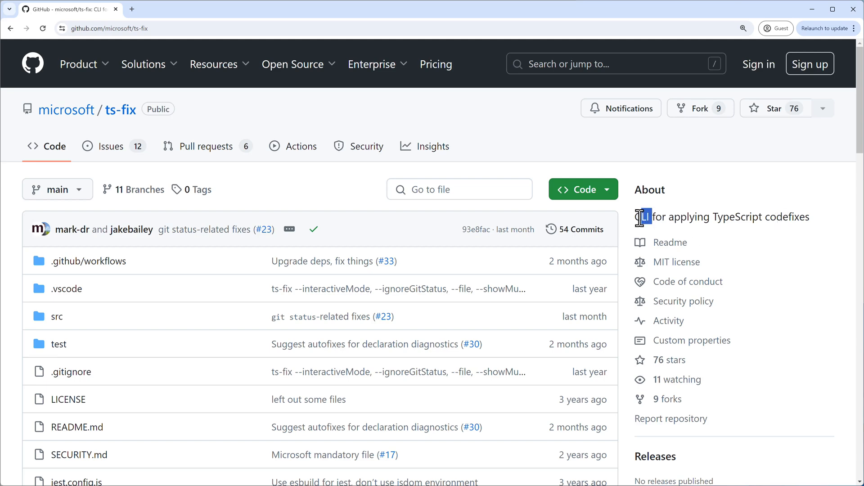
- Scroll the ts-fix README to its Download and Example Usage sections
scroll("down", 3)
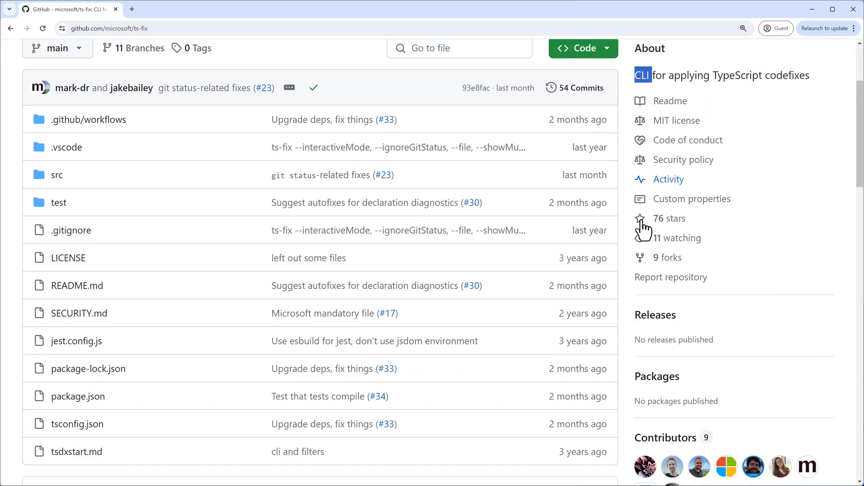
scroll("down", 3)
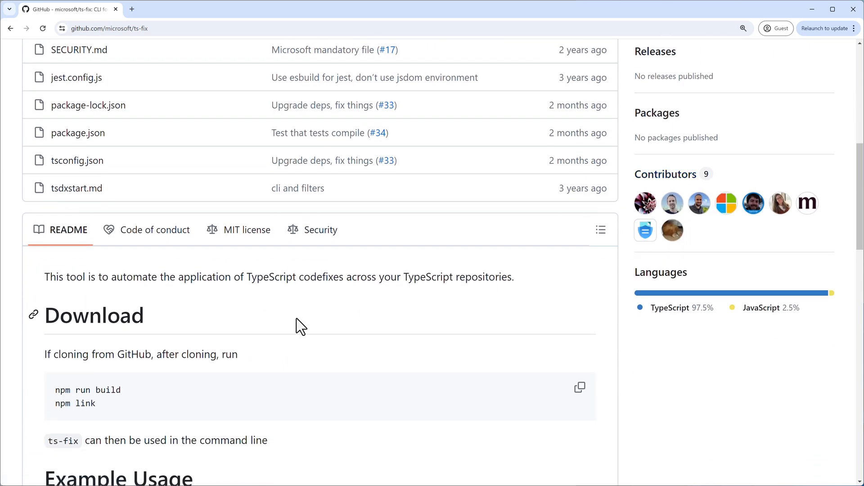
scroll("down", 3)
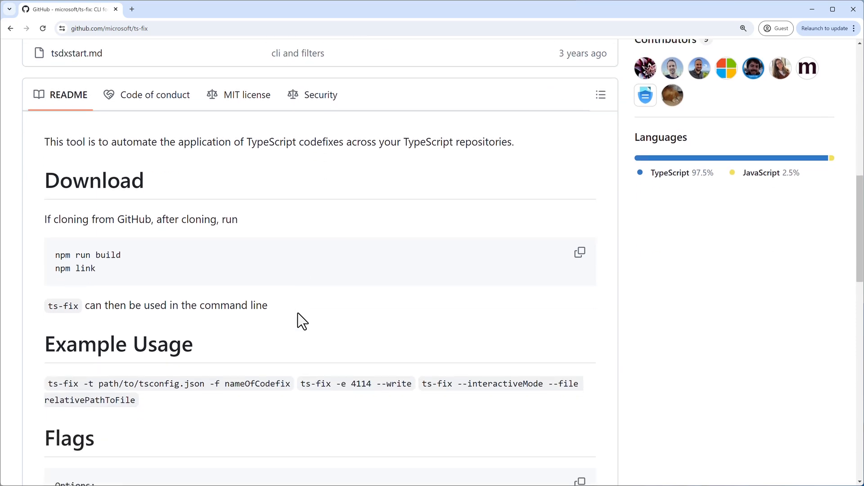
mouse_move(174, 368)
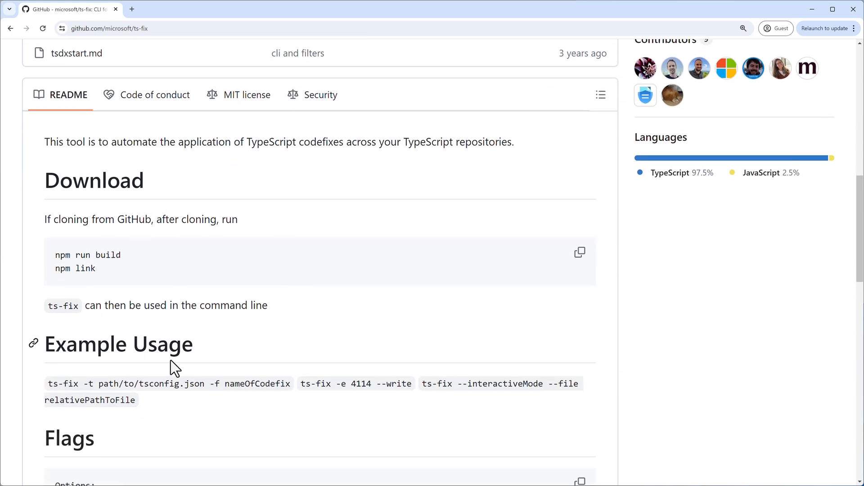
mouse_move(125, 263)
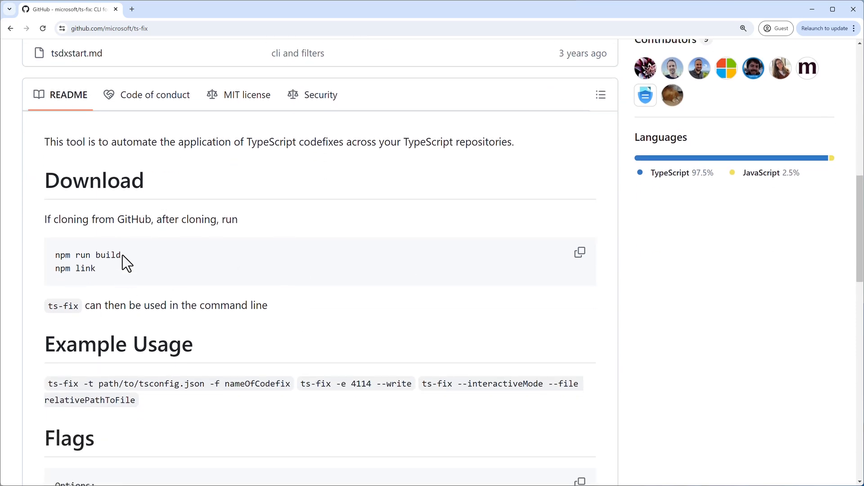
left_click_drag(55, 255, 120, 255)
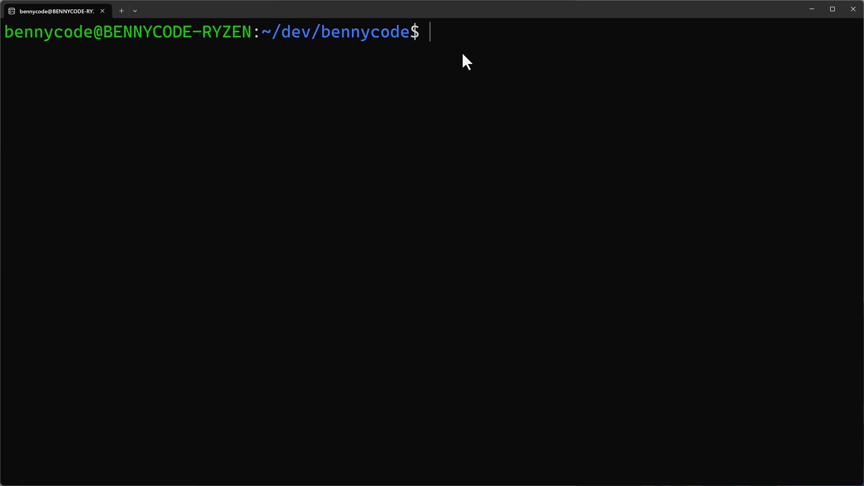
mouse_move(469, 46)
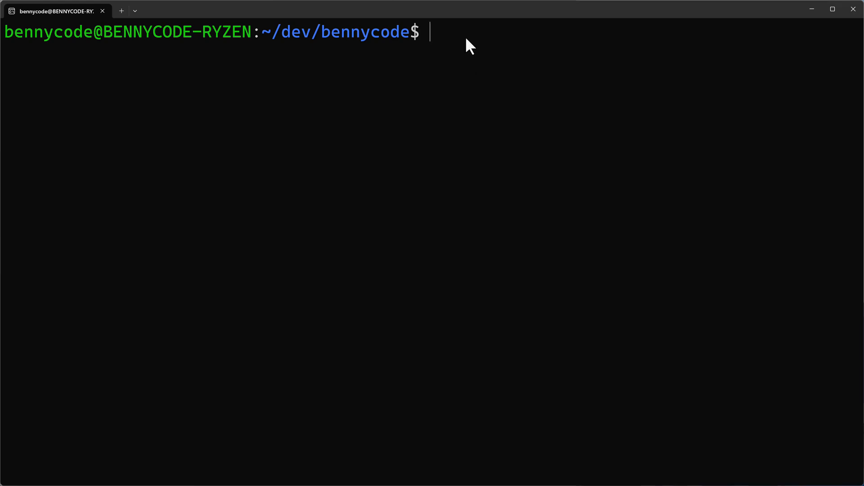
type("git clone git@github.com:microsoft/ts-fix.git")
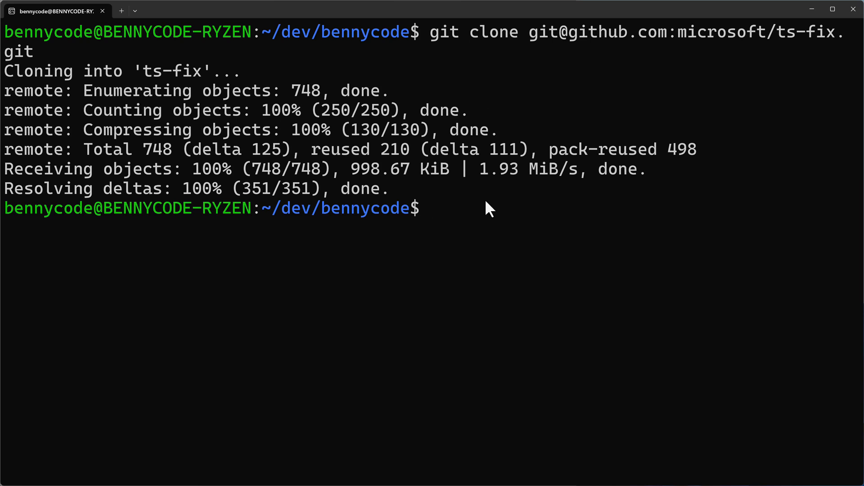
- Move into the ts-fix folder and install its dependencies with npm i
type("cd t")
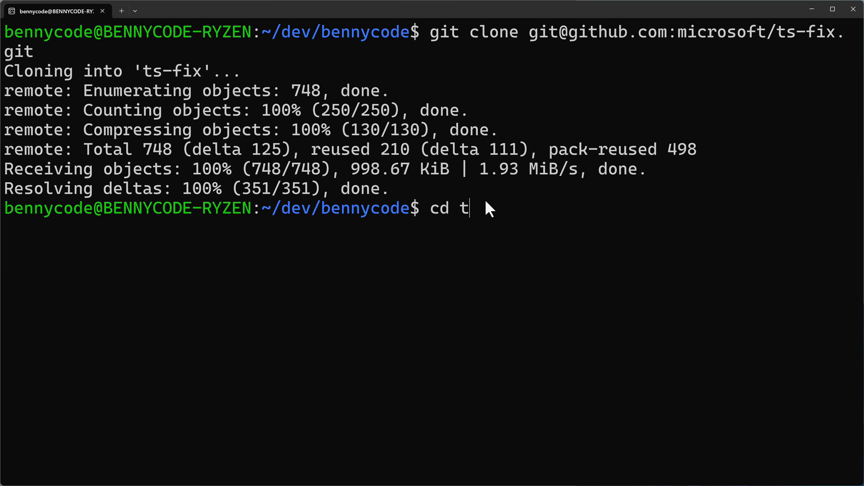
key("Tab")
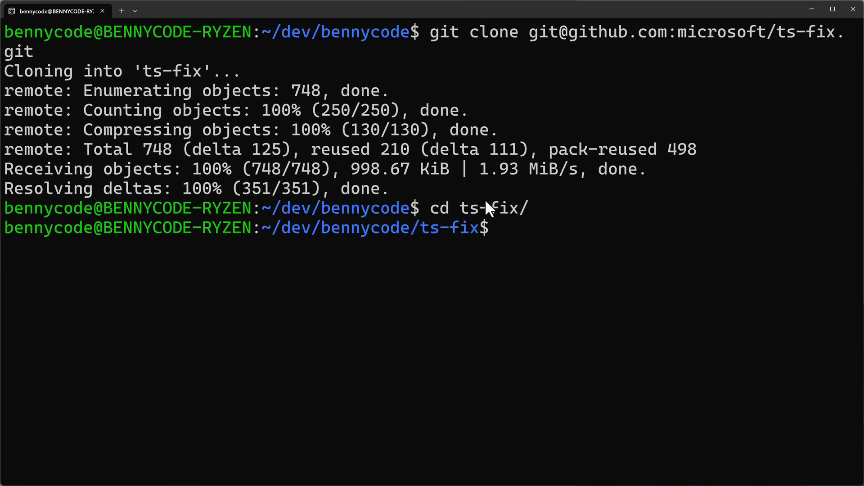
type("npm")
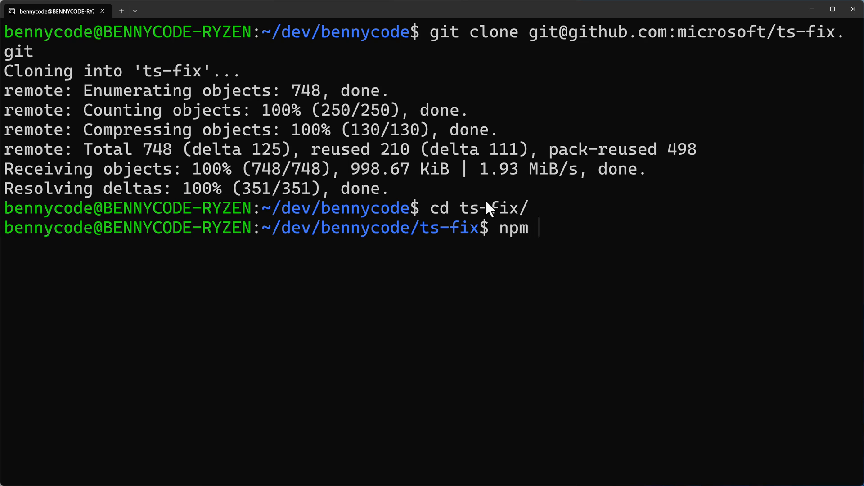
type("i")
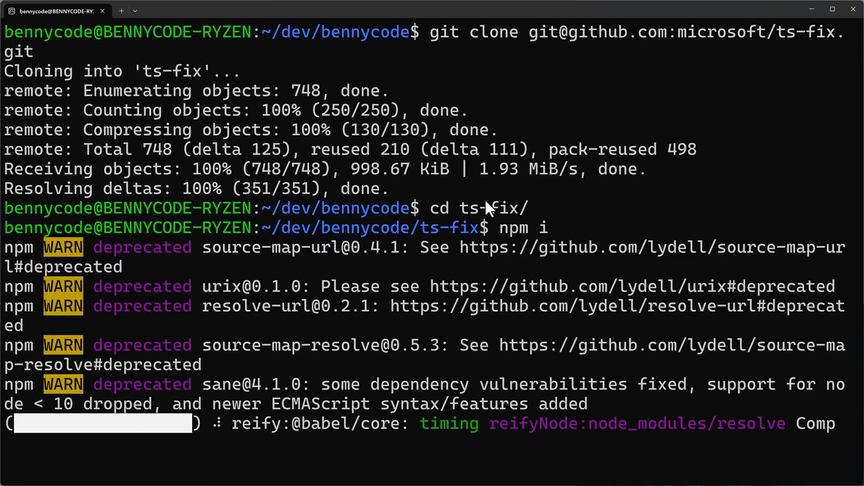
scroll("down", 3)
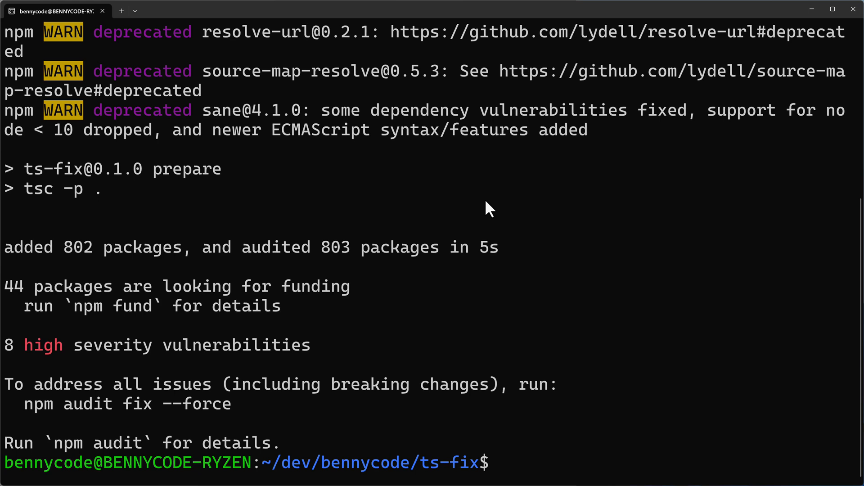
- Build the ts-fix project with npm run build
type("n")
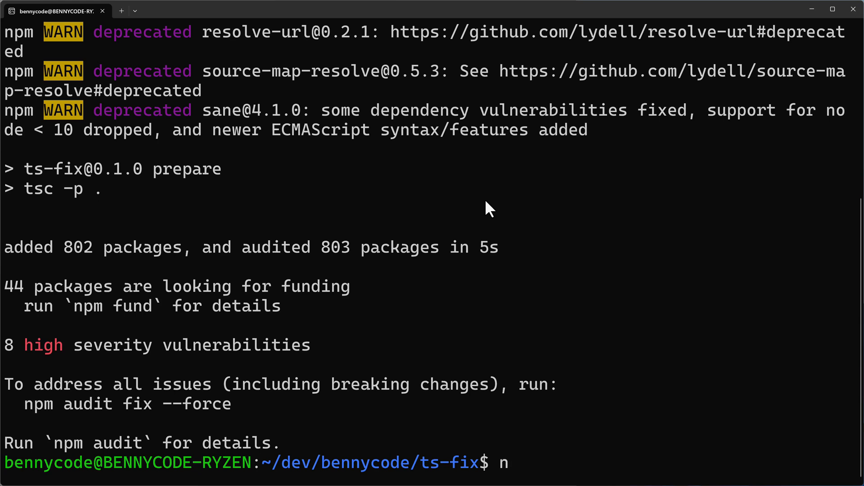
type("pm run")
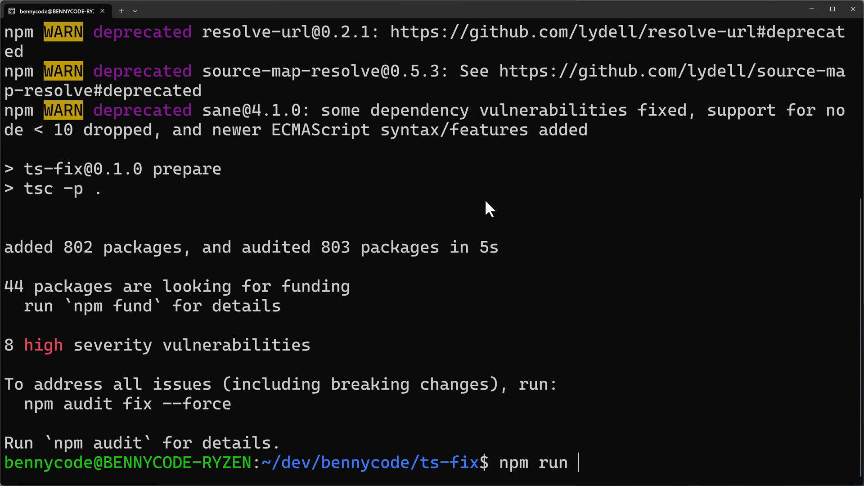
type("build")
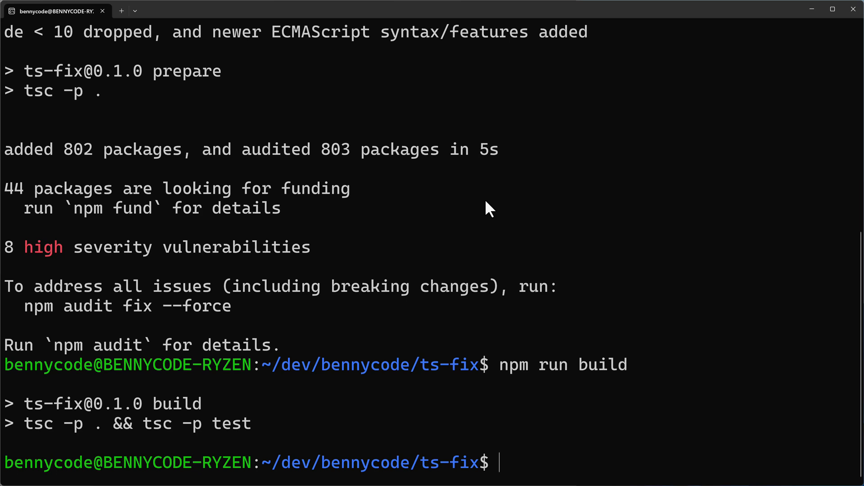
- Link ts-fix with npm link and review the options printed by ts-fix --help
type("npm link")
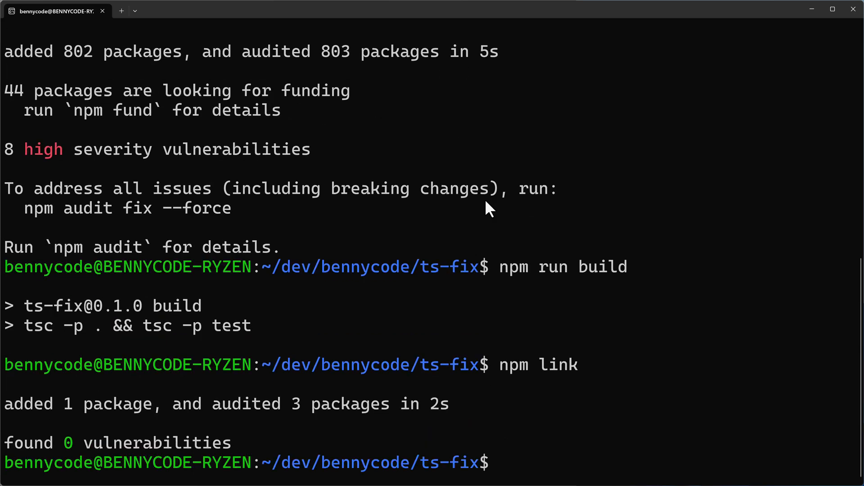
mouse_move(12, 425)
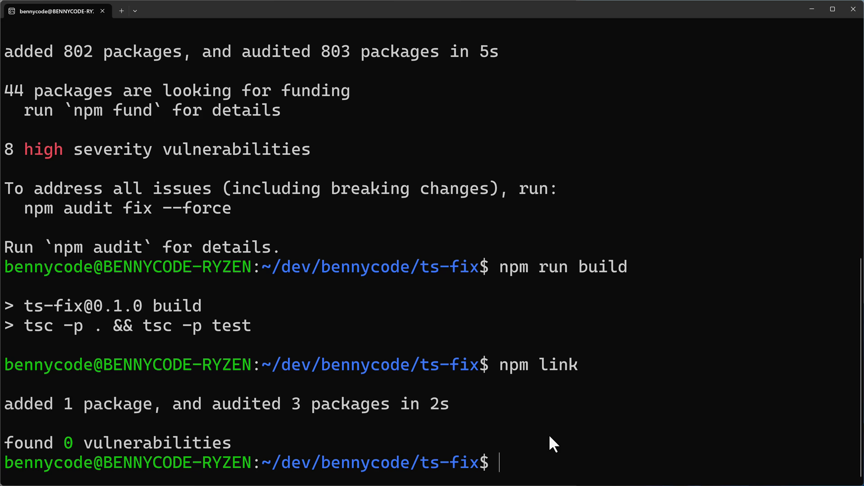
type("ts-fix")
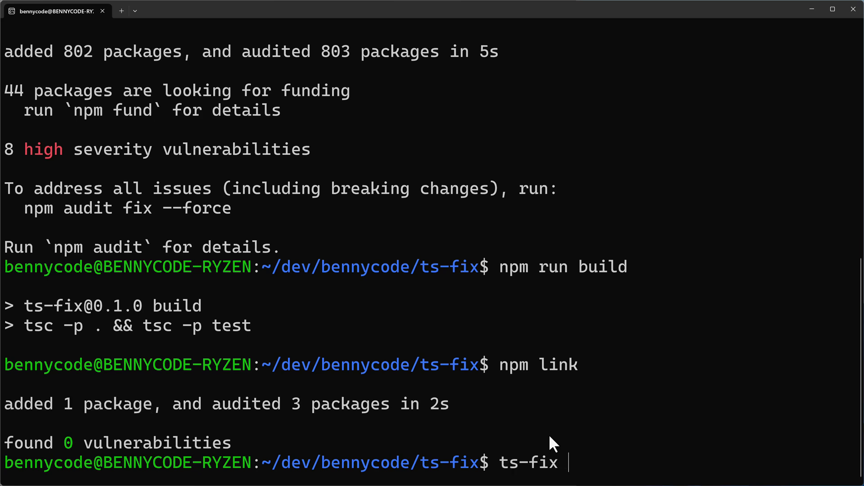
type("--hel")
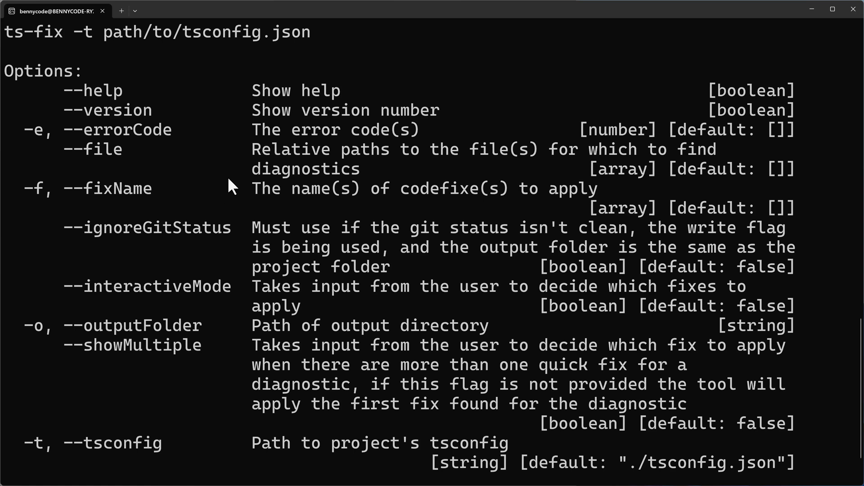
mouse_move(87, 444)
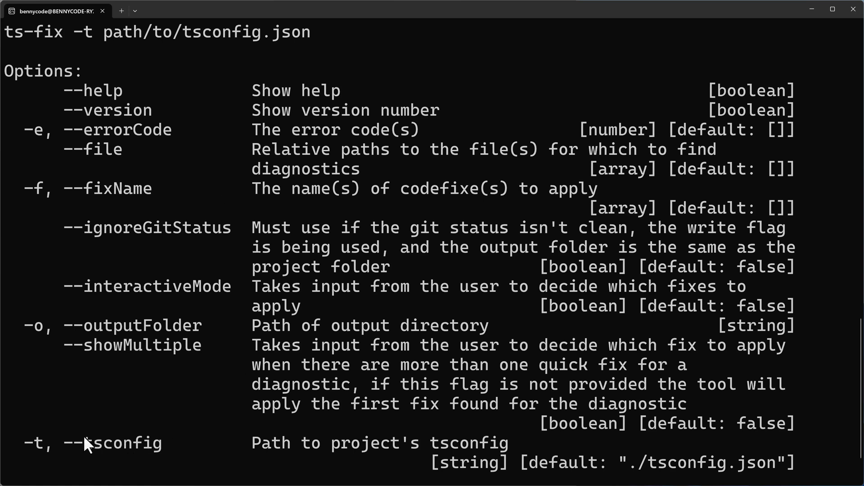
mouse_move(157, 449)
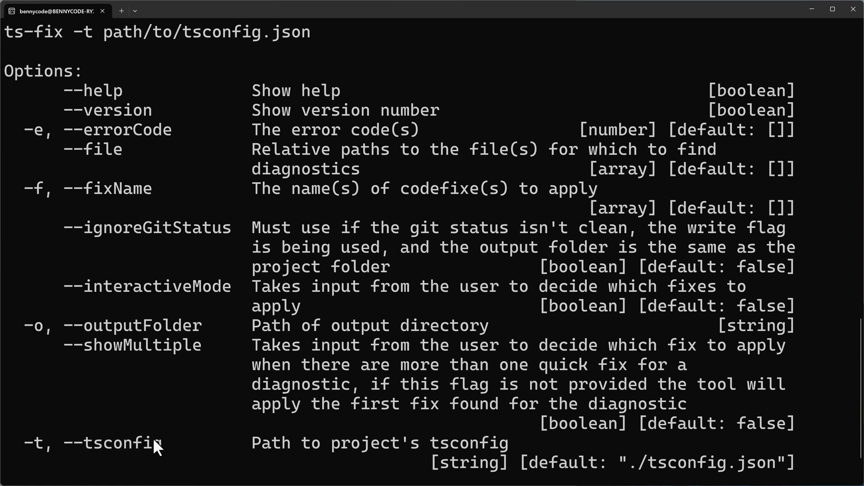
double_click(156, 286)
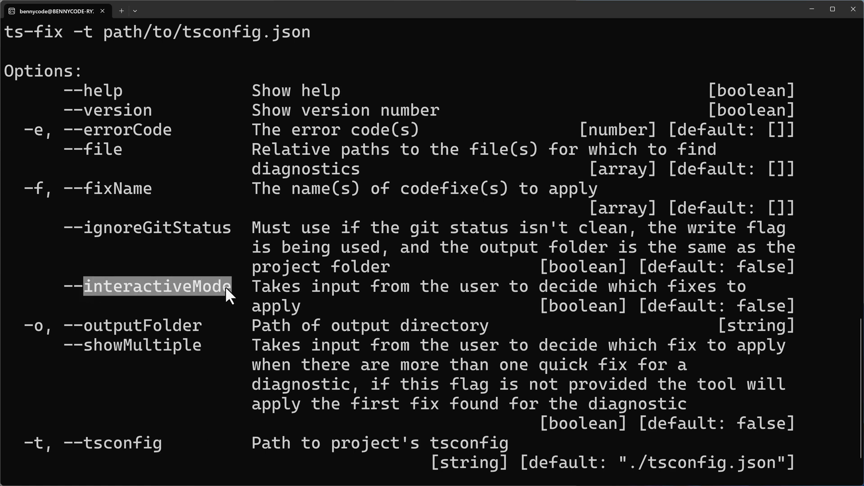
mouse_move(197, 200)
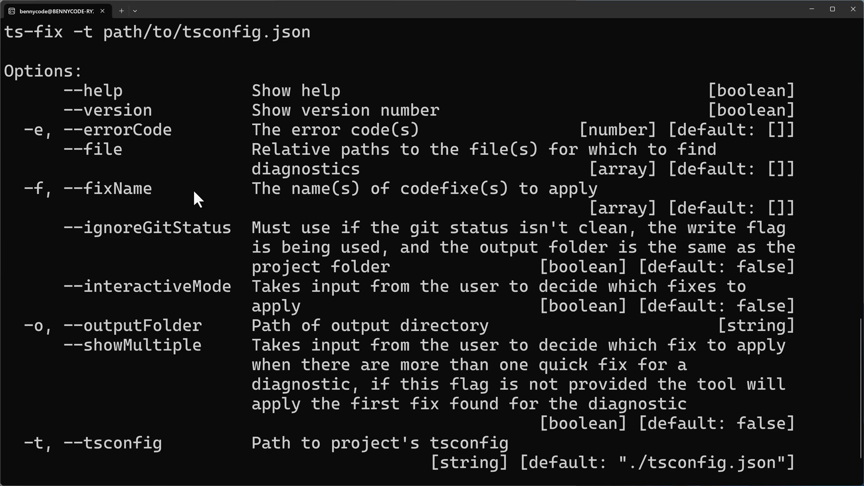
mouse_move(115, 87)
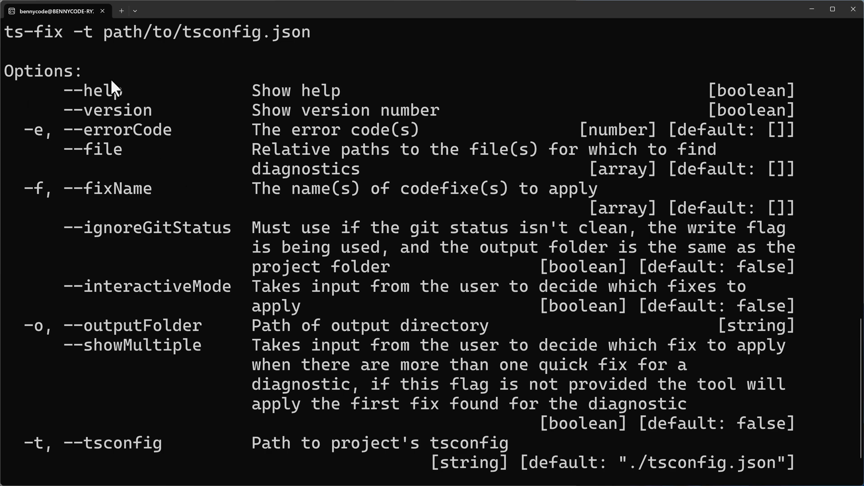
scroll("down", 3)
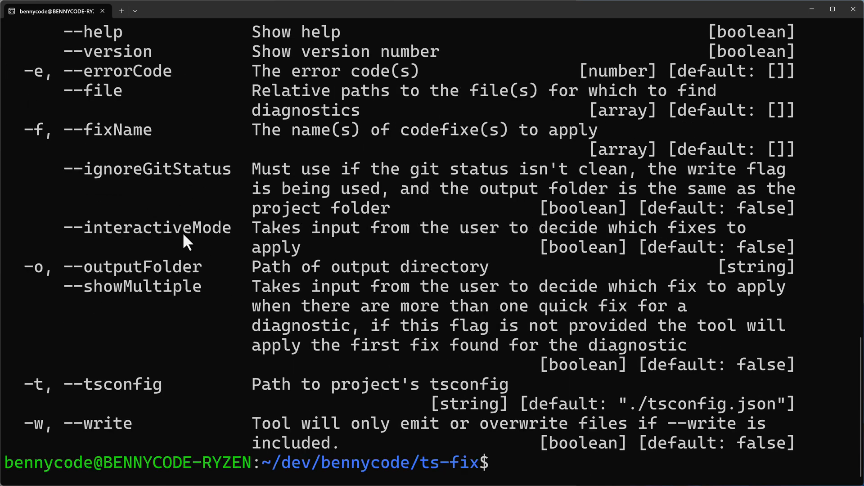
mouse_move(501, 454)
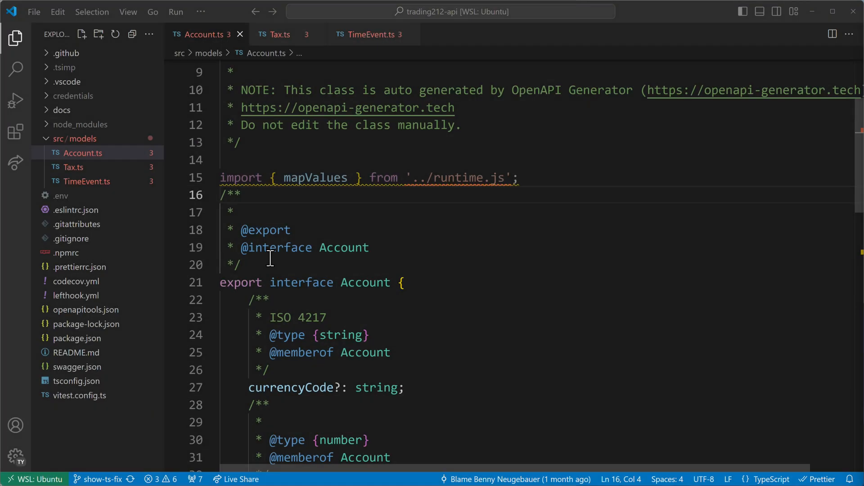
mouse_move(315, 177)
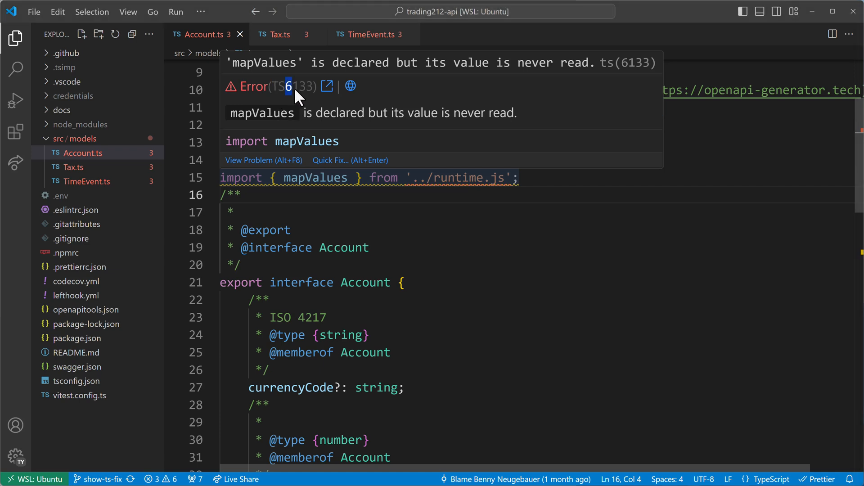
- Run ts-fix in the integrated terminal, which finds 9 diagnostics and 6 codefixes
left_click(341, 214)
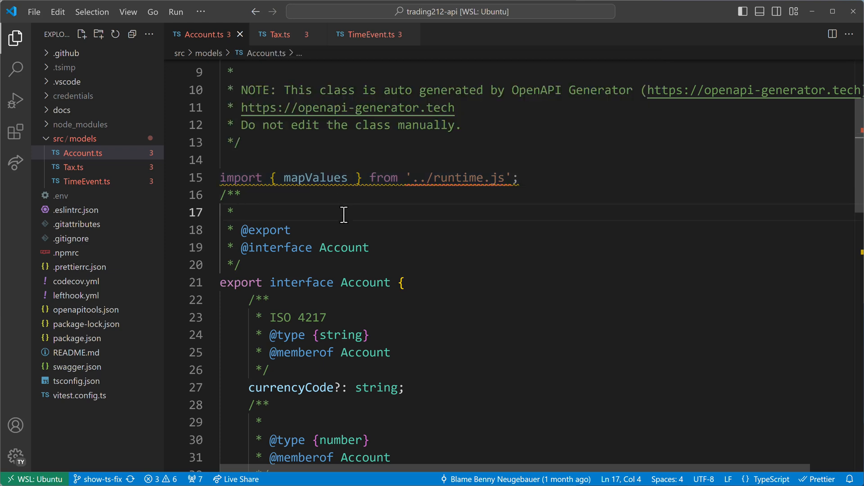
key("ctrl+`")
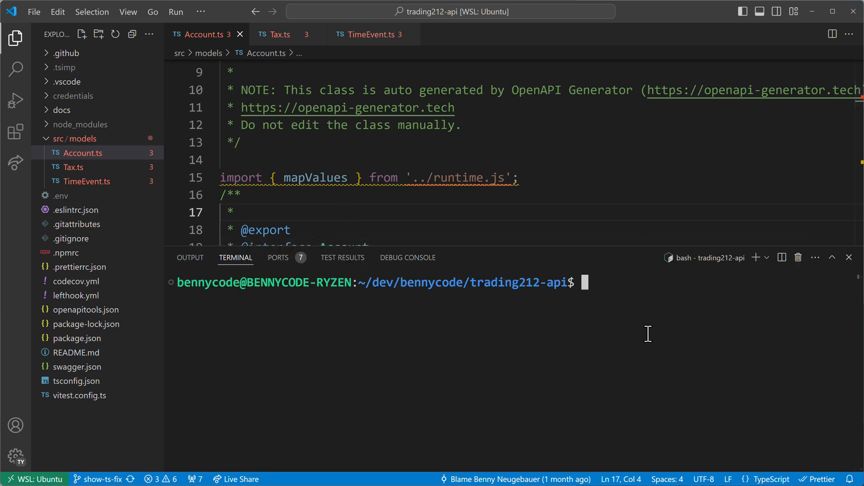
type("ts-fix")
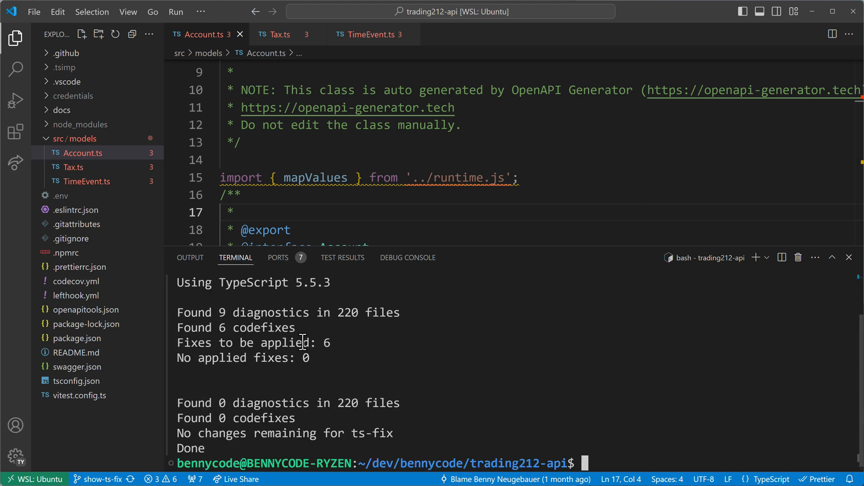
double_click(236, 327)
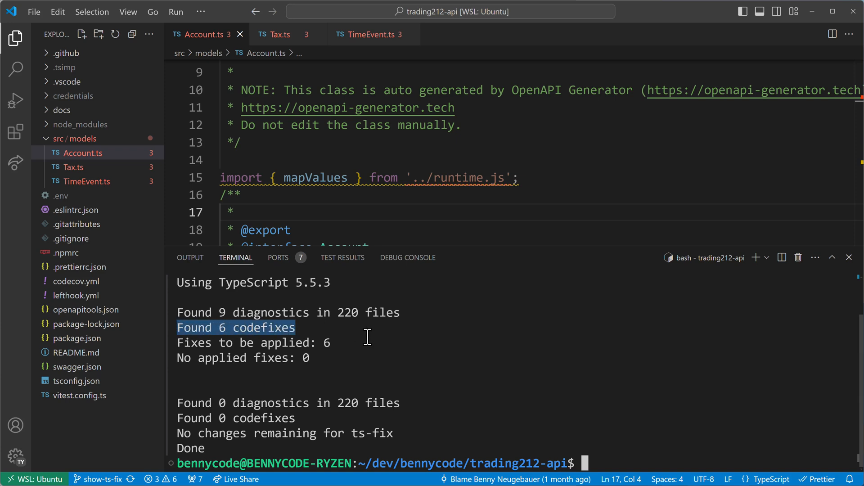
mouse_move(369, 336)
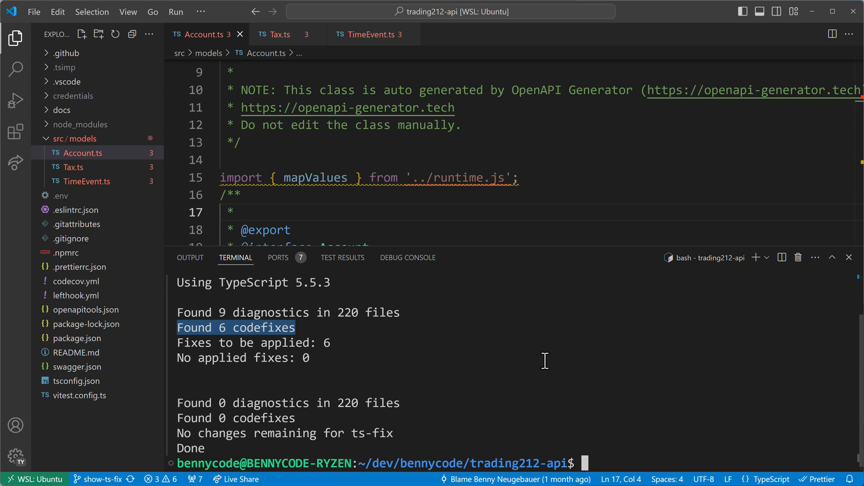
left_click(608, 376)
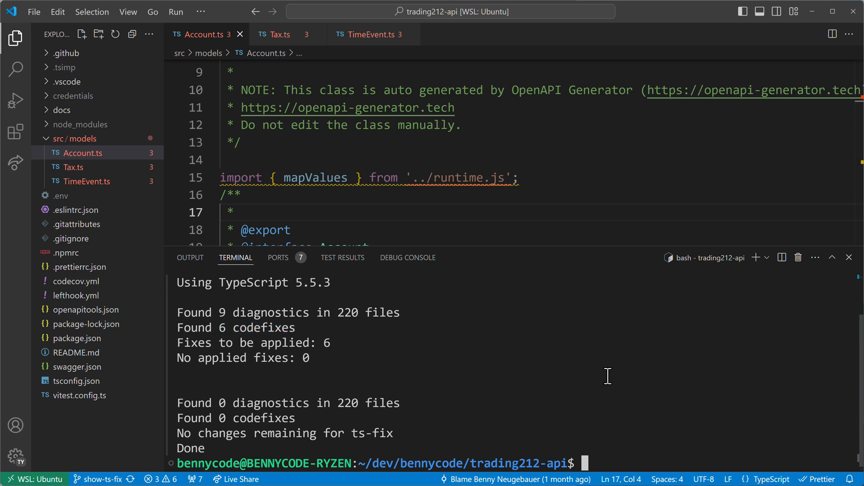
- Start ts-fix --interactive, browse its Accept/Skip choices, then abort without fixing
type("ts-fix --")
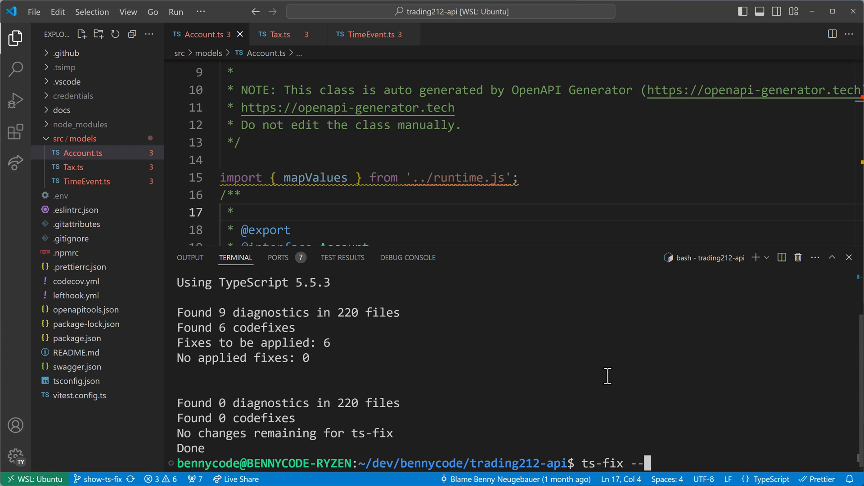
type("inter")
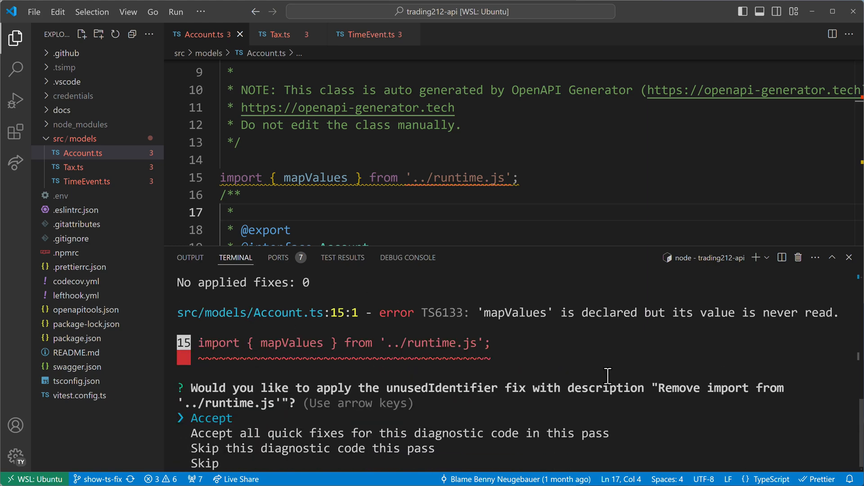
mouse_move(507, 387)
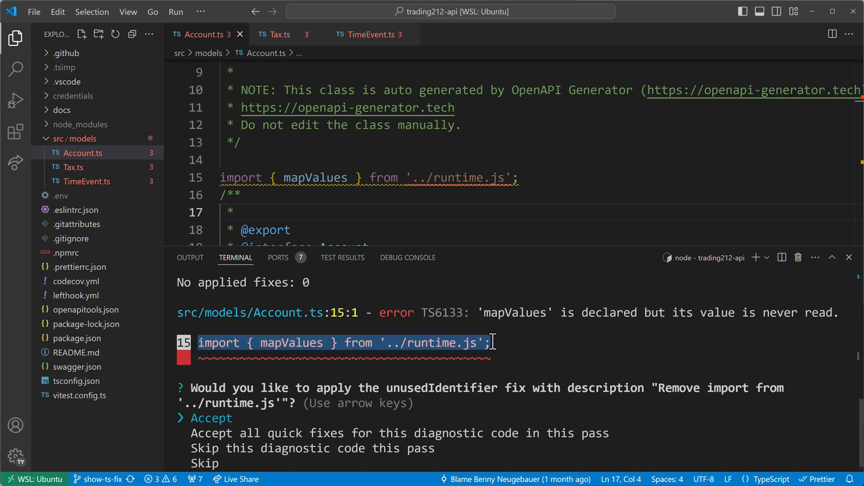
mouse_move(469, 177)
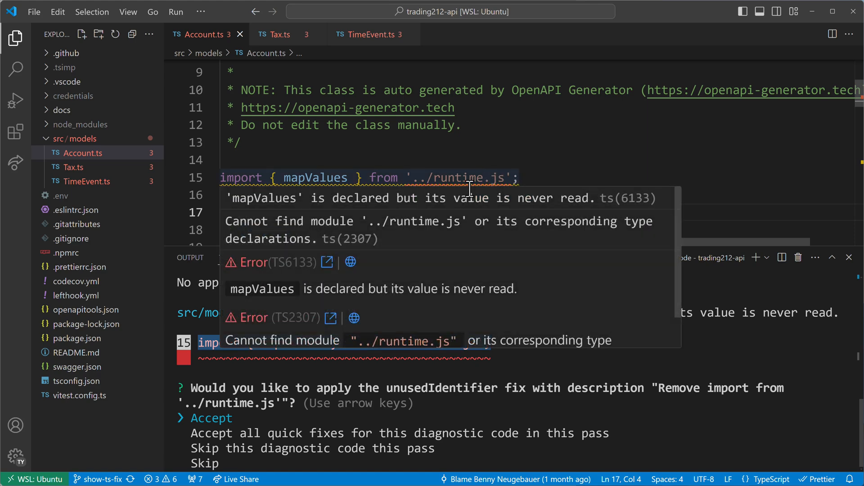
mouse_move(435, 270)
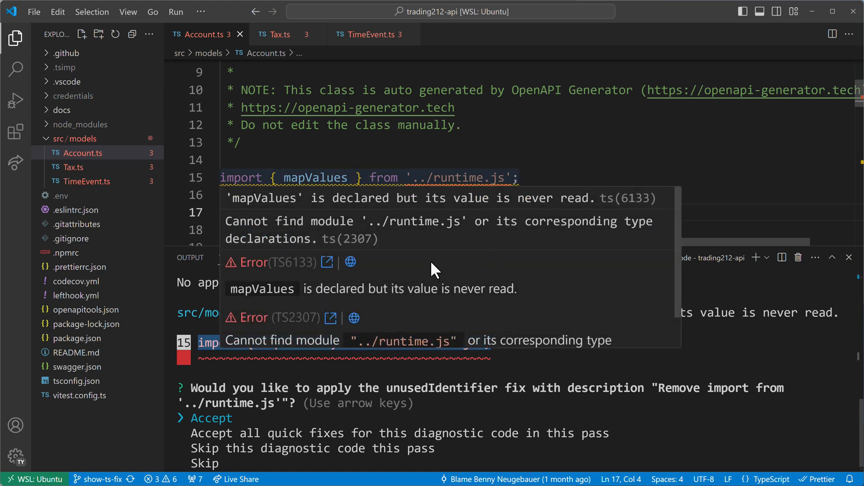
mouse_move(428, 260)
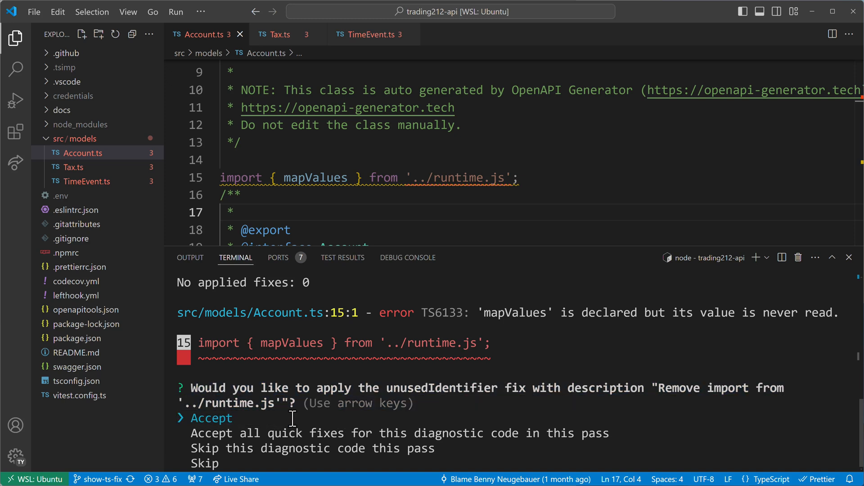
key("down")
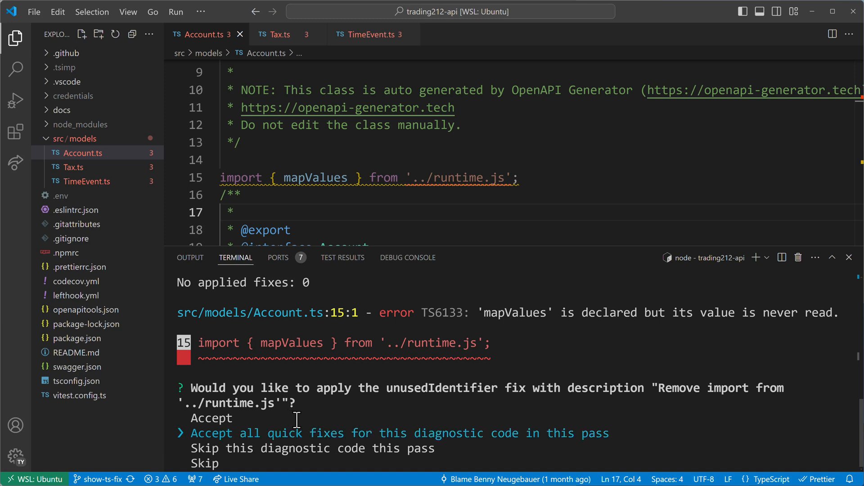
mouse_move(317, 178)
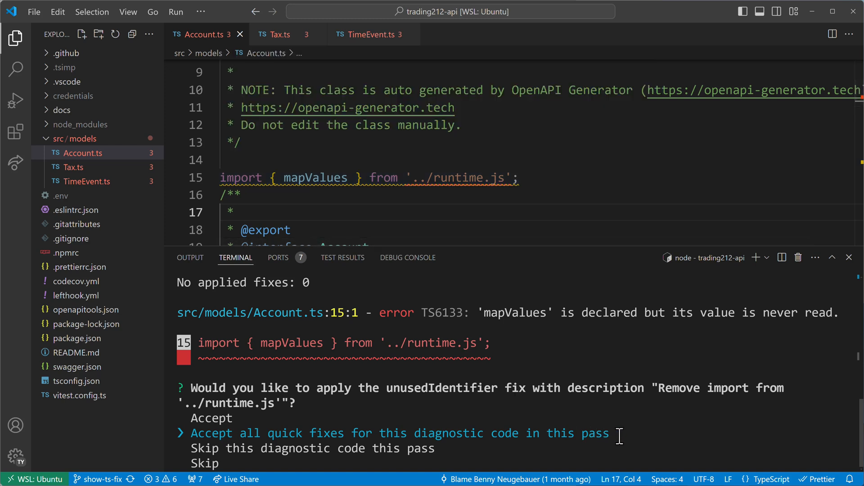
key("Down")
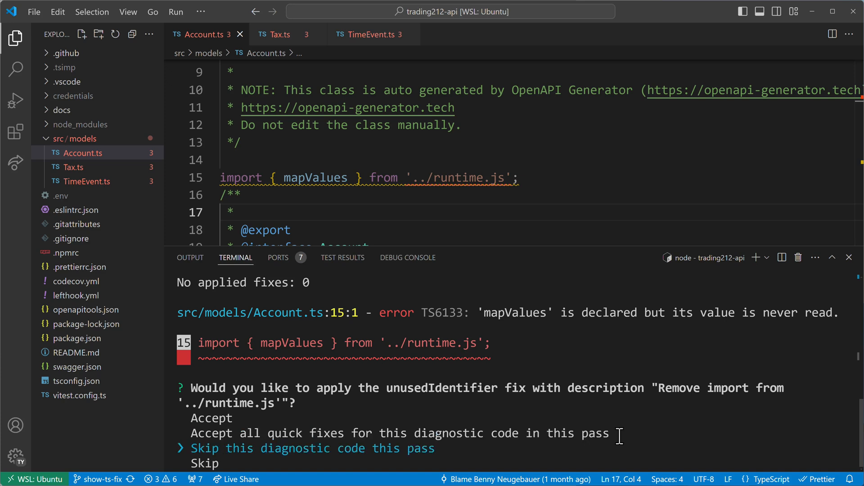
key("Down")
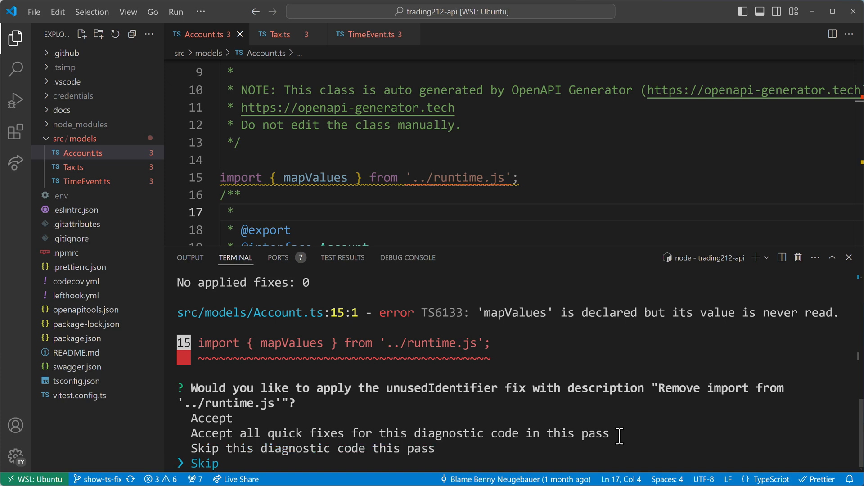
key("Down")
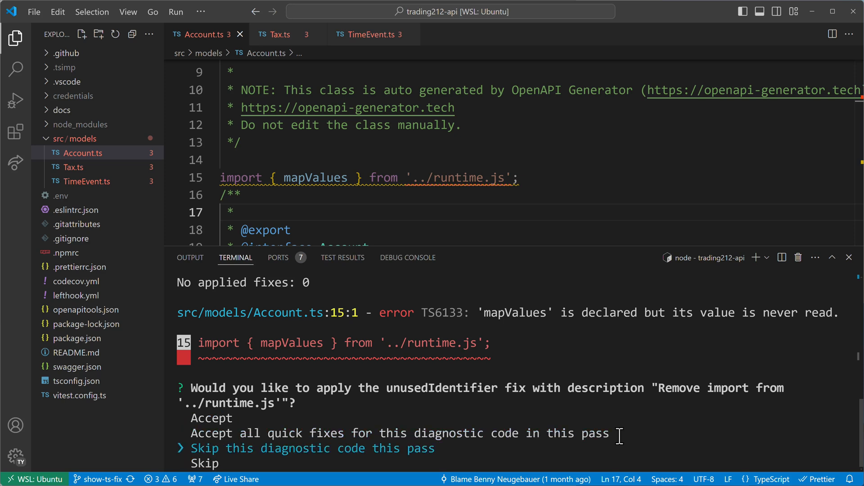
key("Up")
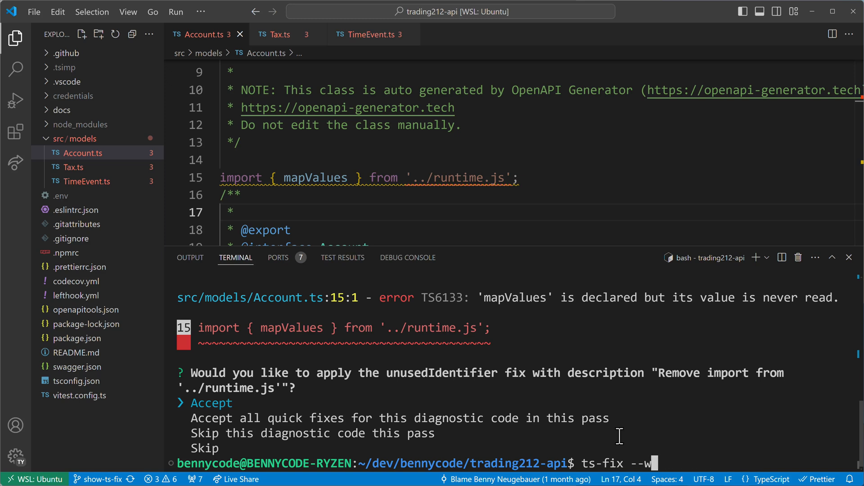
- Run ts-fix --write to strip unused imports from Account.ts, Tax.ts and TimeEvent.ts
type("rite")
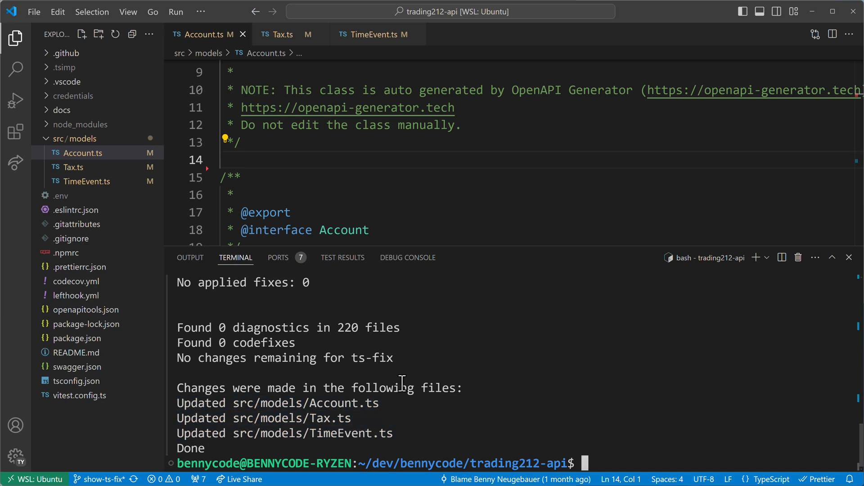
mouse_move(301, 368)
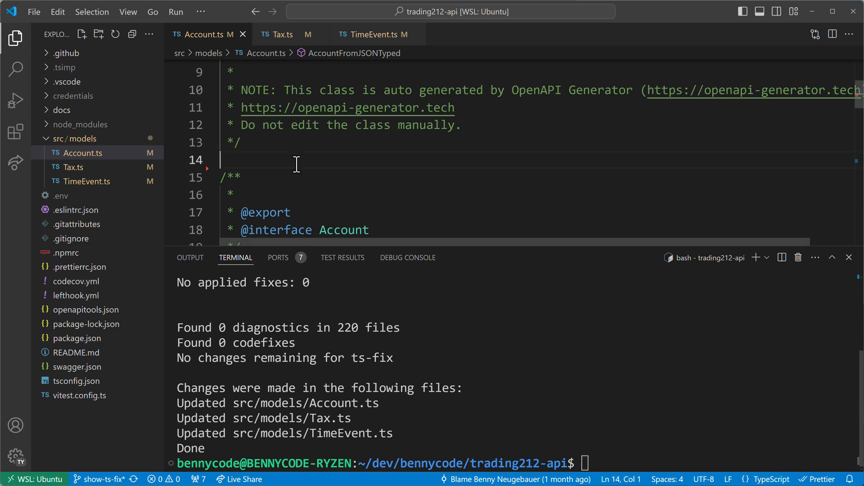
- Retype import { mapValues } from '../runtime.js'; with a // maybe a comment line above
type("import { mapValues } from '../runtime.js';")
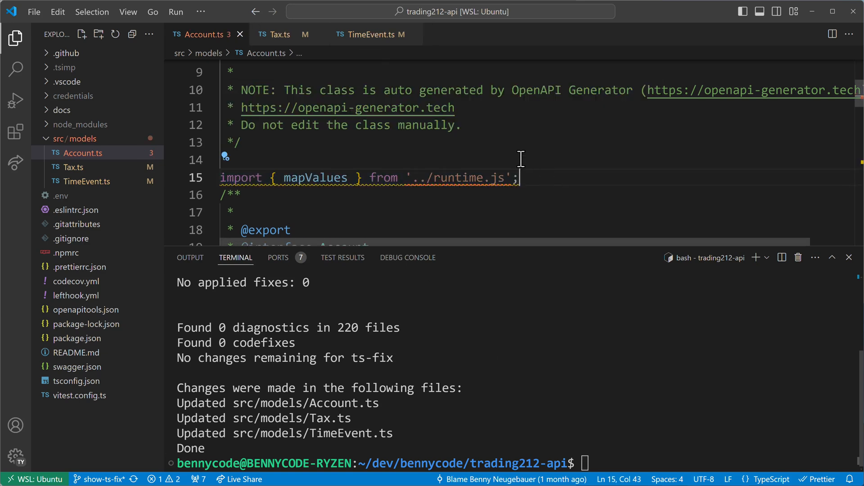
type("// maybe a")
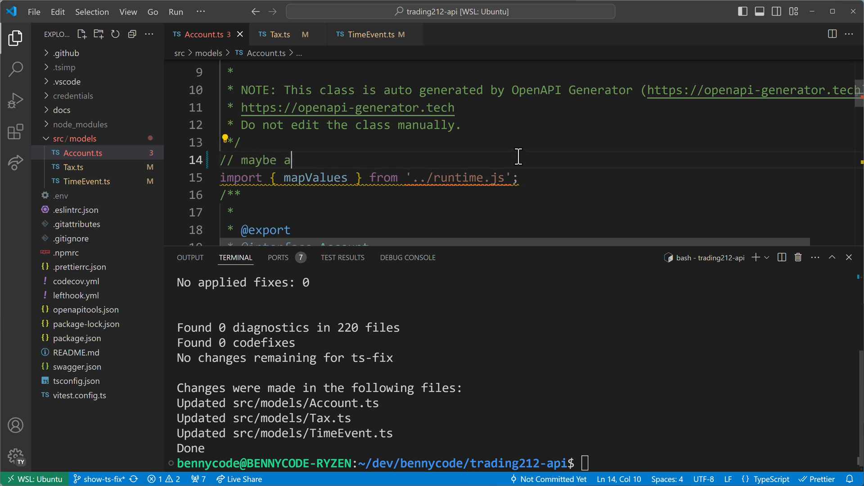
type("comment")
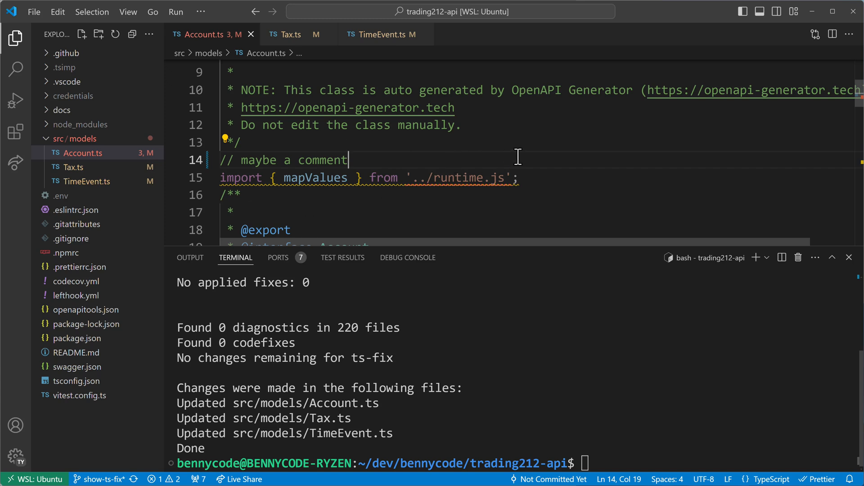
mouse_move(384, 160)
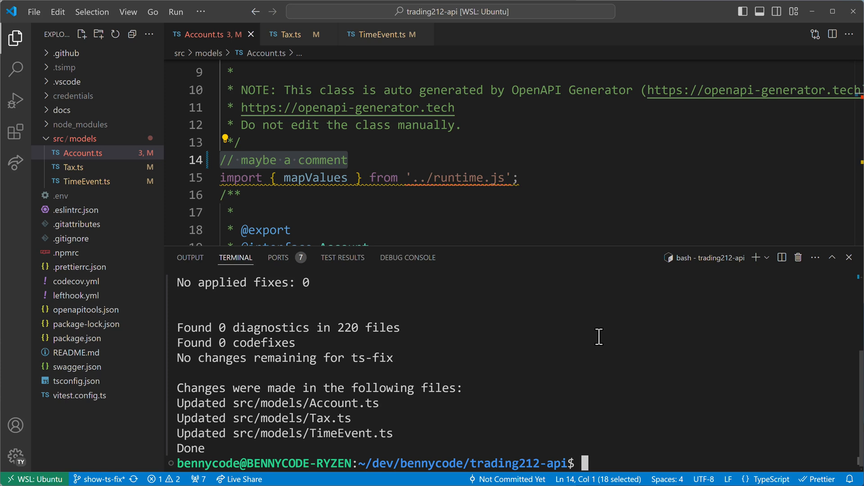
mouse_move(602, 346)
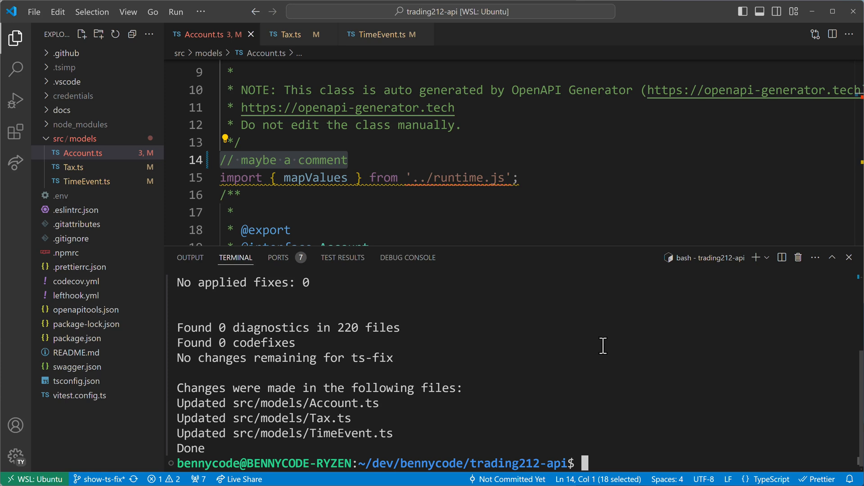
- Clear the terminal, run ts-fix --write, and select --ignoreGitStatus from its error
type("cls")
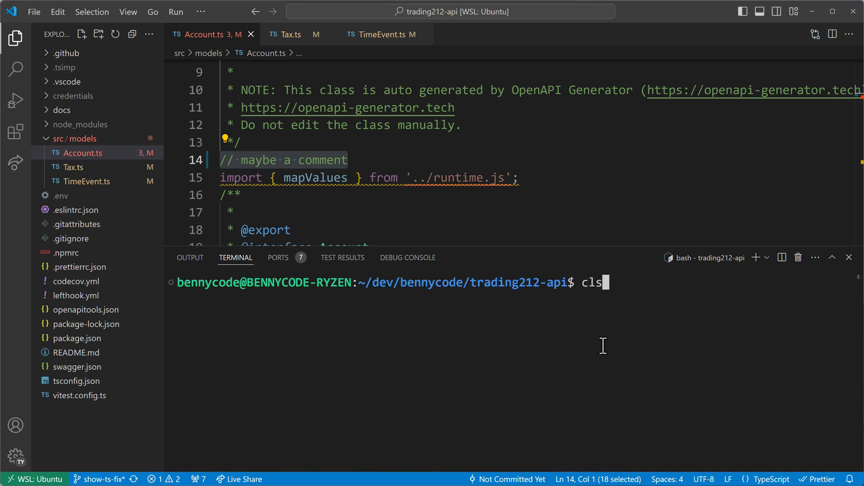
type("ts-fix --write")
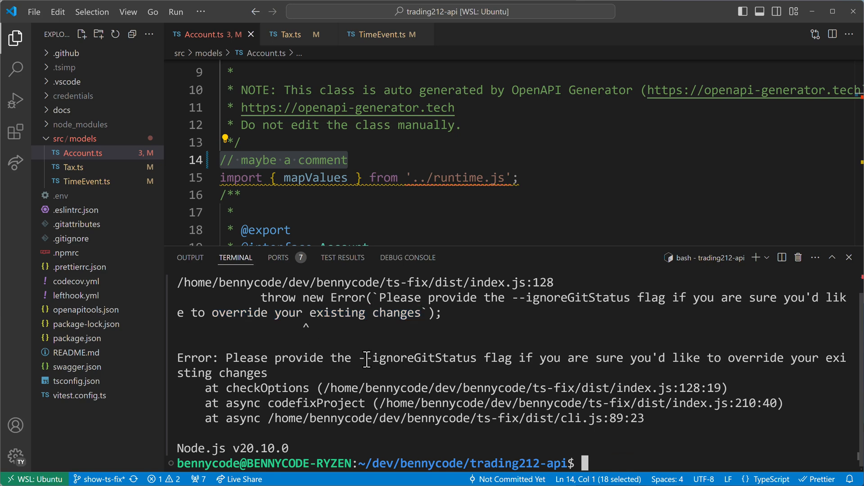
double_click(418, 358)
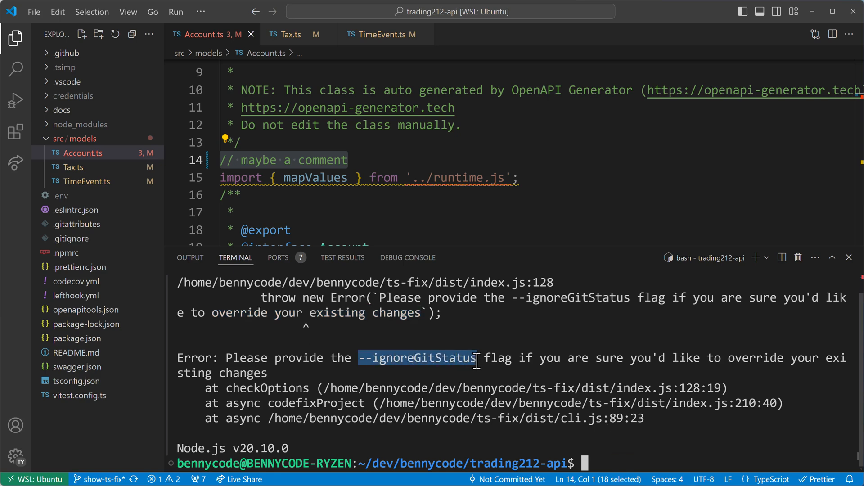
- Rerun ts-fix --write --ignoreGitStatus so Account.ts loses the mapValues import again
type("ts-fix --write")
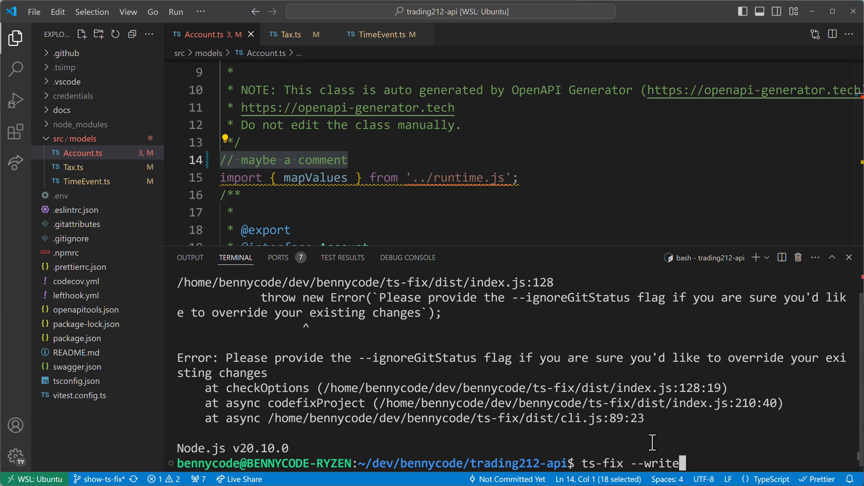
type("--ignoreGitStatus")
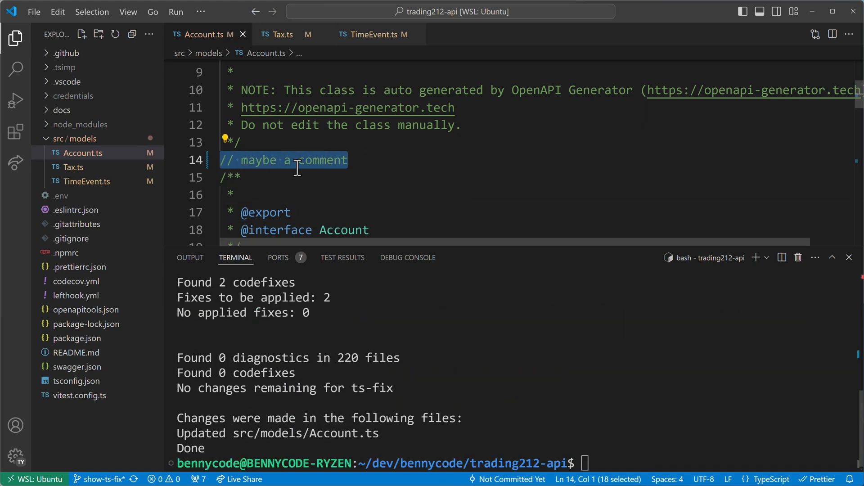
left_click(373, 159)
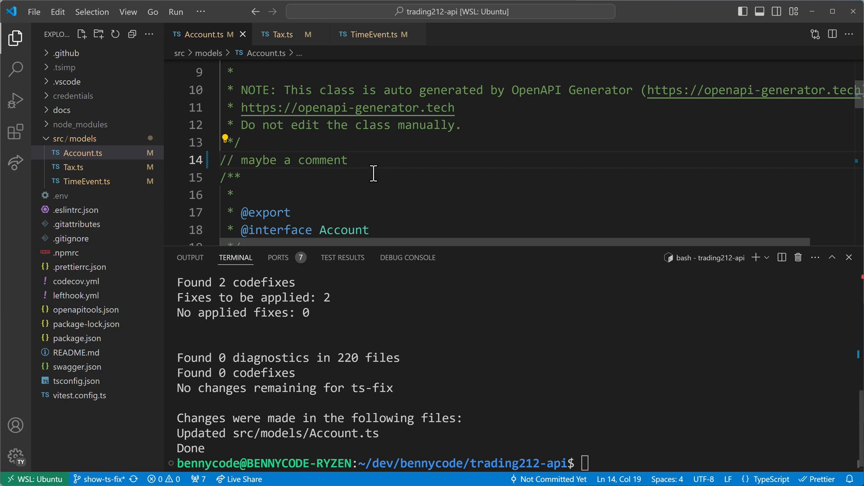
mouse_move(377, 175)
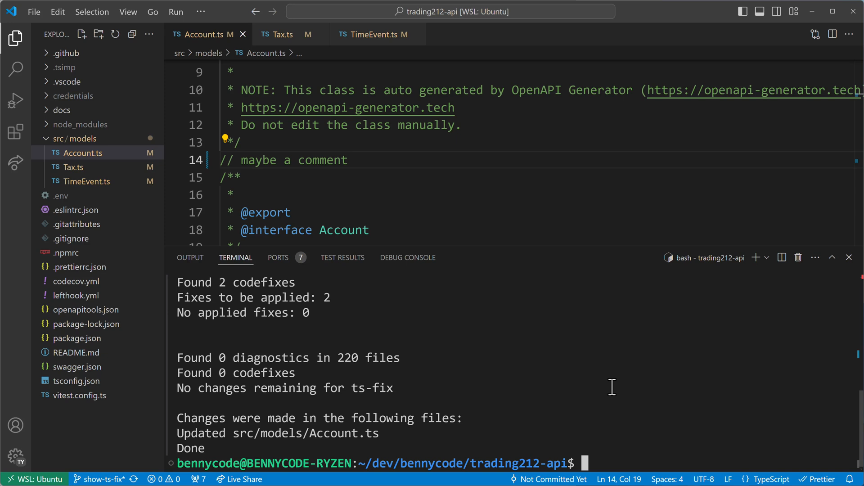
- Run npm unlink -g ts-fix to drop the global ts-fix link
type("n")
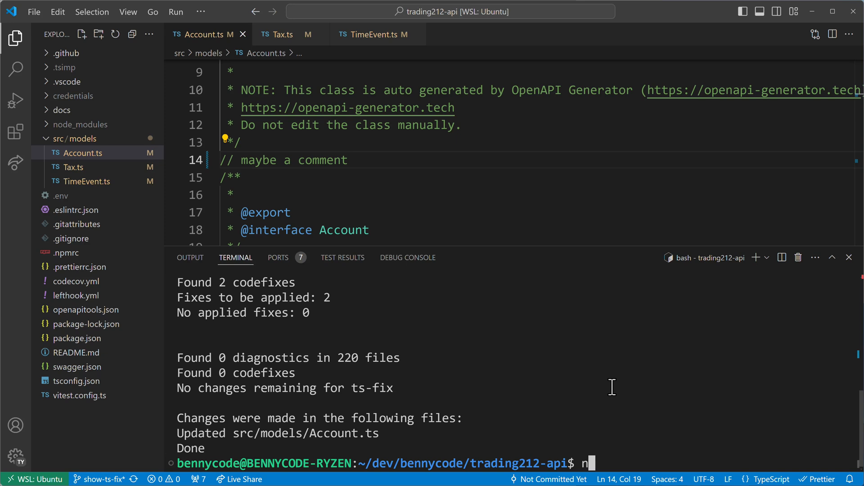
type("pm")
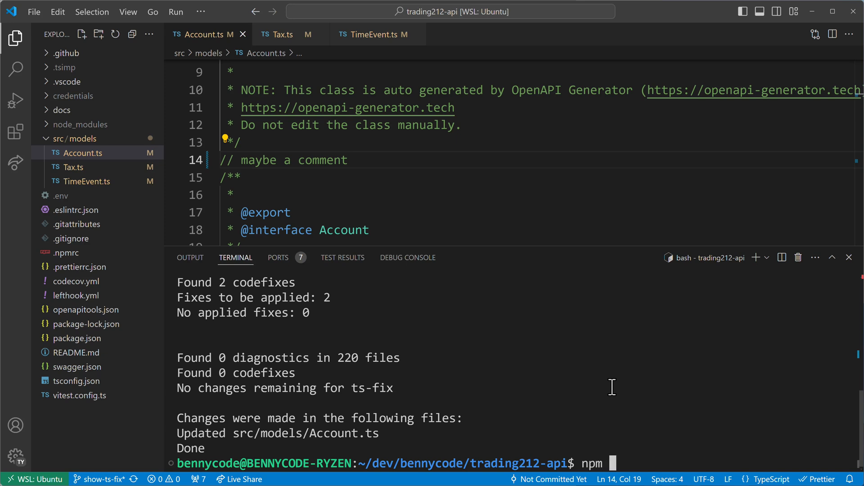
type("unlink")
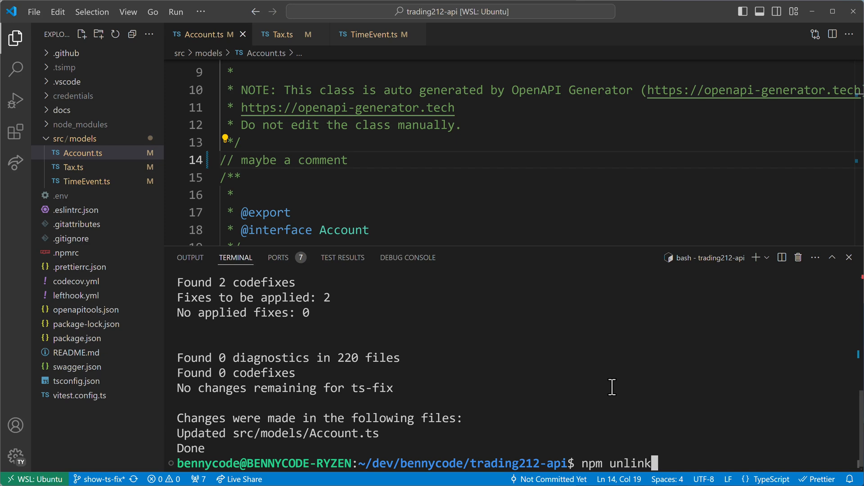
type("-")
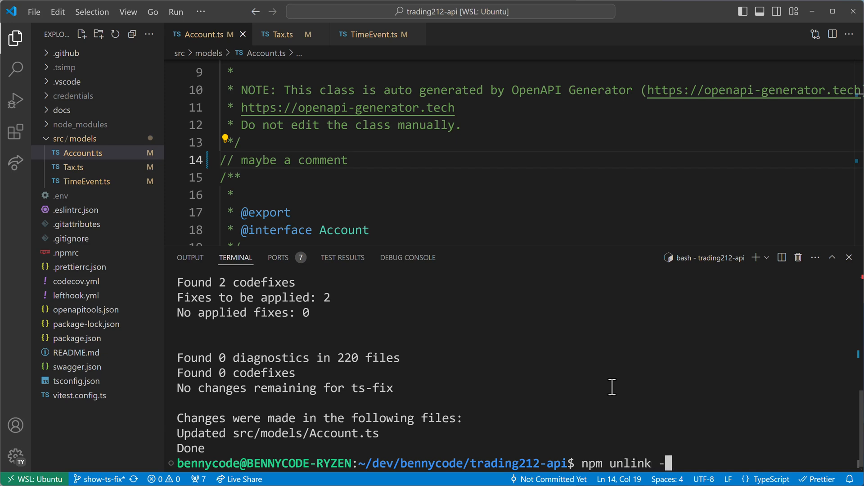
type("g")
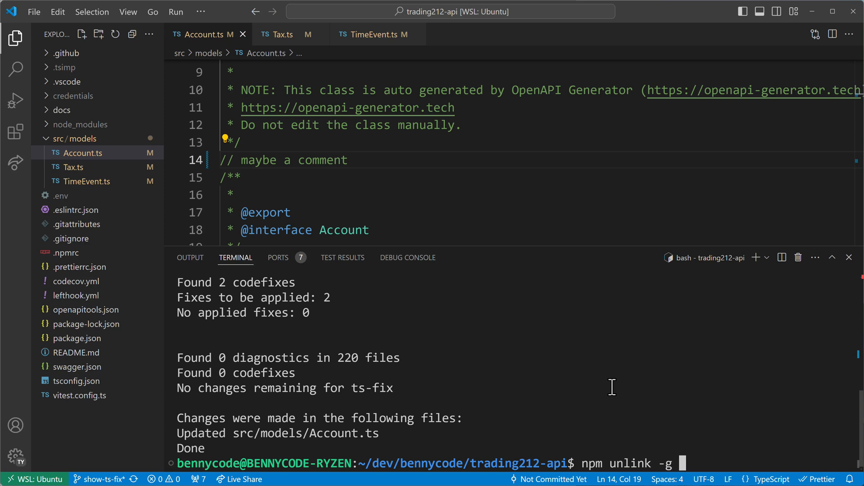
type("ts-fix")
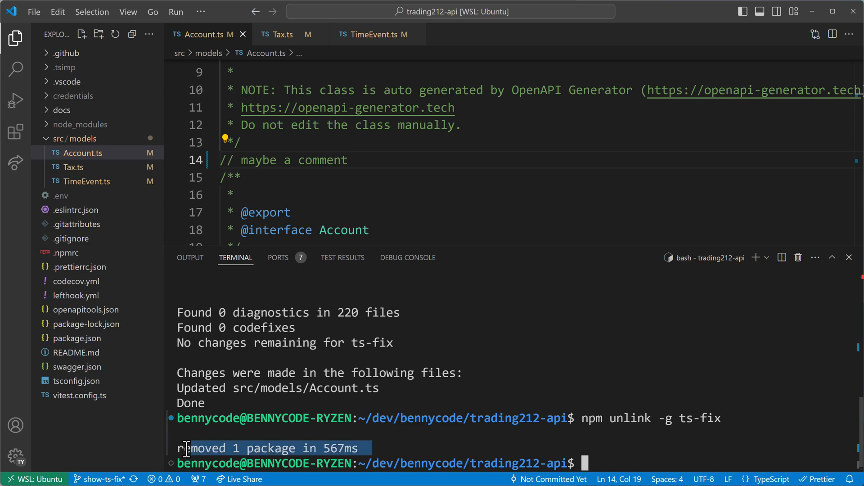
type("ts")
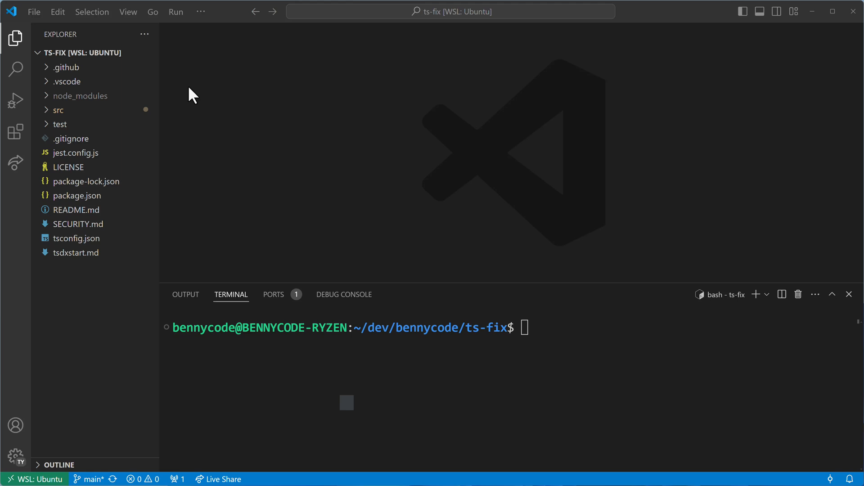
mouse_move(231, 91)
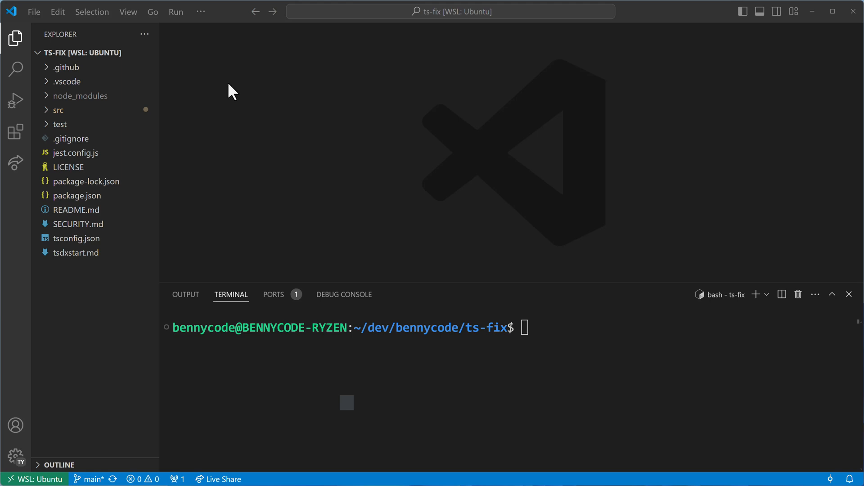
mouse_move(292, 144)
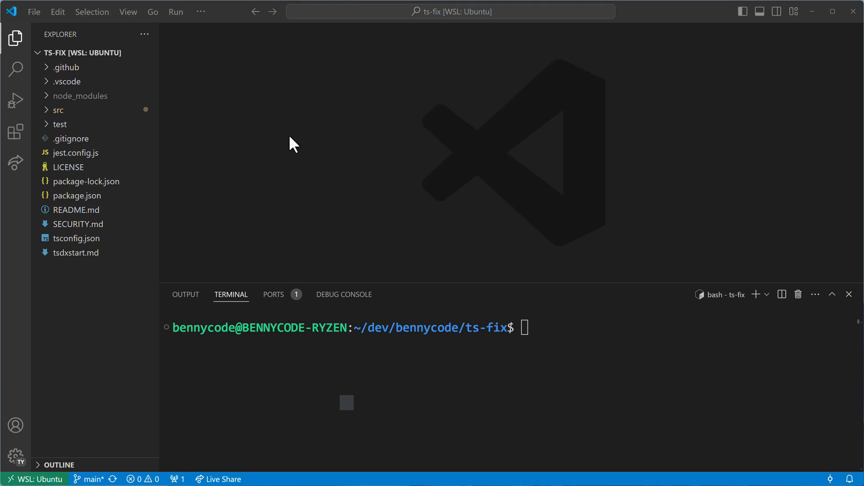
mouse_move(278, 161)
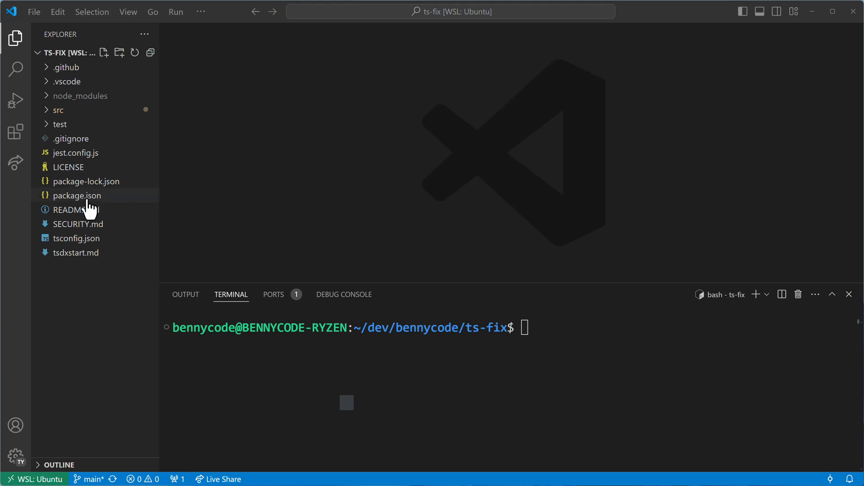
- Open ts-fix's package.json and select the build script 'tsc -p . && tsc -p test'
double_click(76, 195)
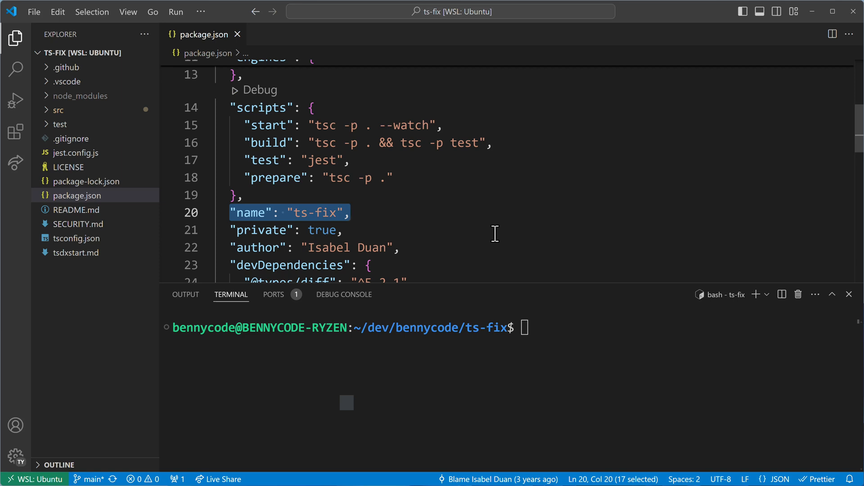
double_click(269, 142)
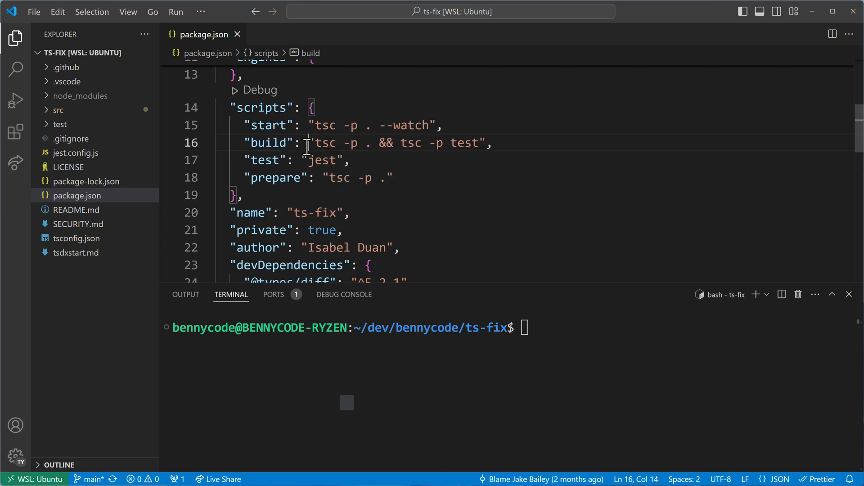
left_click_drag(315, 143, 476, 143)
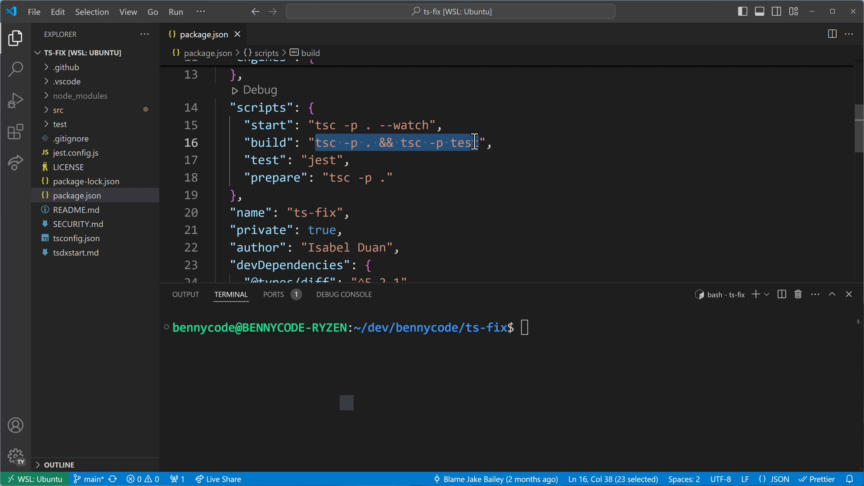
mouse_move(283, 137)
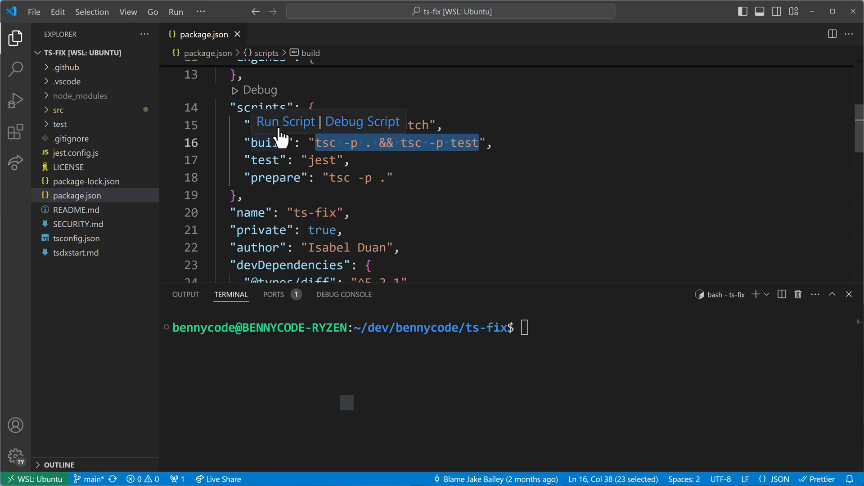
- Run the build script, then inspect the bin field and open dist/cli.js
left_click(285, 121)
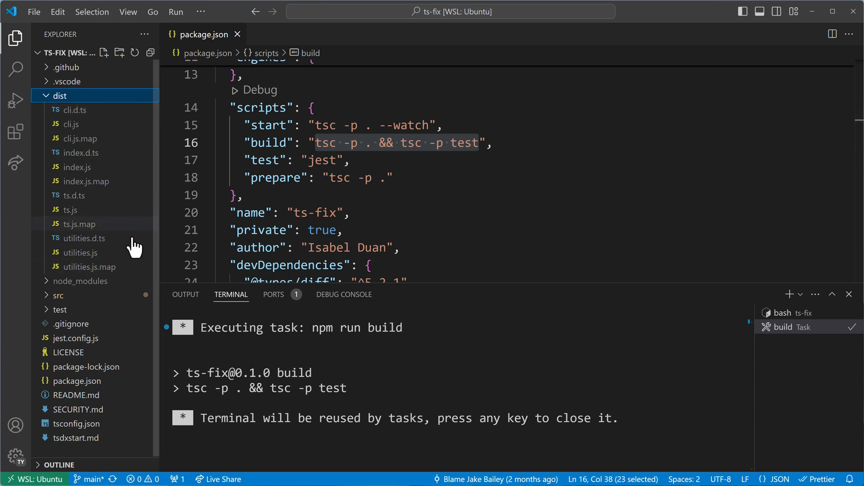
left_click(327, 143)
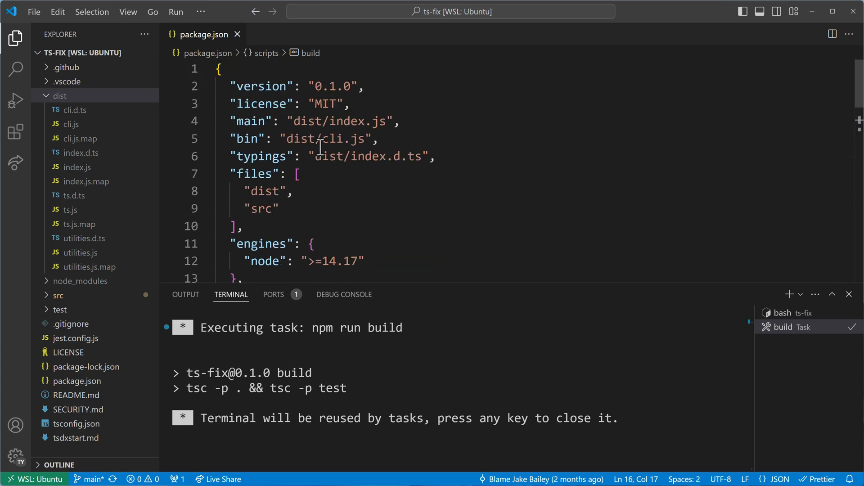
double_click(246, 138)
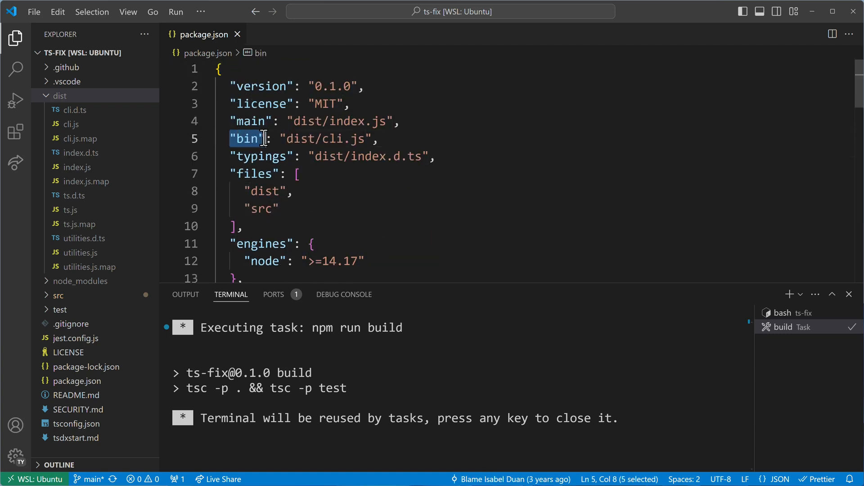
mouse_move(534, 77)
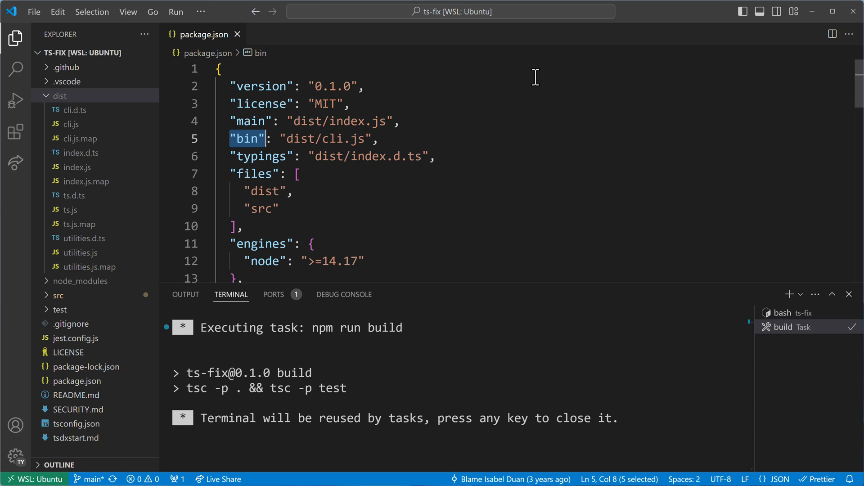
mouse_move(302, 132)
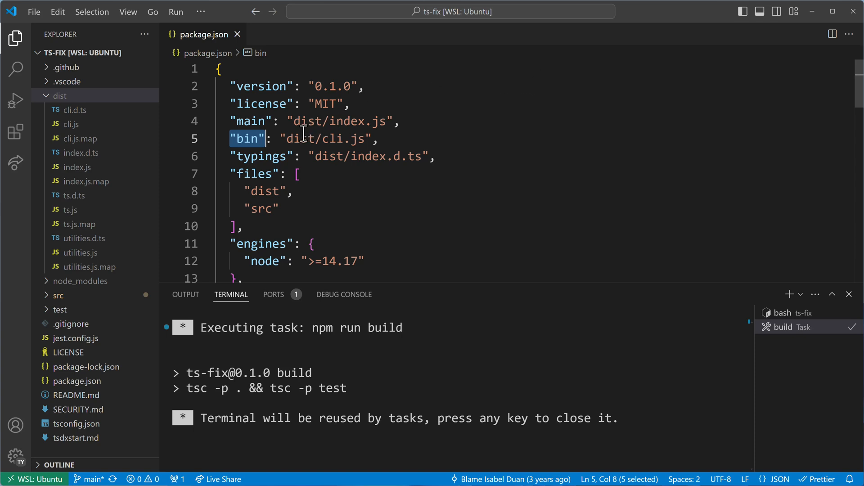
double_click(324, 138)
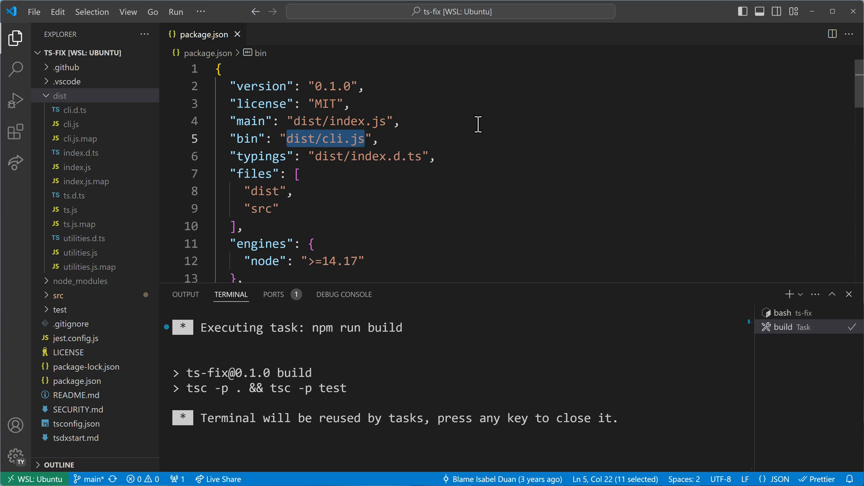
scroll("down", 3)
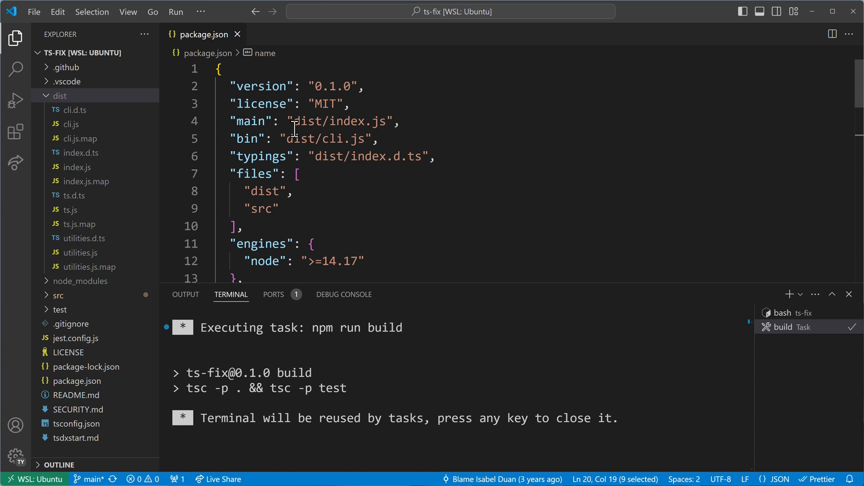
left_click(237, 139)
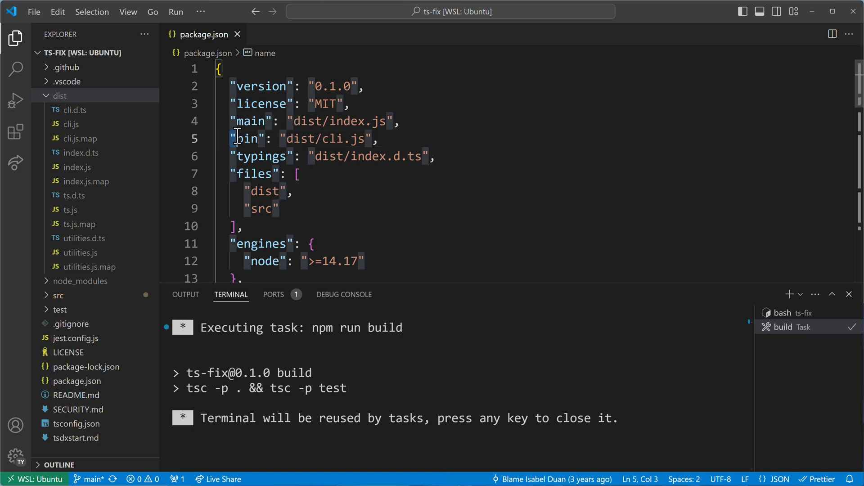
double_click(324, 138)
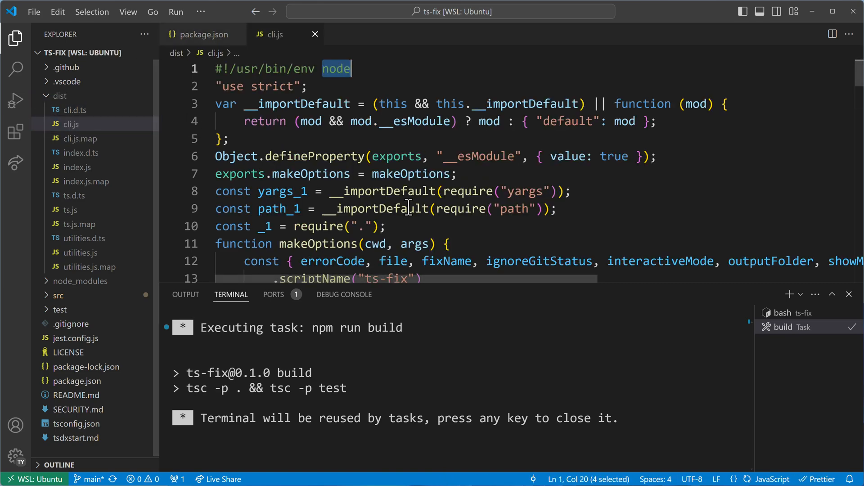
- Open src/cli.ts and select 'node' in its shebang line to compare with dist/cli.js
scroll("down", 3)
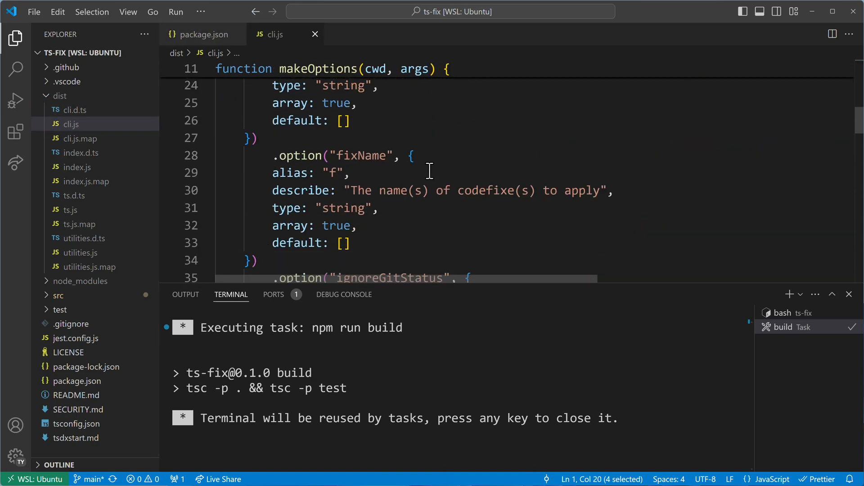
left_click(57, 295)
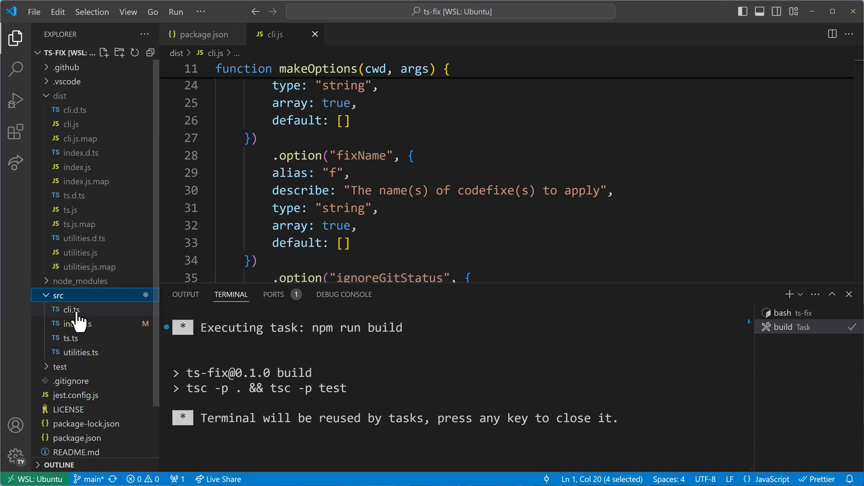
left_click(69, 309)
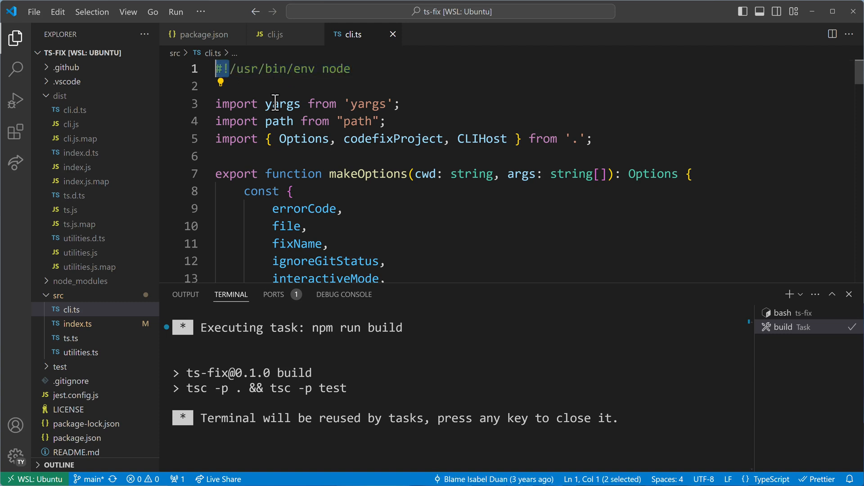
mouse_move(419, 99)
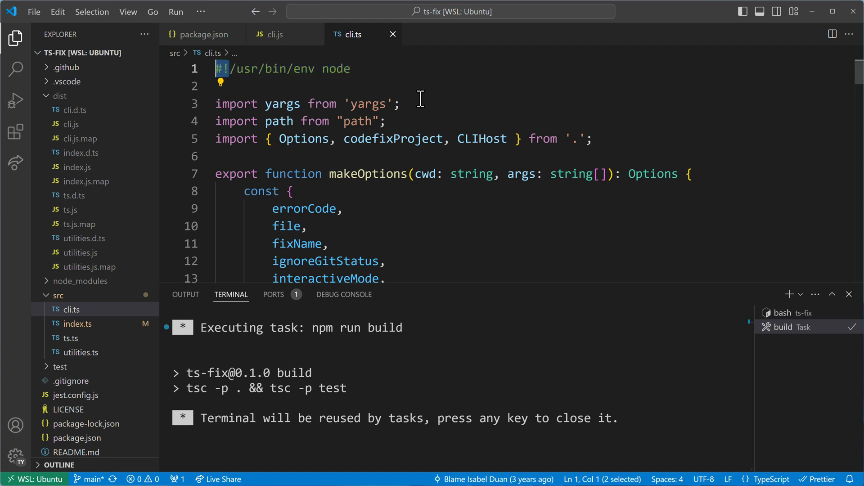
double_click(336, 69)
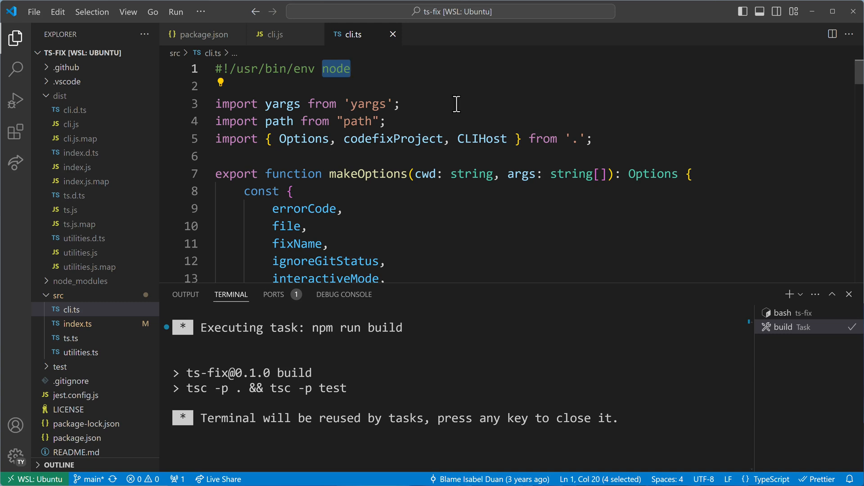
mouse_move(388, 156)
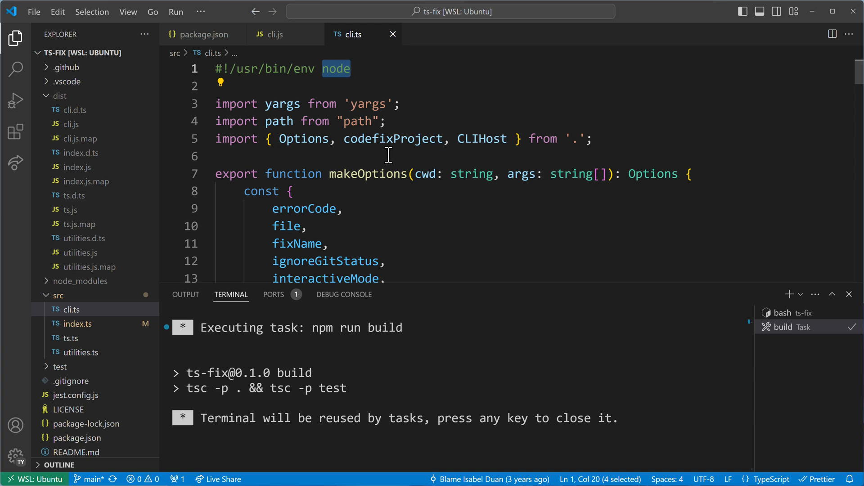
type("codefixProject")
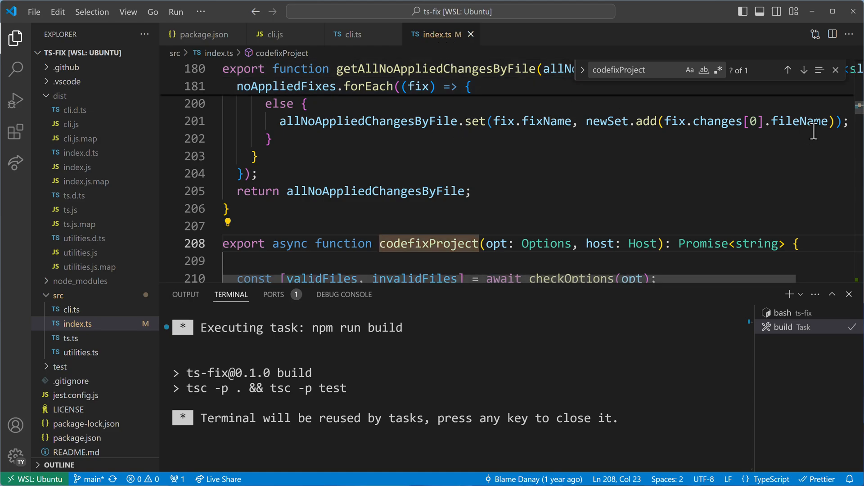
- Scroll through index.ts to locate the codefixProject definition
scroll("down", 3)
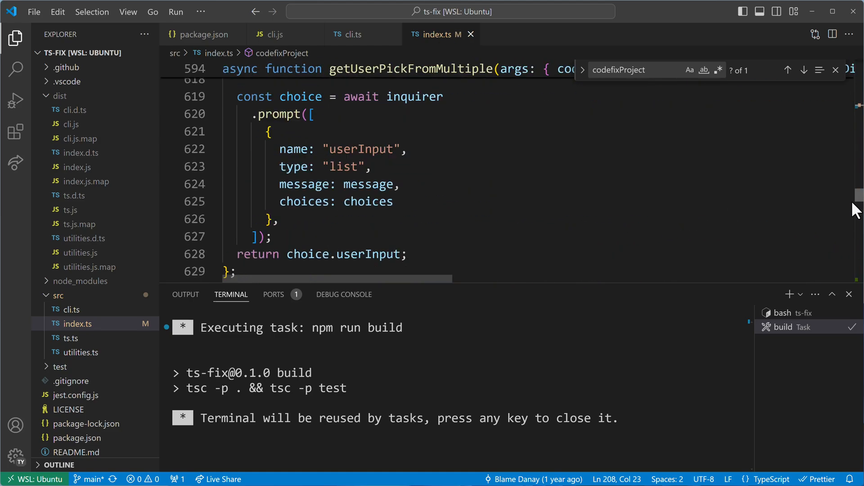
scroll("down", 3)
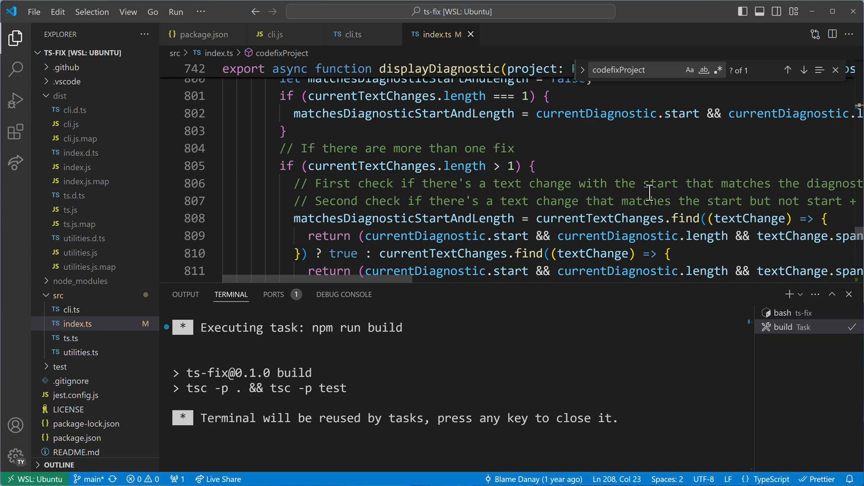
type("ge")
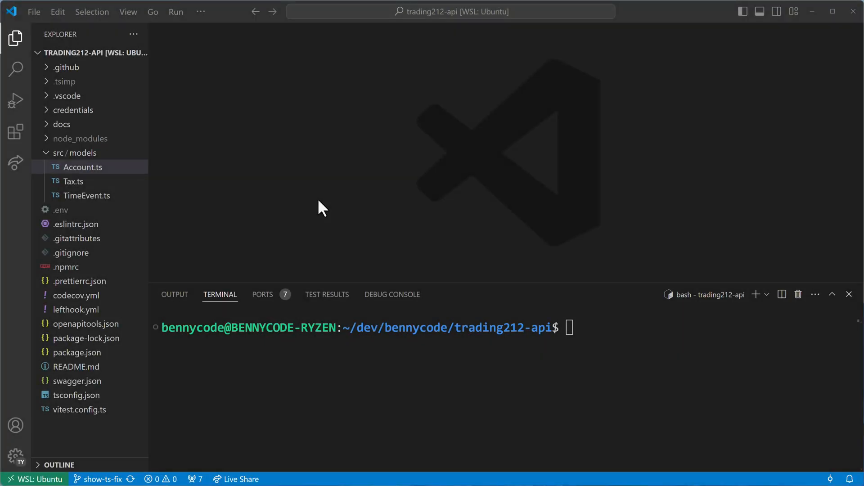
mouse_move(297, 174)
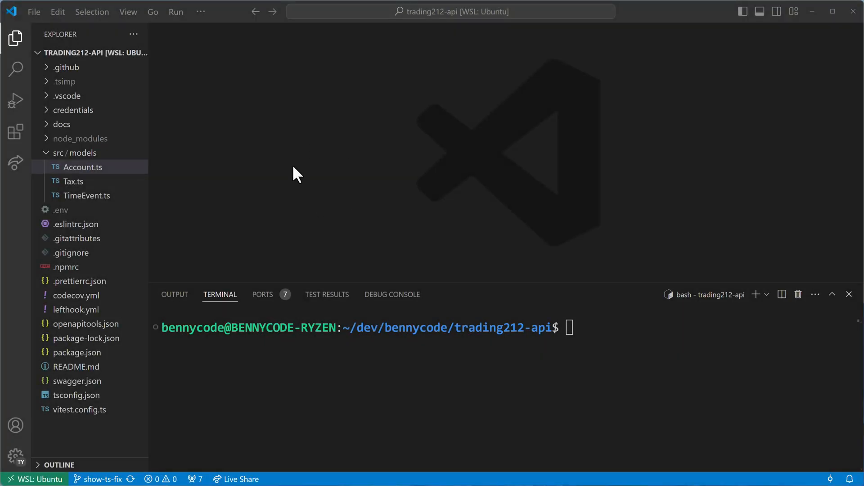
- Open Account.ts, select the unused mapValues import, and run ts-fix --write
left_click(82, 167)
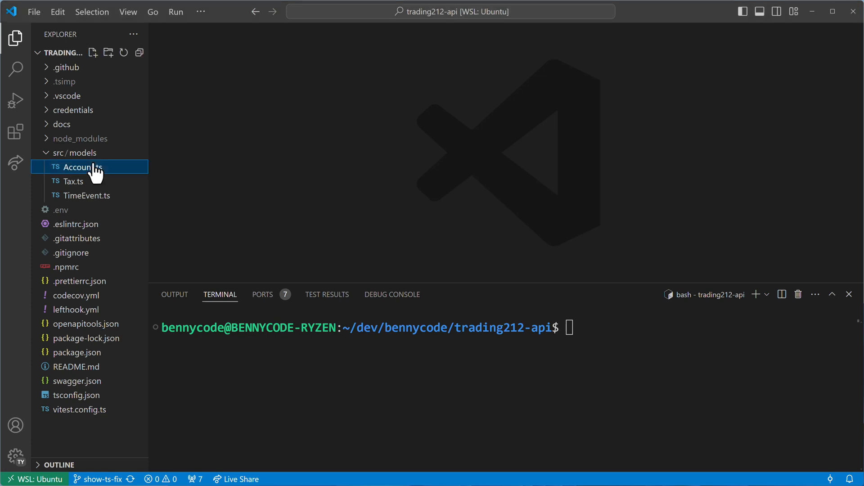
double_click(80, 167)
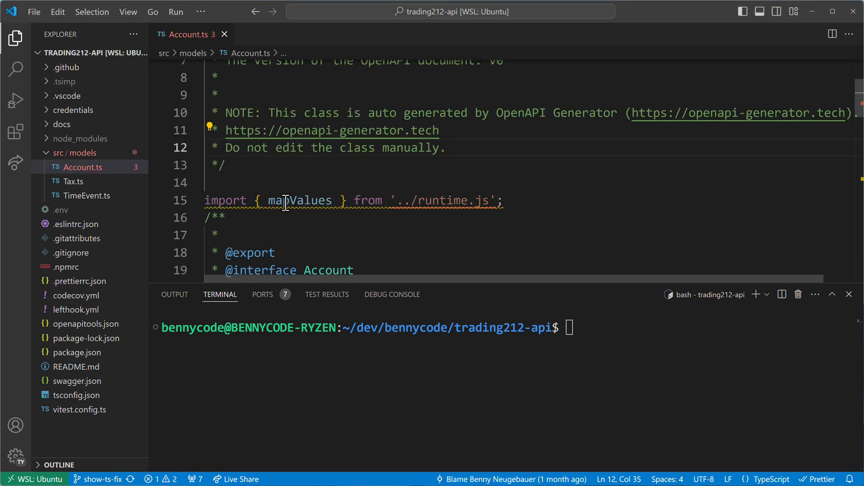
mouse_move(299, 200)
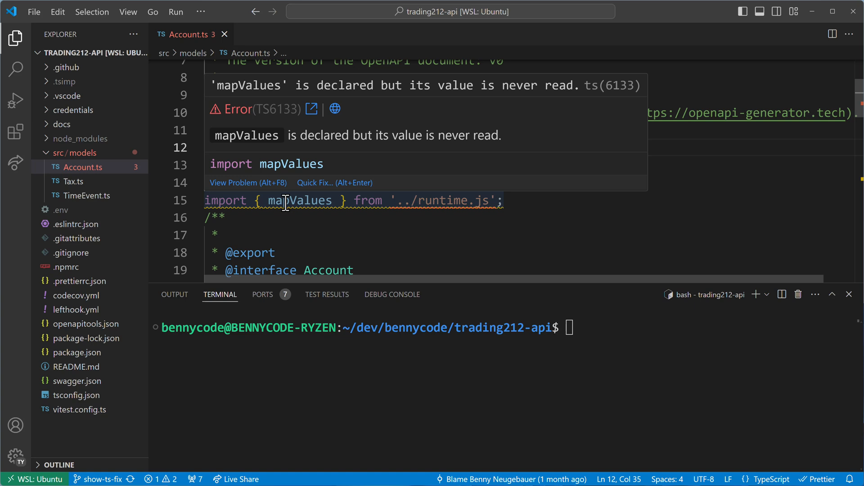
double_click(300, 200)
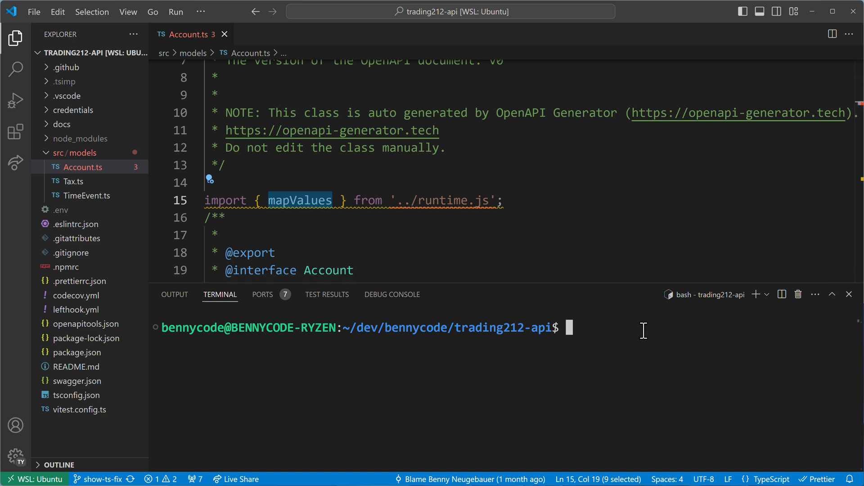
type("ts-fix --")
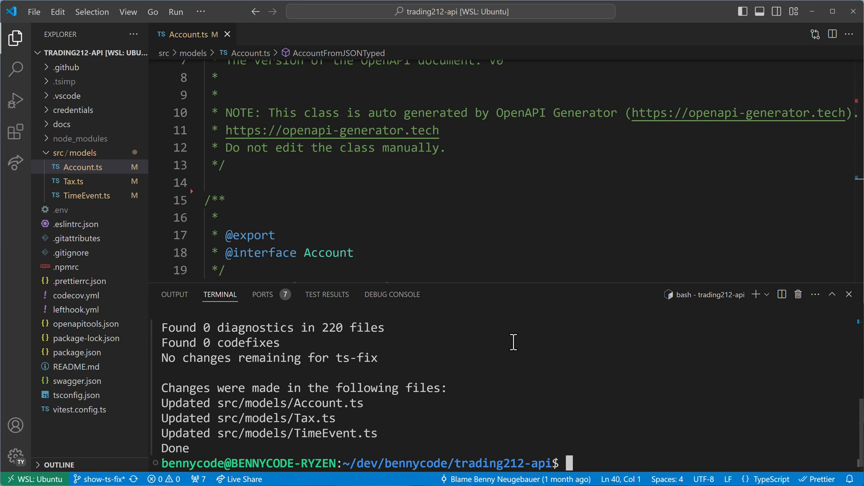
- Run git reset --hard to throw away ts-fix's uncommitted model file edits
type("git")
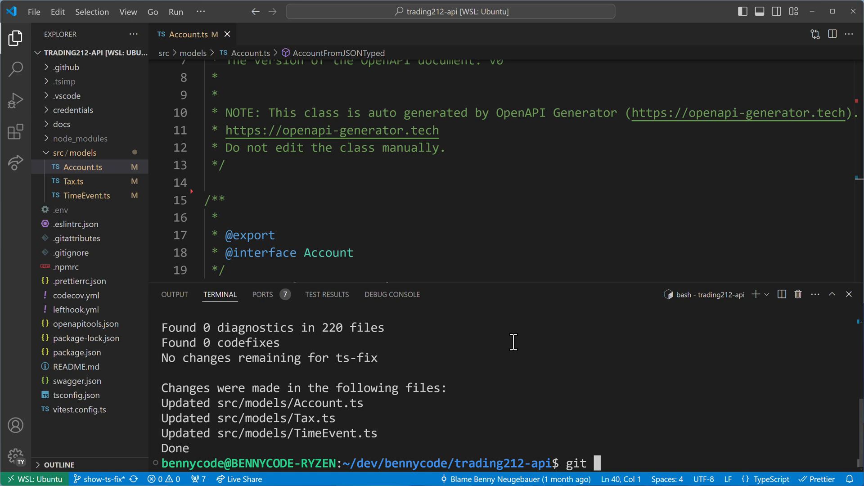
type("reset")
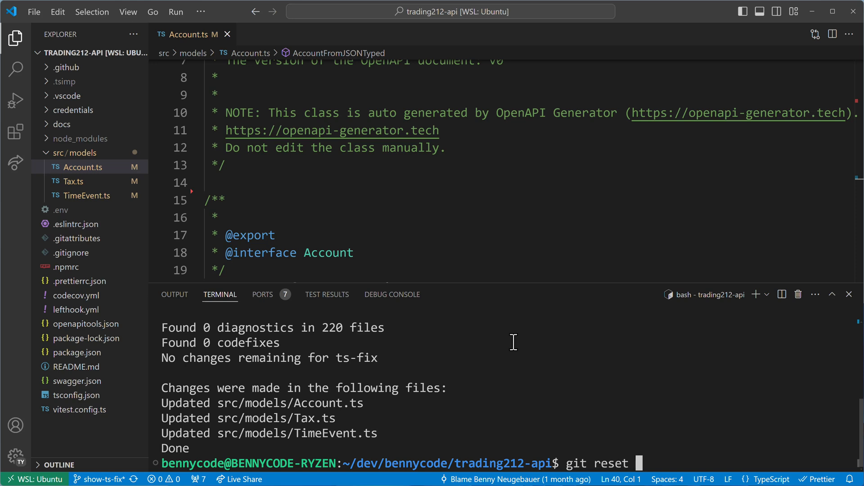
type("--hard")
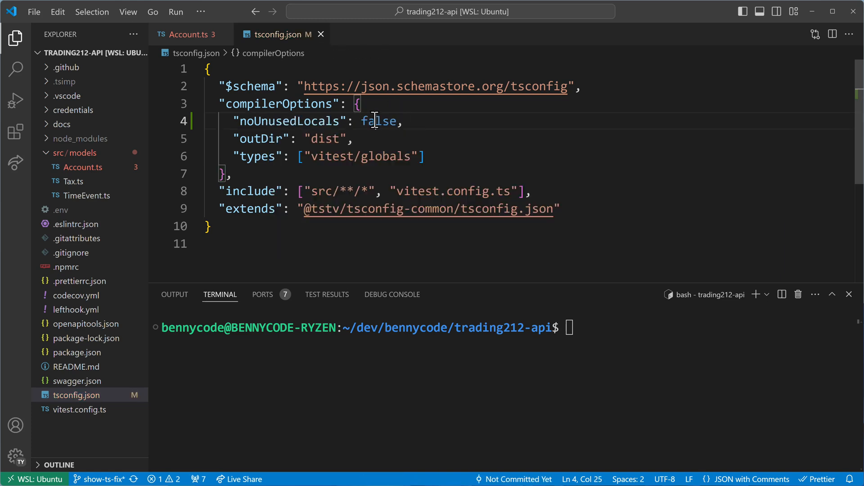
- Set noUnusedLocals to false under compilerOptions in tsconfig.json
double_click(378, 120)
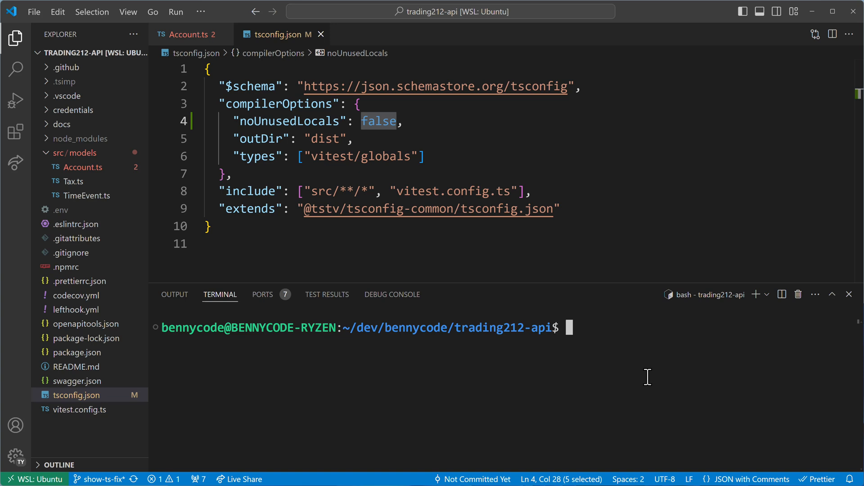
mouse_move(342, 414)
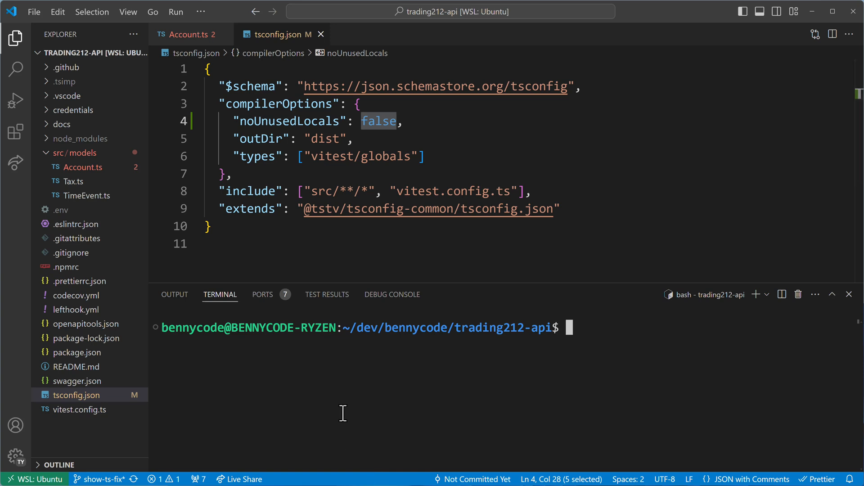
mouse_move(366, 418)
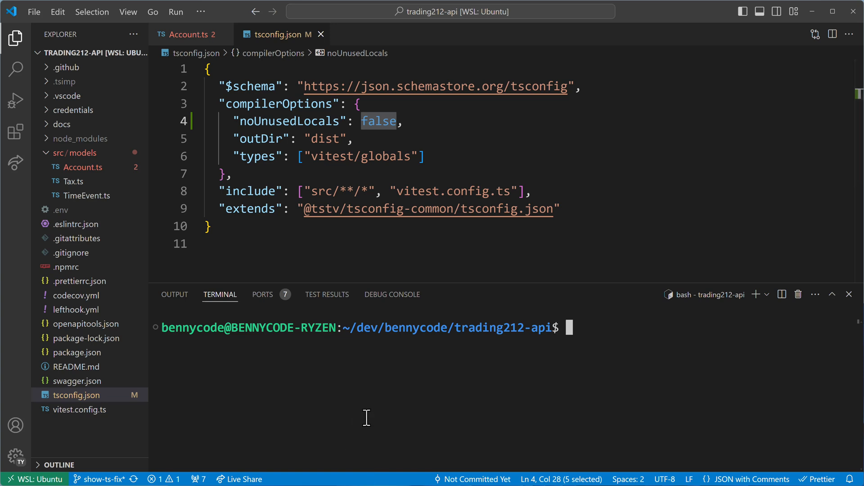
- Run ts-fix --write, then rerun it with --ignoreGitStatus after the git-status error
left_click(190, 34)
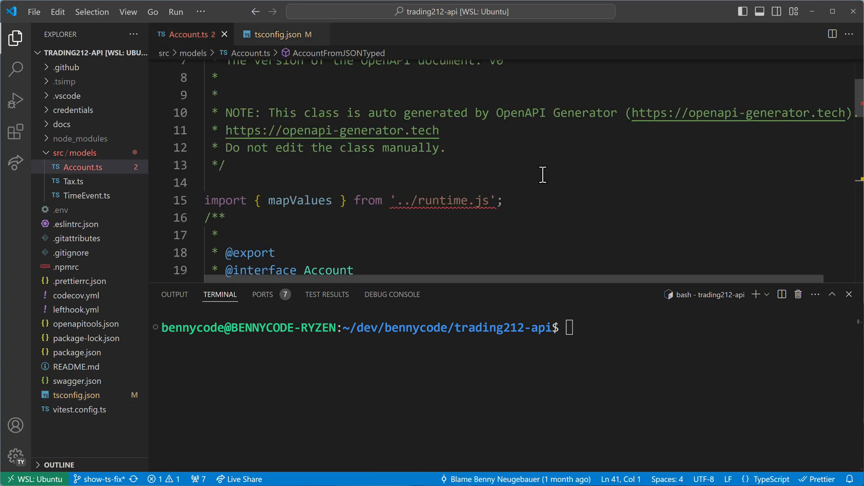
left_click(502, 200)
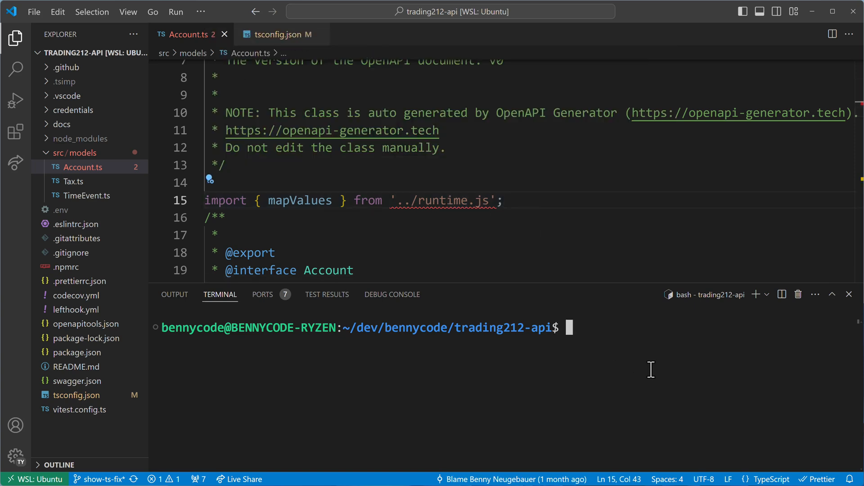
type("t")
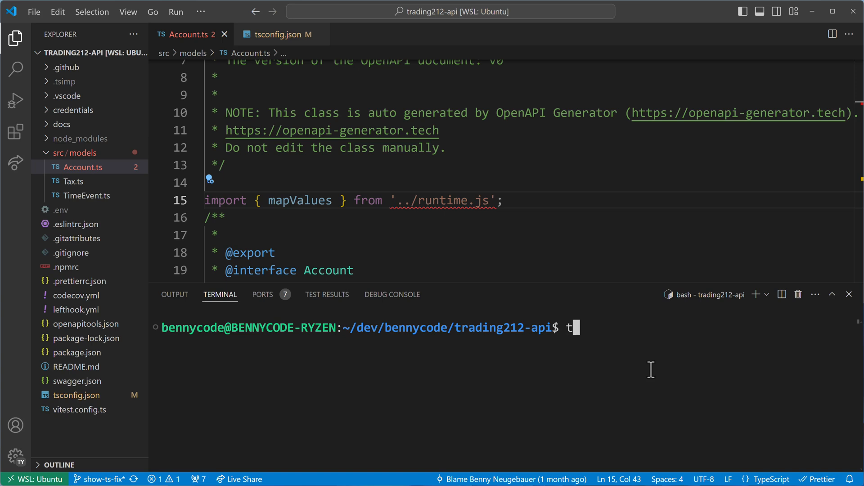
type("s-fix --w")
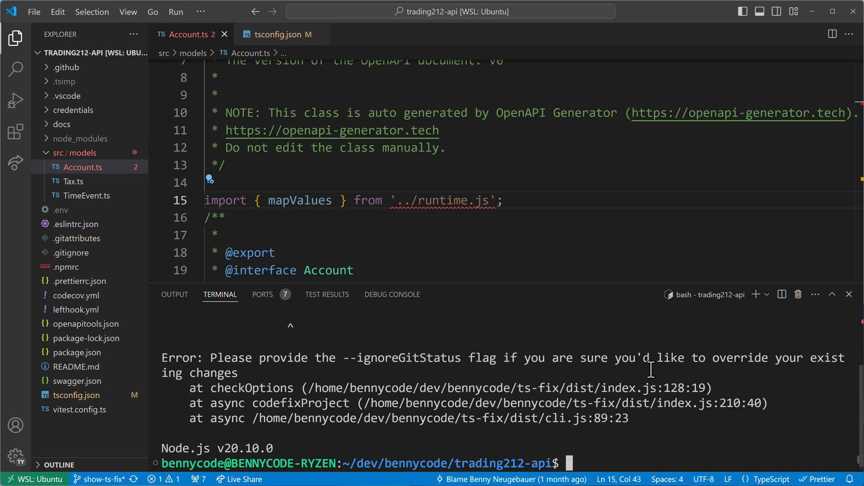
double_click(392, 357)
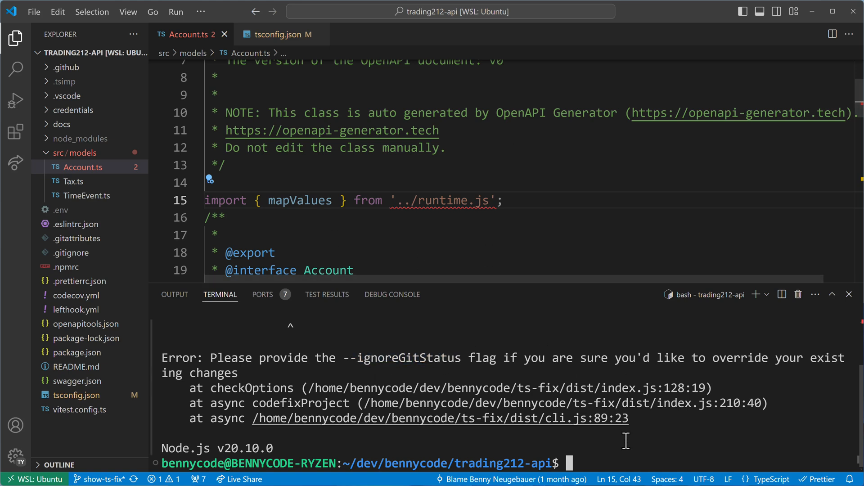
type("ts-fix --write --ignoreGitStatus")
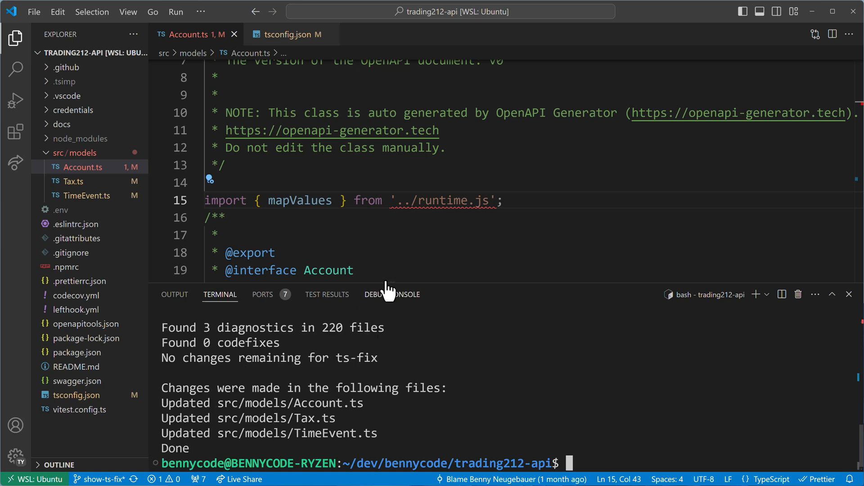
- Focus the Account.ts code with its flagged mapValues import
left_click(299, 200)
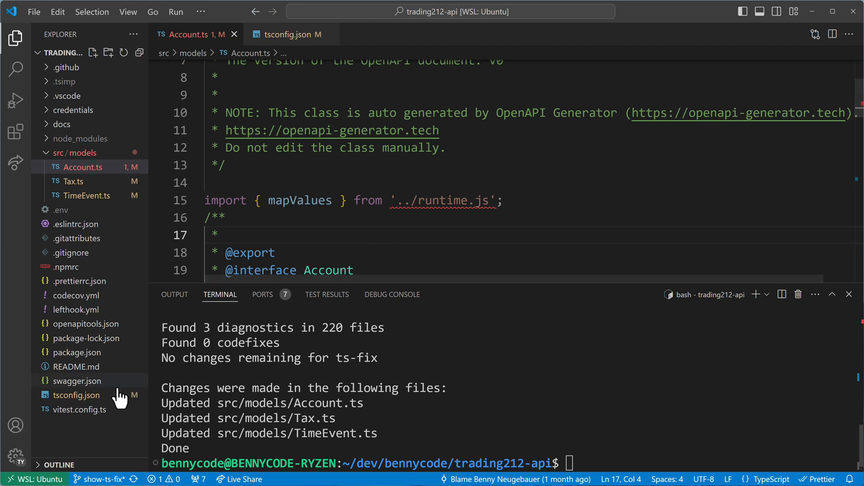
mouse_move(427, 351)
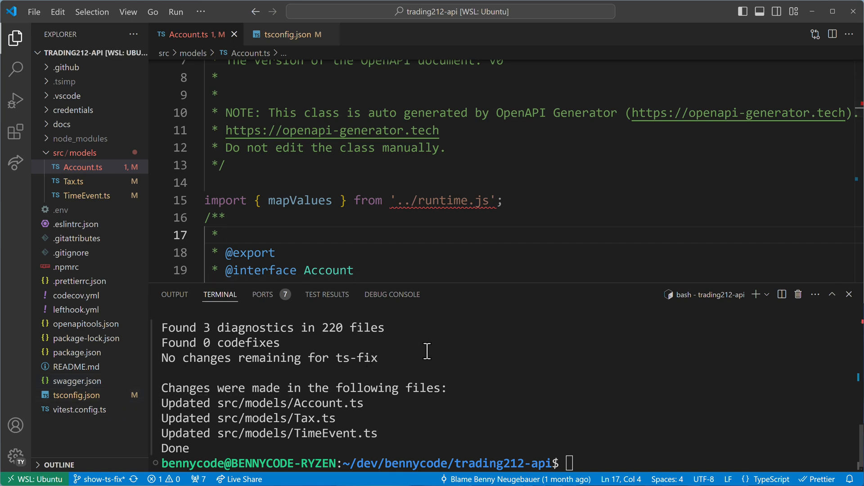
mouse_move(444, 349)
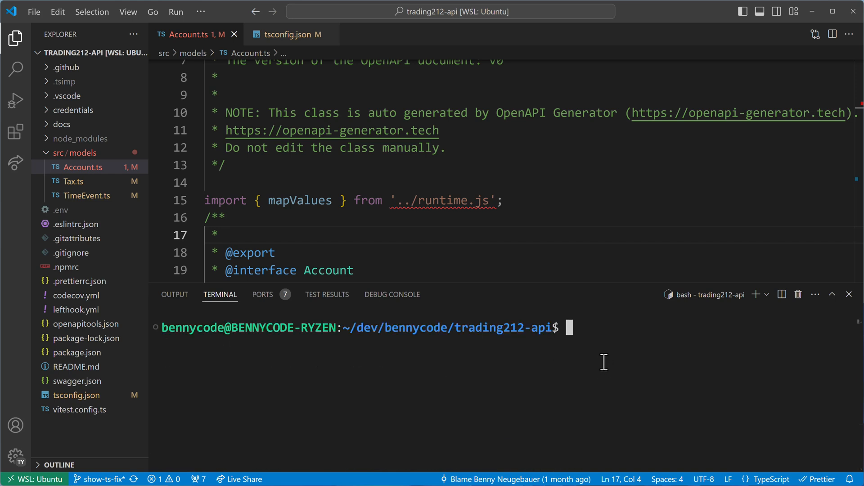
- Check TypeScript is 5.5.3 with npx tsc --version, then rerun ts-fix
type("npx t")
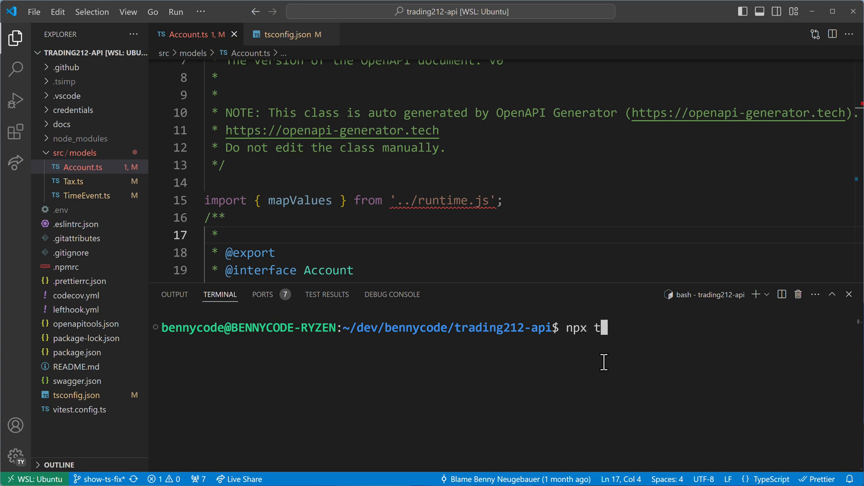
type("sc --version")
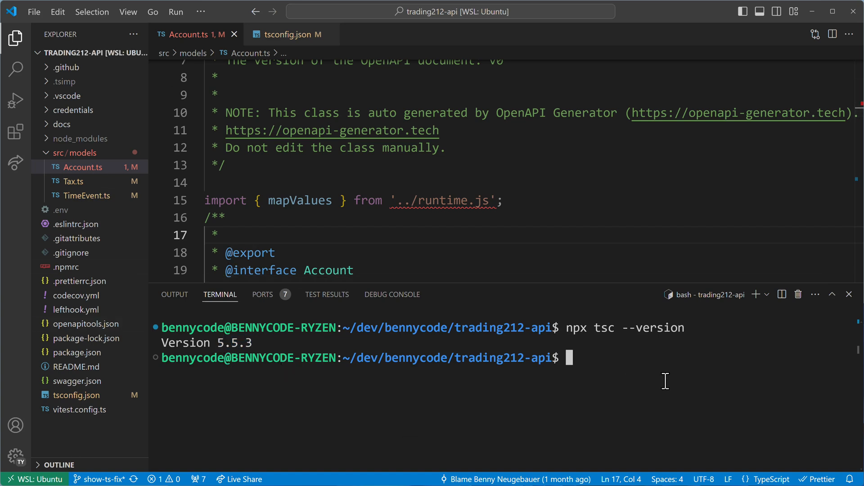
type("ts-fix")
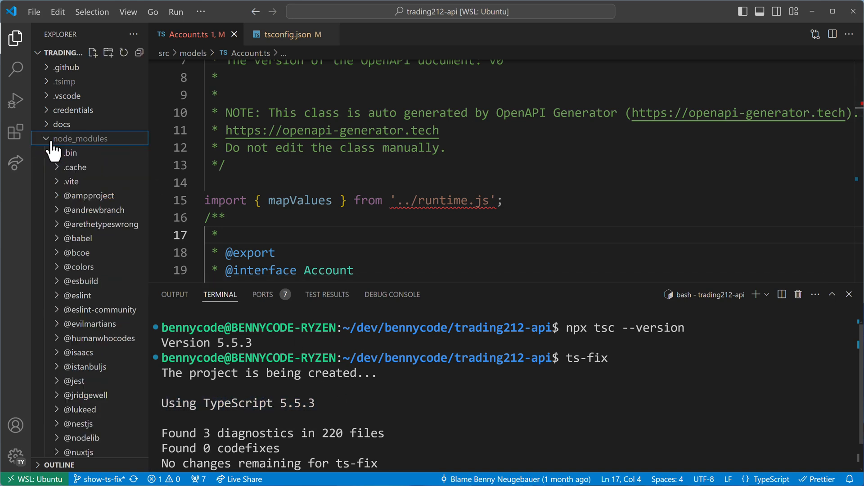
- Expand node_modules/.bin and scroll to the tsc and tsserver executables
left_click(70, 153)
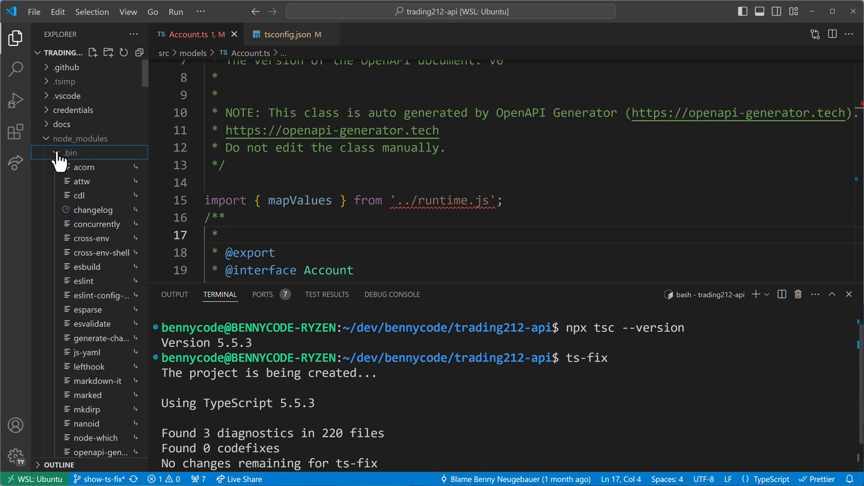
scroll("down", 3)
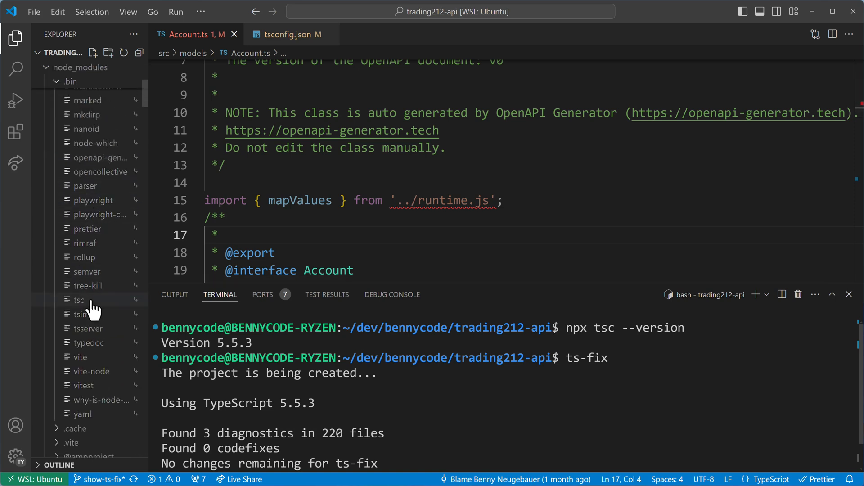
mouse_move(80, 299)
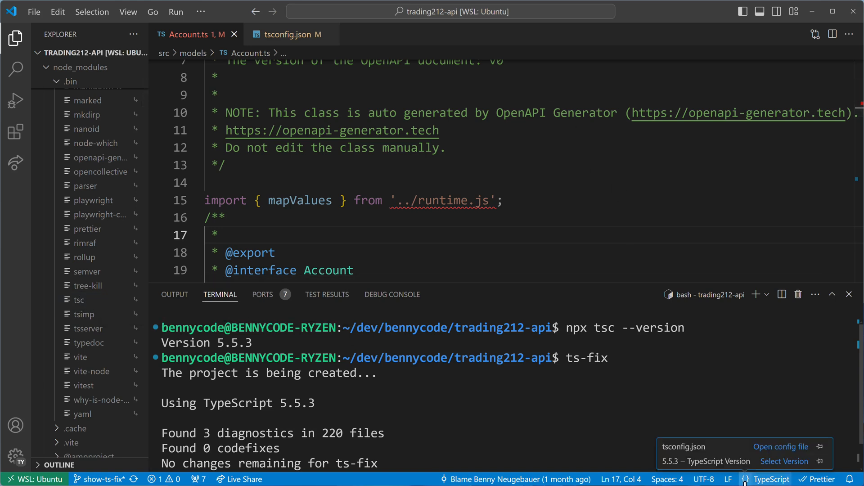
mouse_move(768, 471)
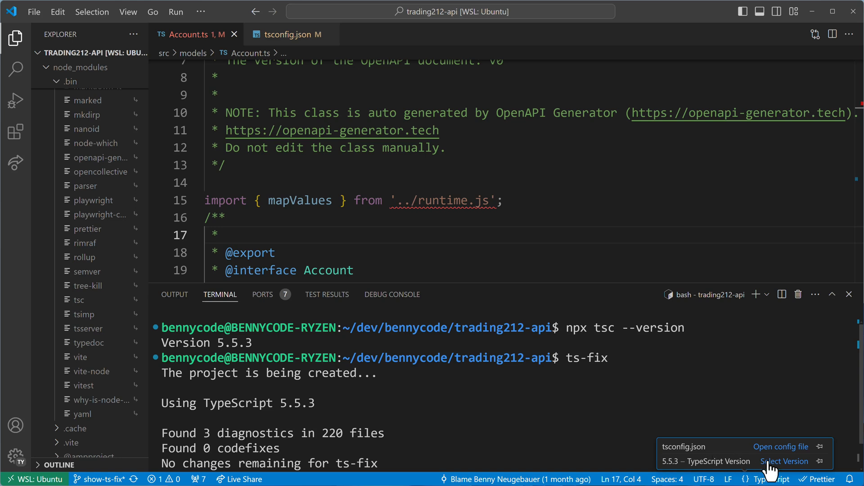
- Switch the editor to the workspace TypeScript version 5.5.3
left_click(784, 462)
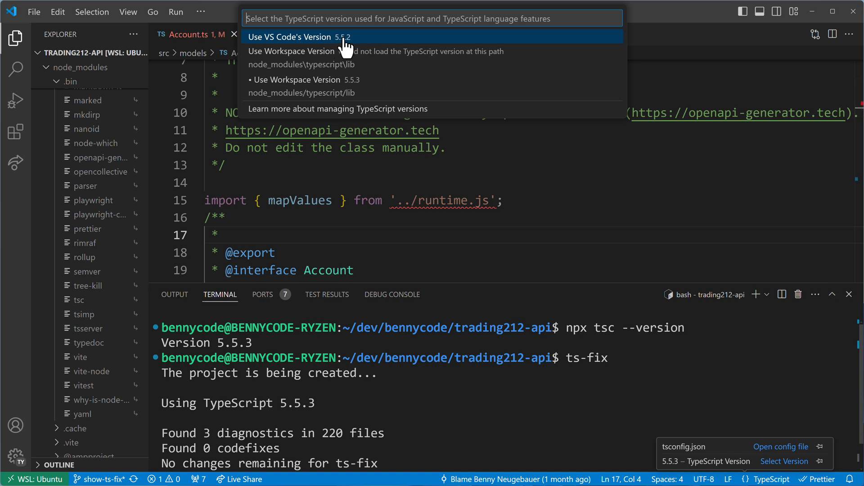
mouse_move(353, 86)
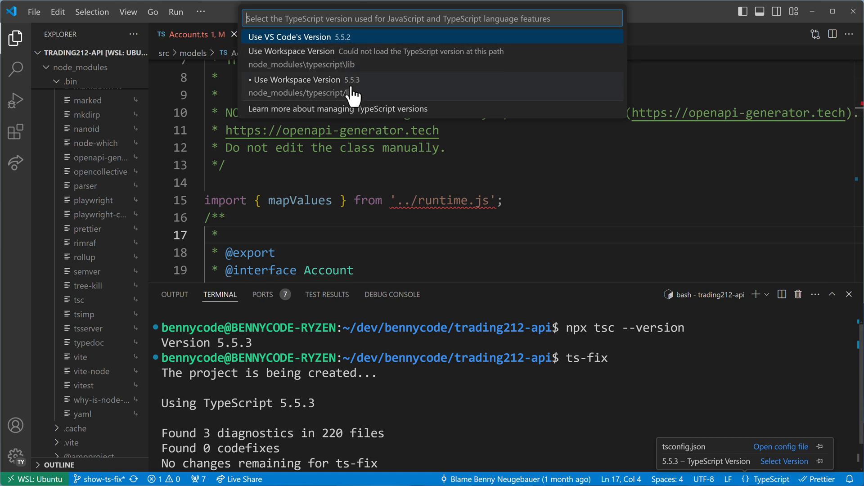
left_click(297, 79)
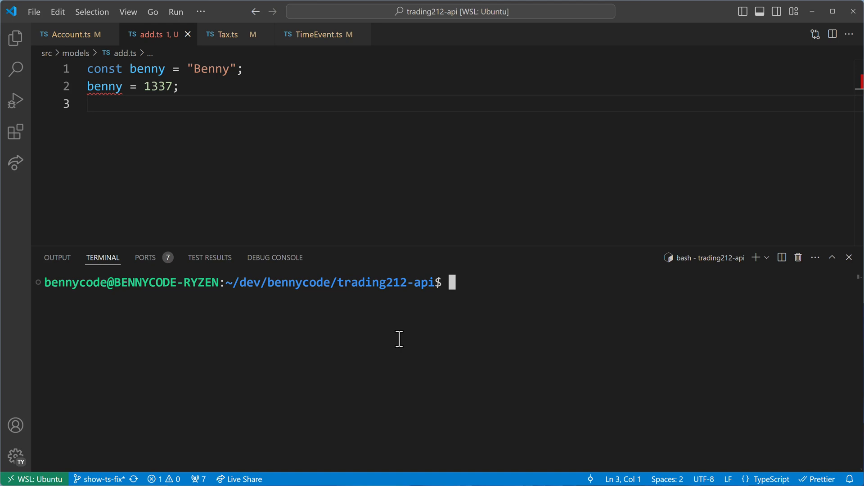
mouse_move(104, 85)
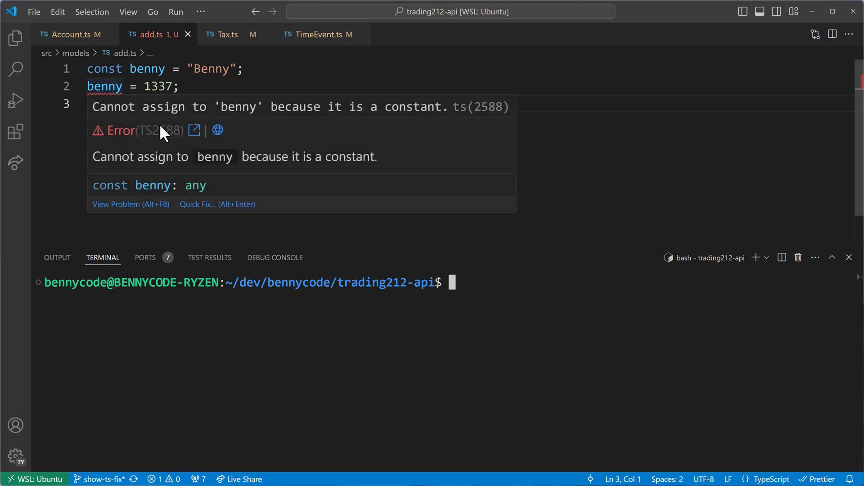
double_click(165, 130)
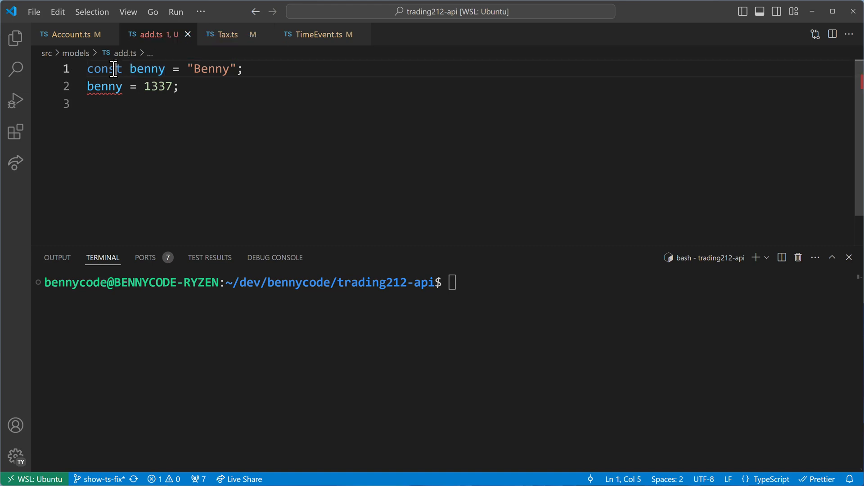
double_click(104, 68)
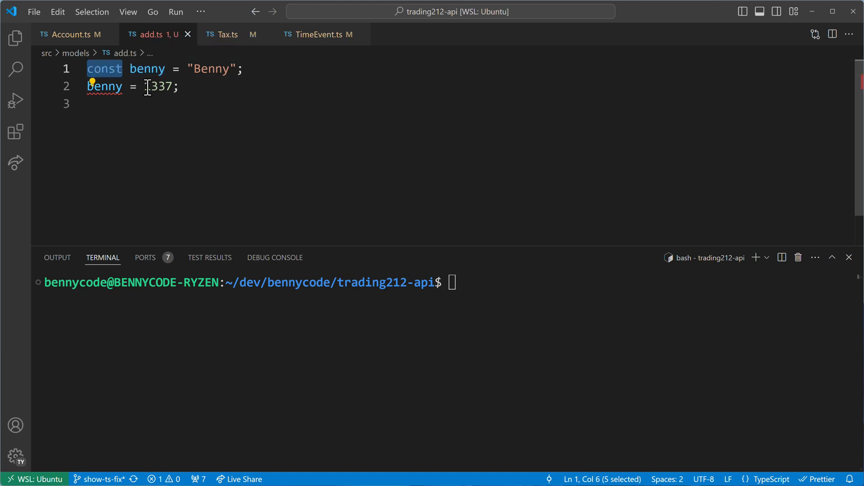
double_click(159, 86)
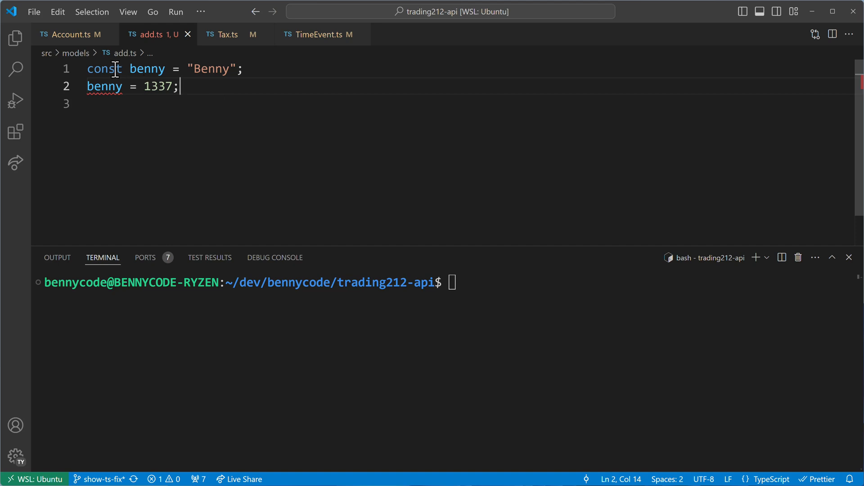
double_click(103, 69)
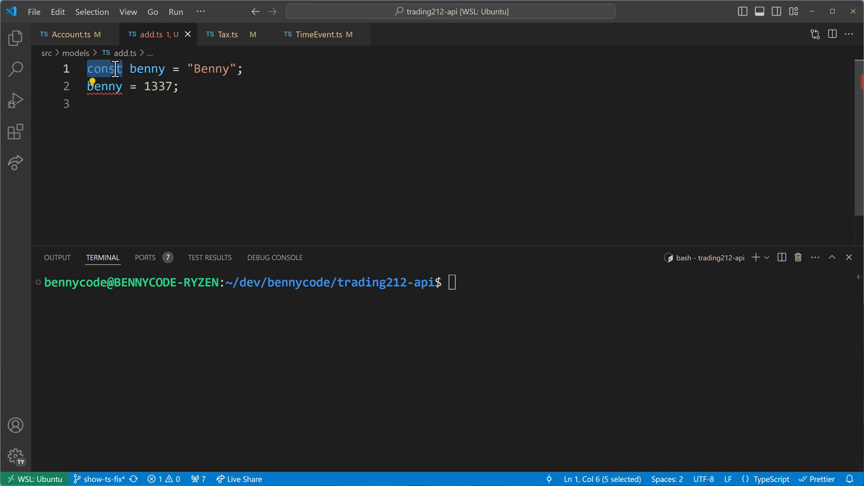
type("let")
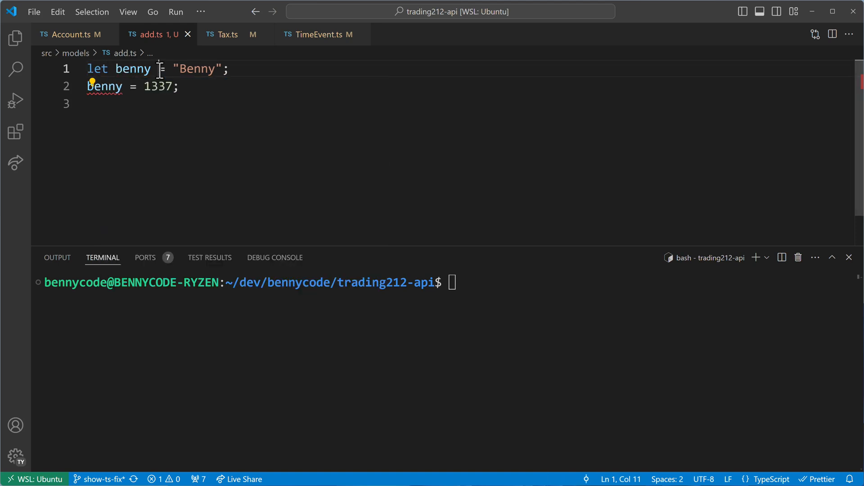
double_click(133, 68)
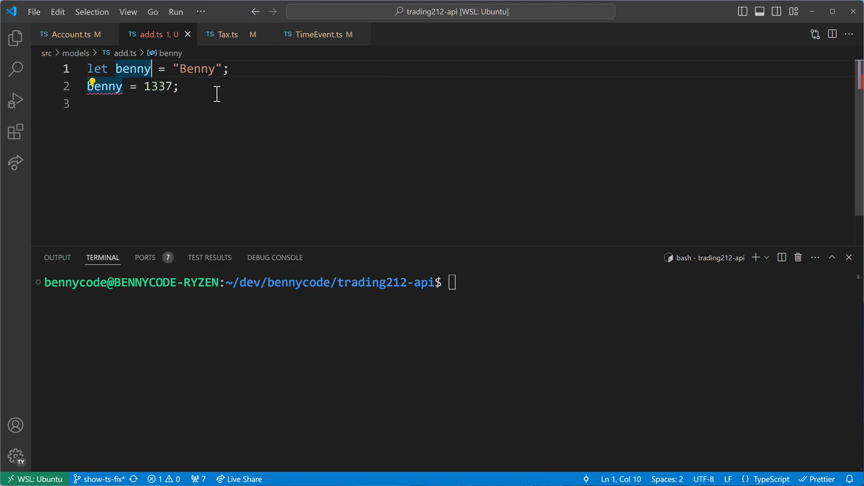
type(": \"\"")
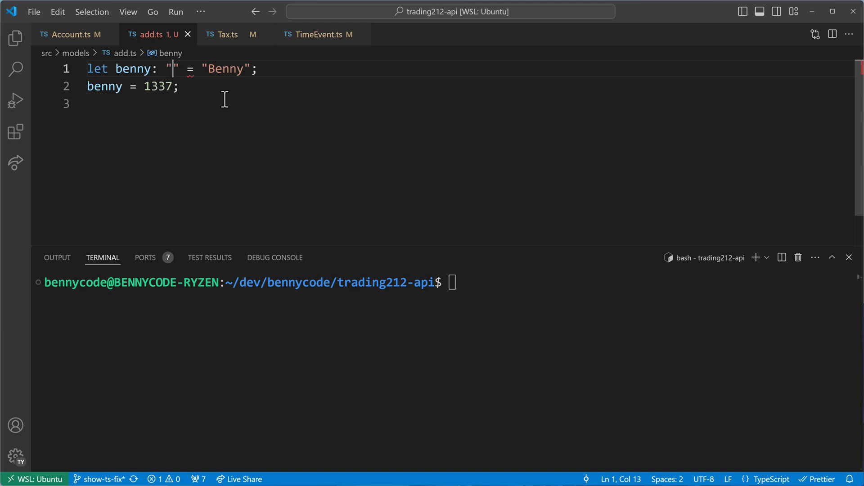
type("benny")
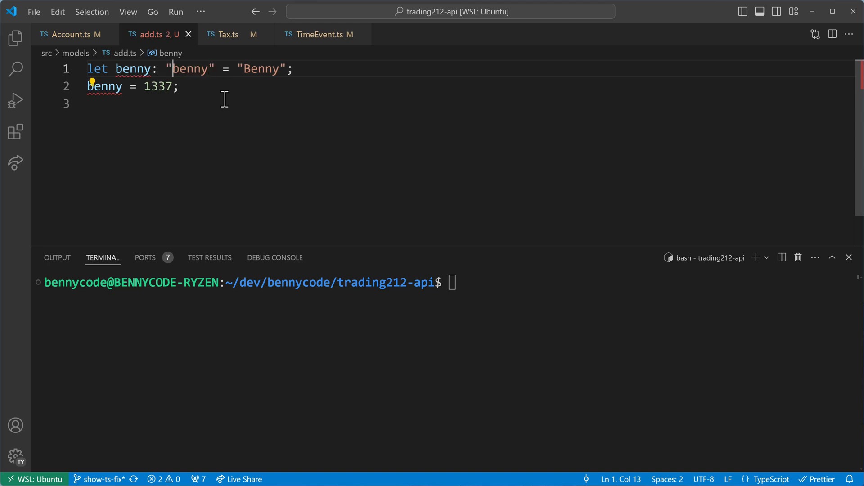
type("Benny |")
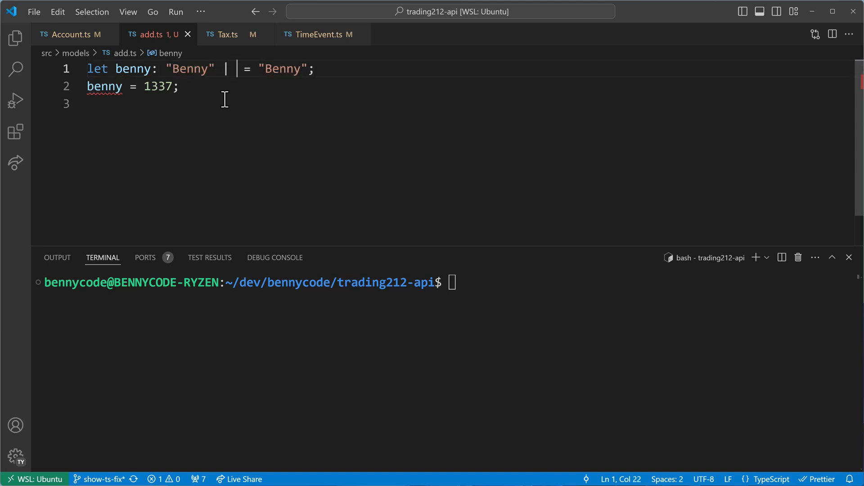
type("1337")
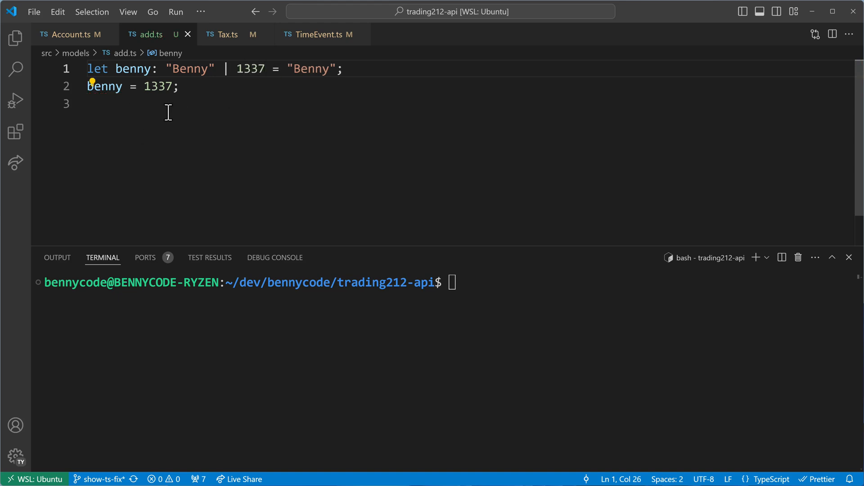
mouse_move(159, 86)
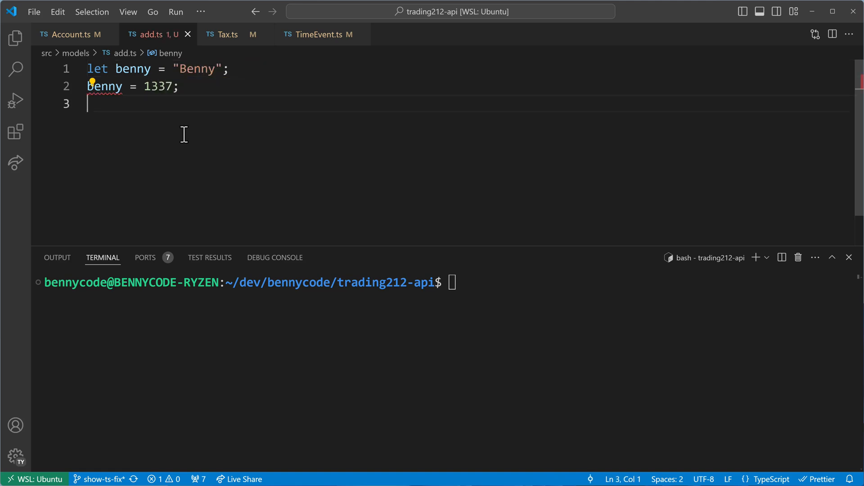
double_click(159, 86)
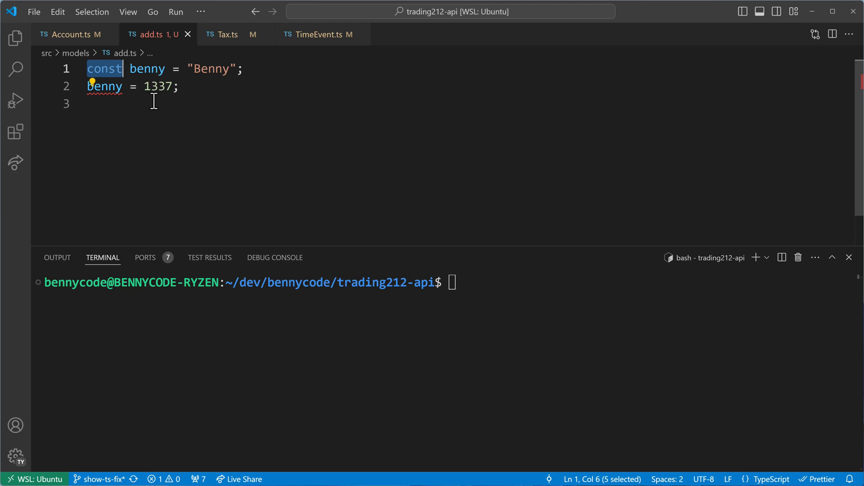
- Run ts-fix --write --ignoreGitStatus to apply 2 codefixes to src/models/add.ts
type("ts-fix --write --ignoreGitStatus")
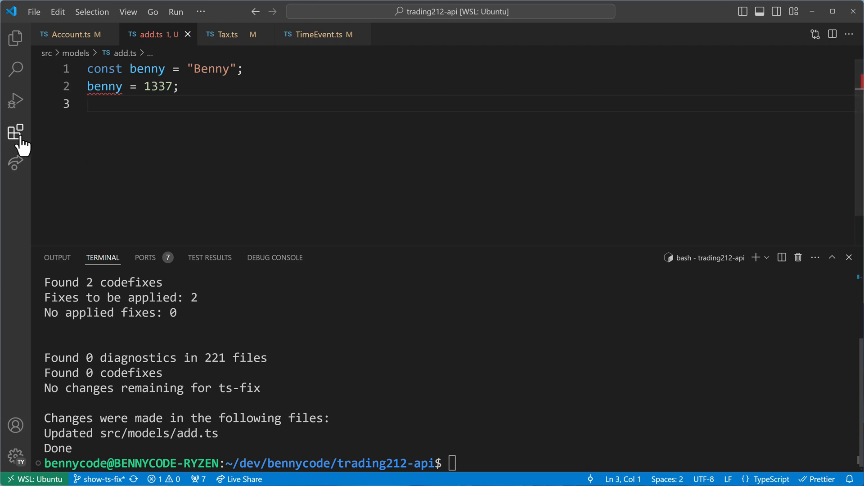
- Search extensions for 'pretty' and open the Pretty TypeScript Errors details page
left_click(15, 131)
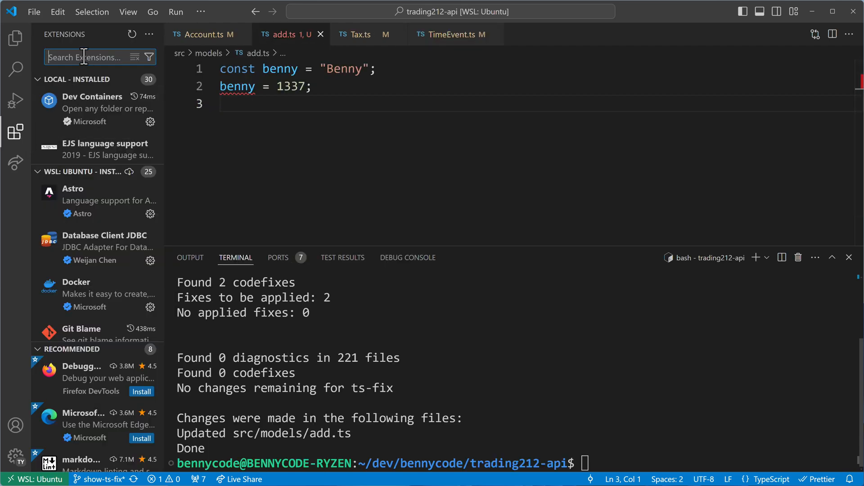
type("pretty")
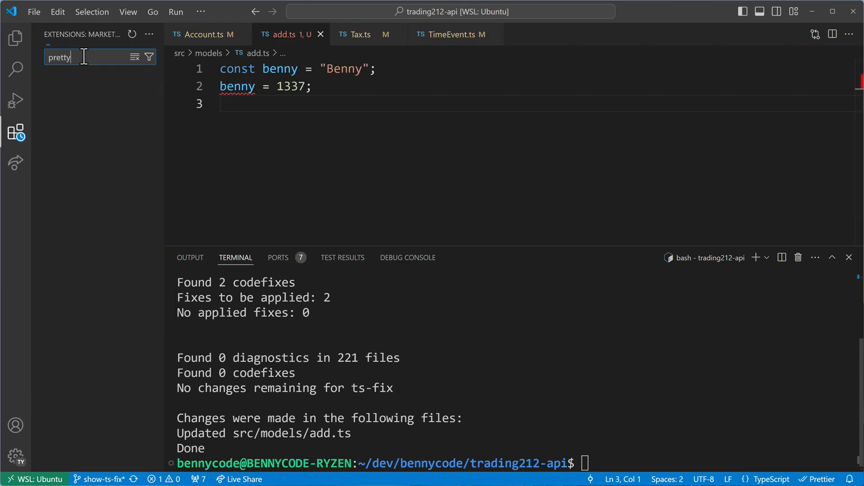
type("pretty")
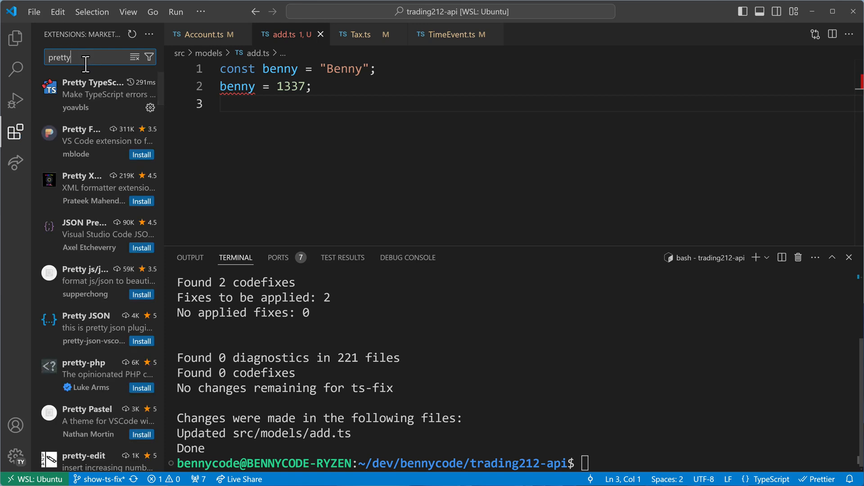
left_click(97, 93)
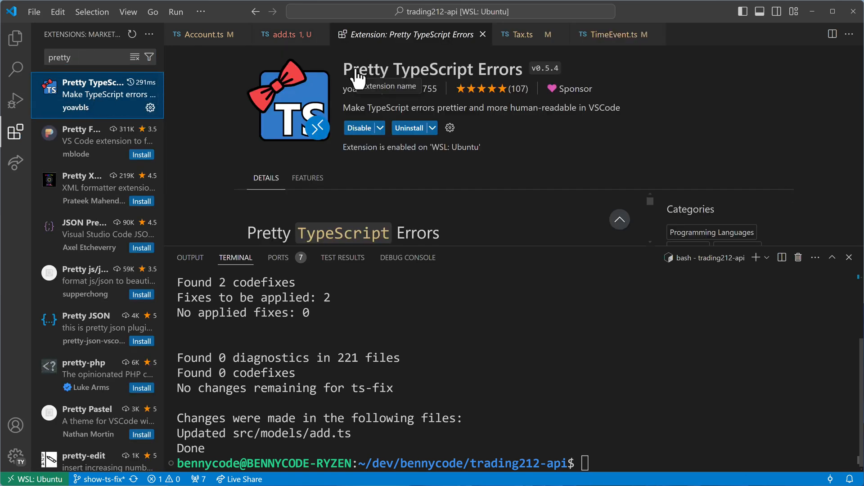
mouse_move(518, 146)
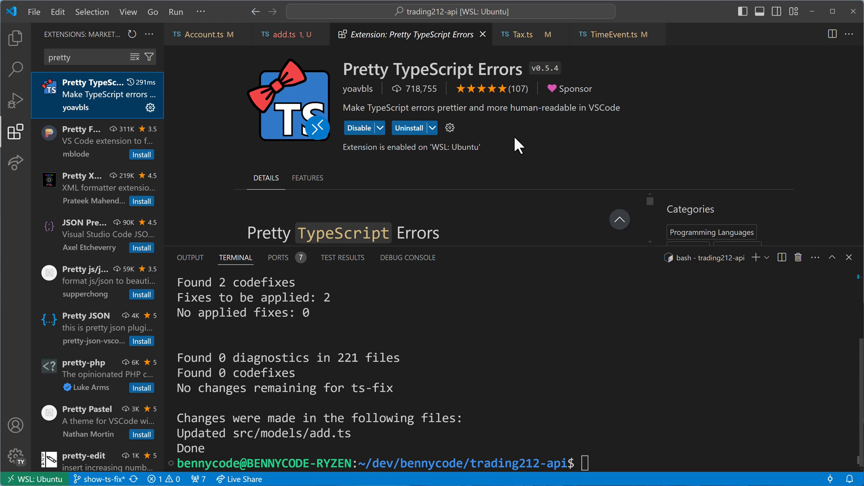
mouse_move(413, 105)
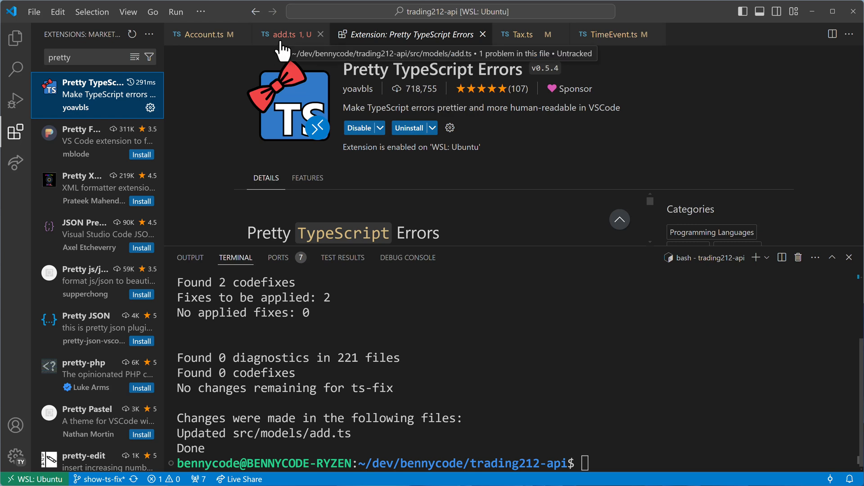
- Open the TypeScript.TV explanation for TS2588 from benny's error in add.ts
left_click(287, 34)
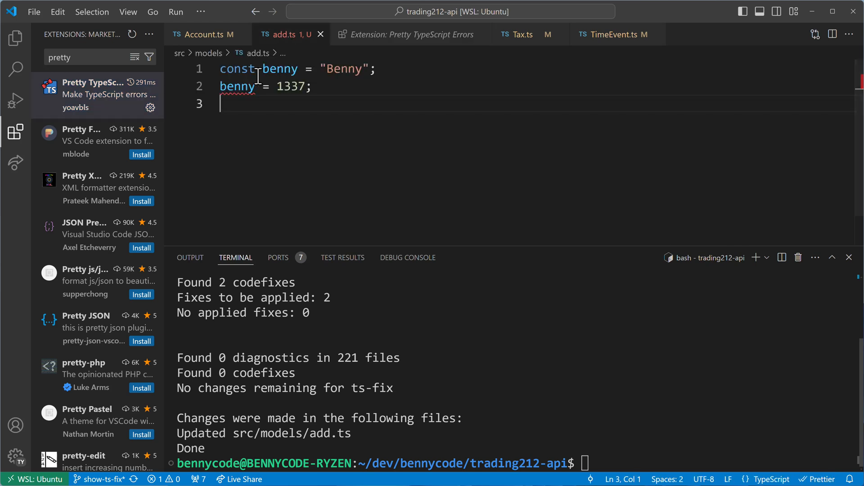
mouse_move(237, 86)
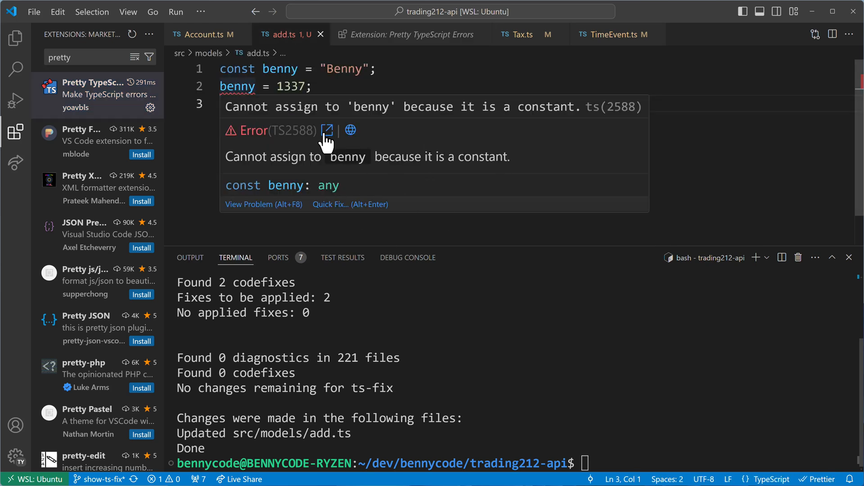
mouse_move(327, 131)
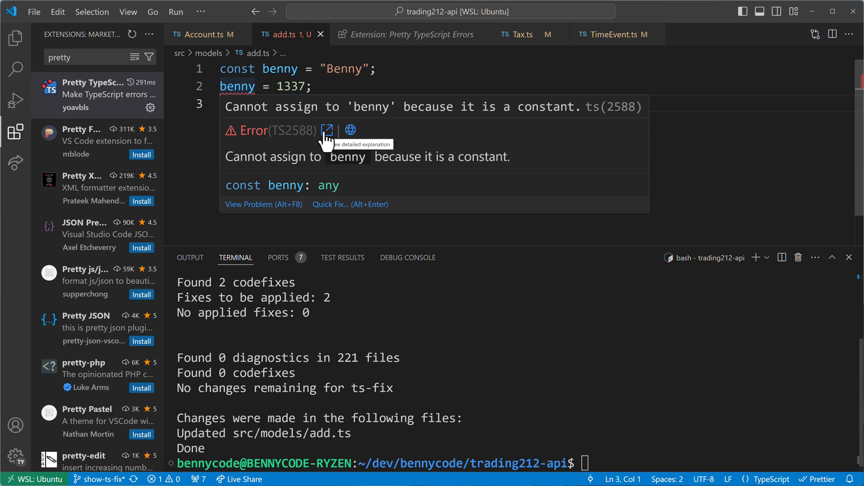
mouse_move(326, 140)
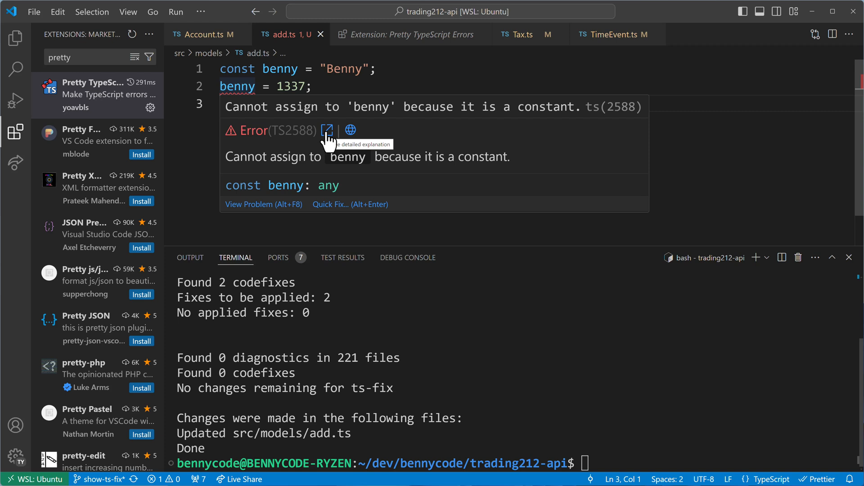
left_click(326, 130)
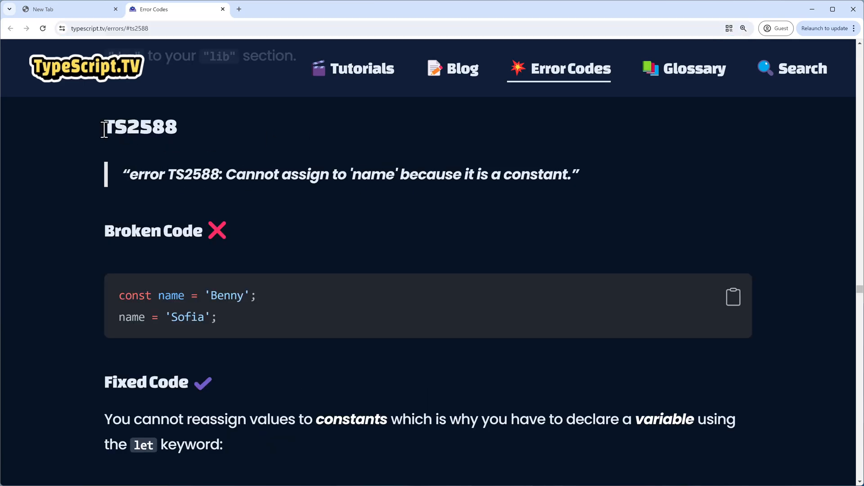
- Highlight the TS2588 heading and scroll to the Fixed Code example using let
double_click(140, 127)
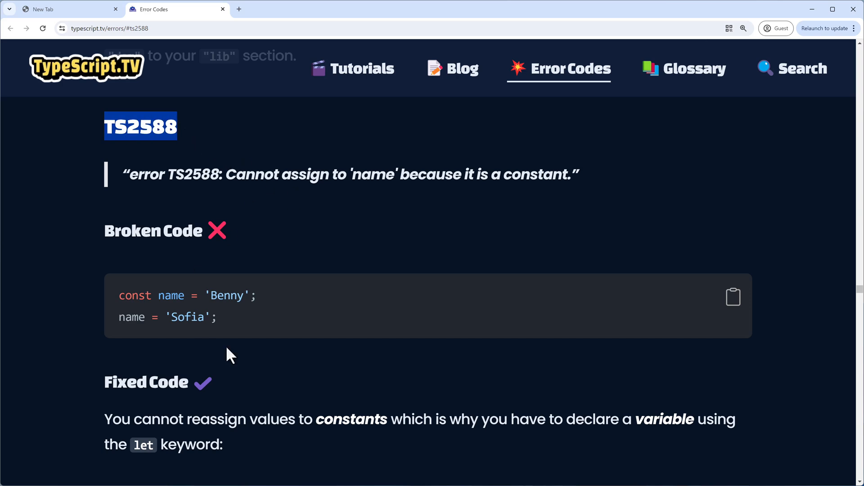
mouse_move(274, 308)
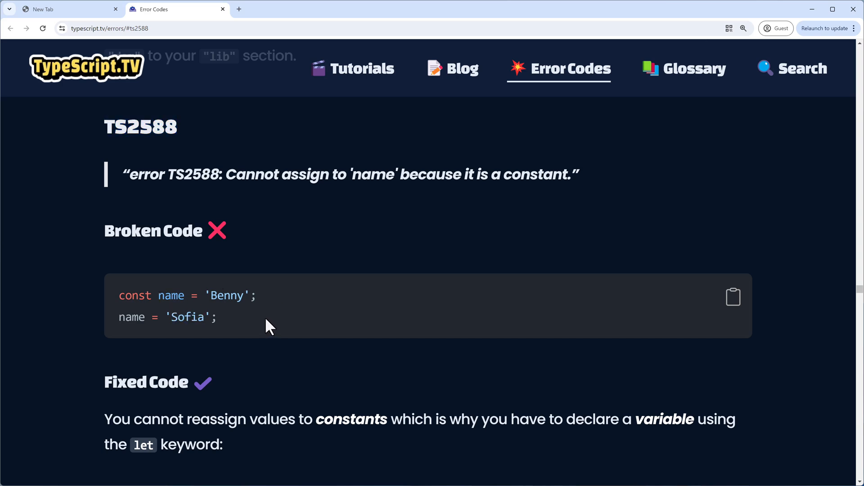
scroll("down", 3)
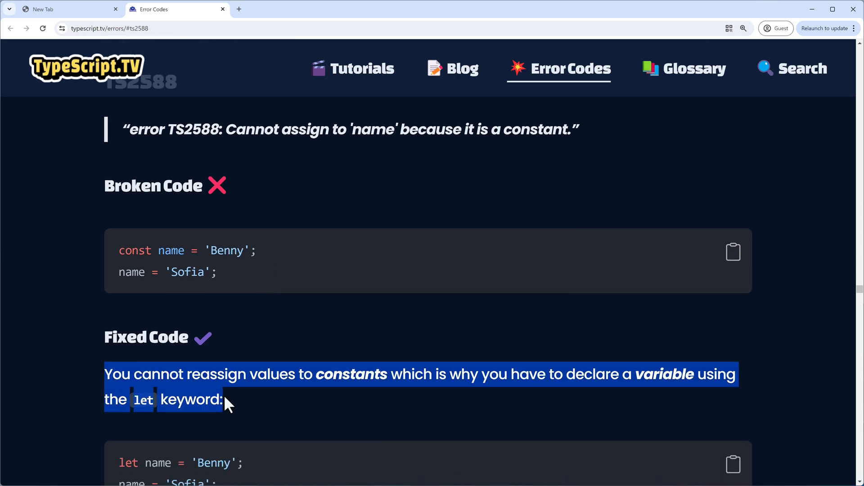
scroll("down", 3)
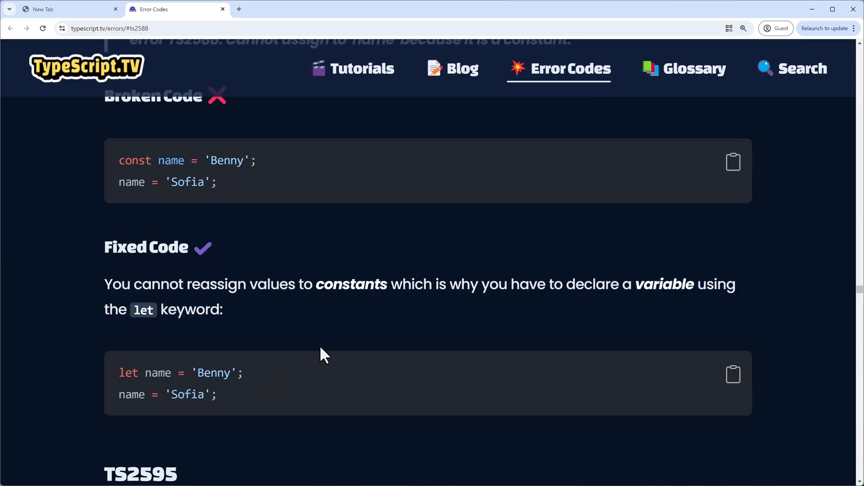